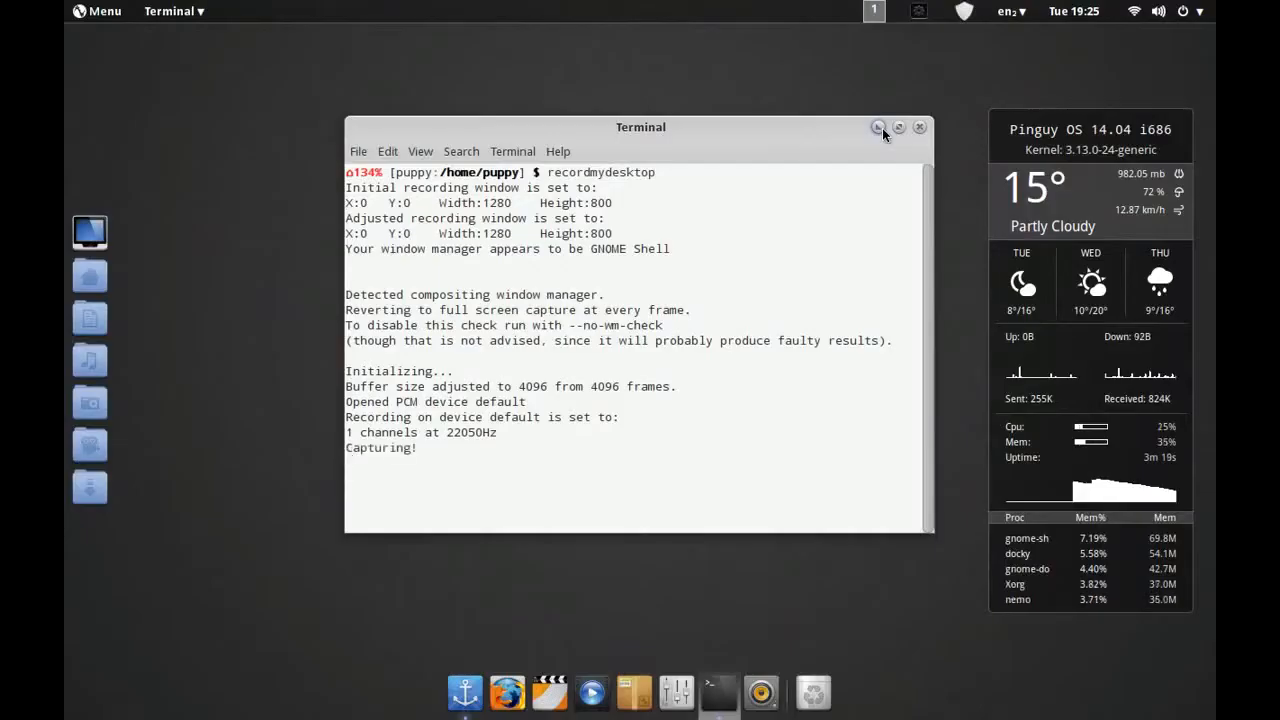
Minimize the Terminal window so the empty desktop and system-info widget show
left_click(878, 128)
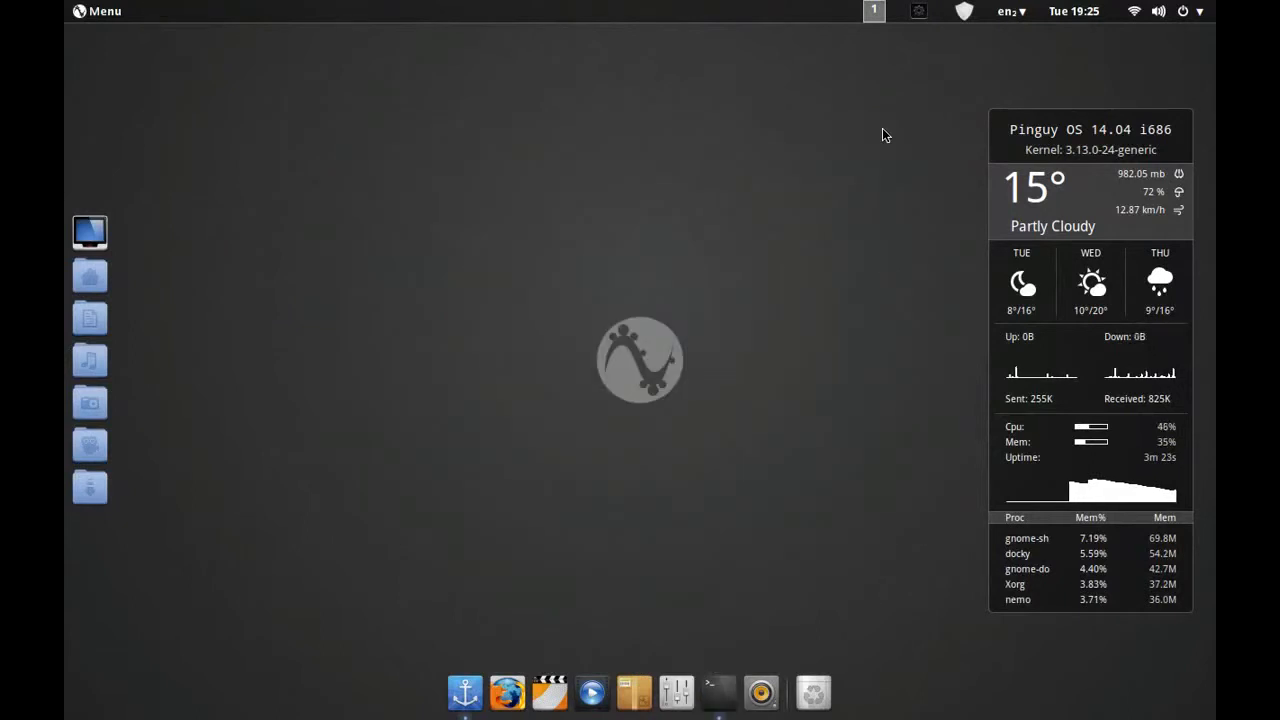
mouse_move(546, 302)
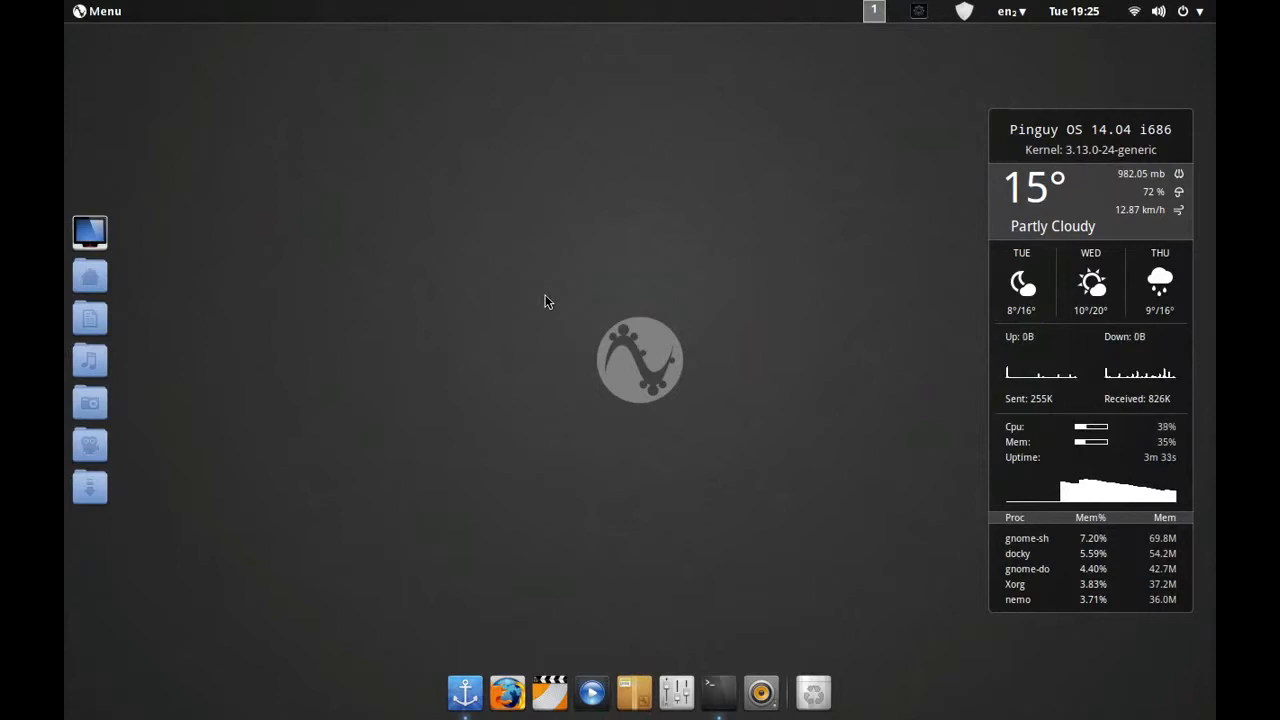
mouse_move(572, 648)
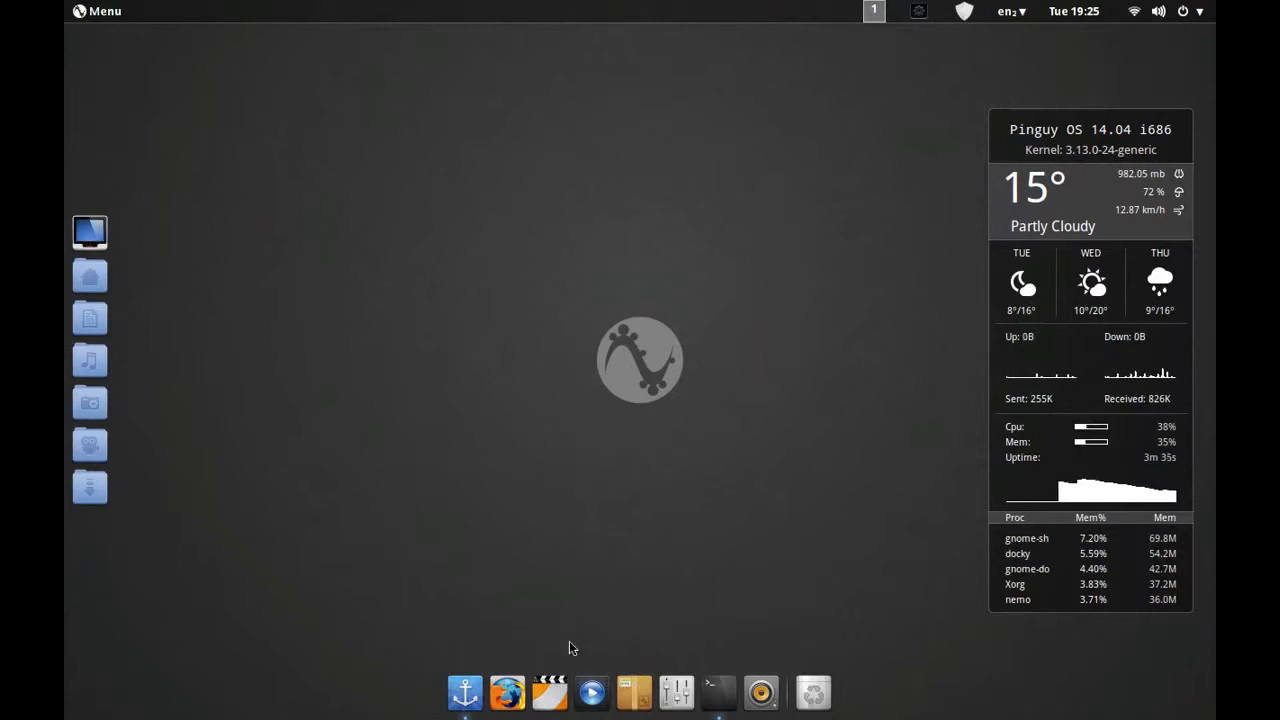
mouse_move(464, 692)
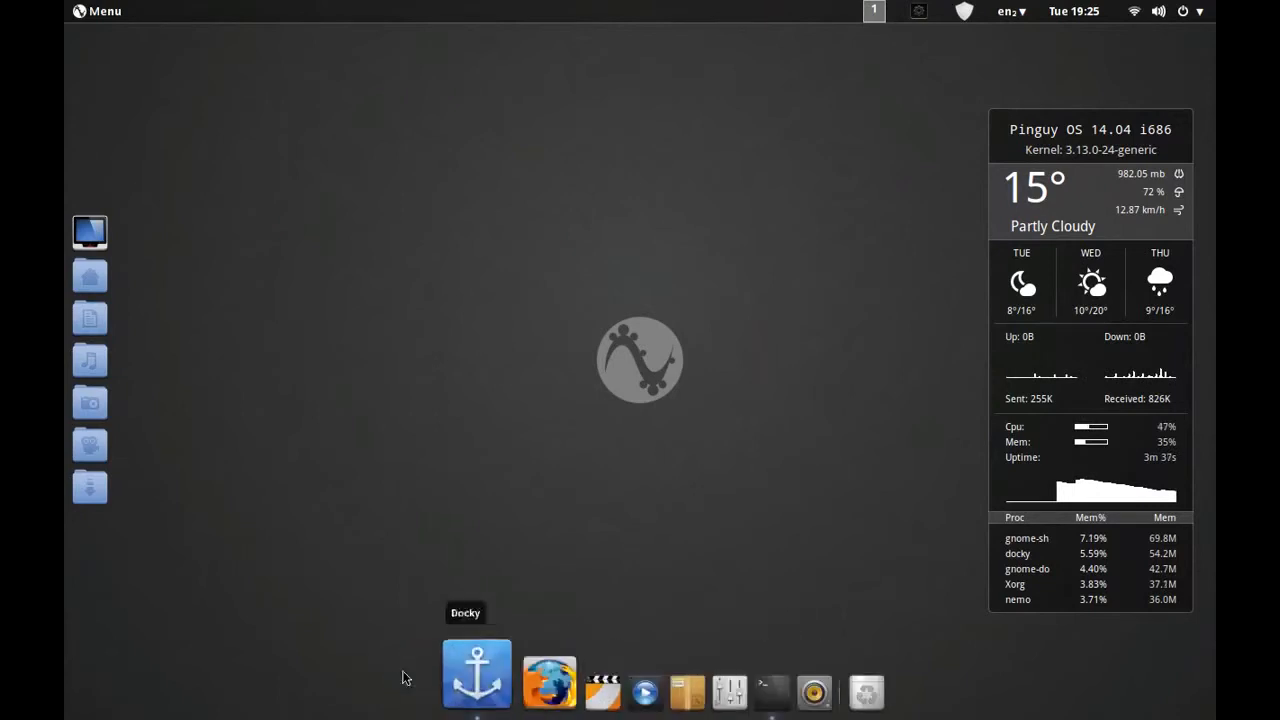
mouse_move(508, 210)
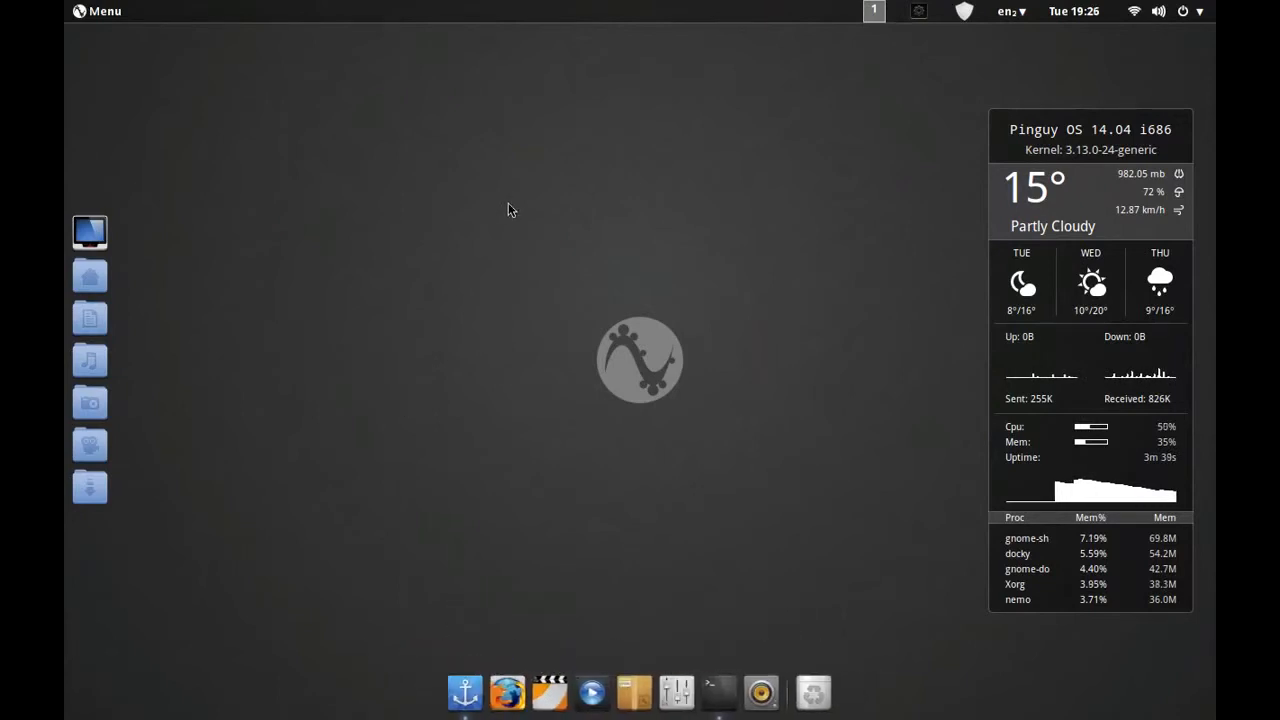
mouse_move(528, 270)
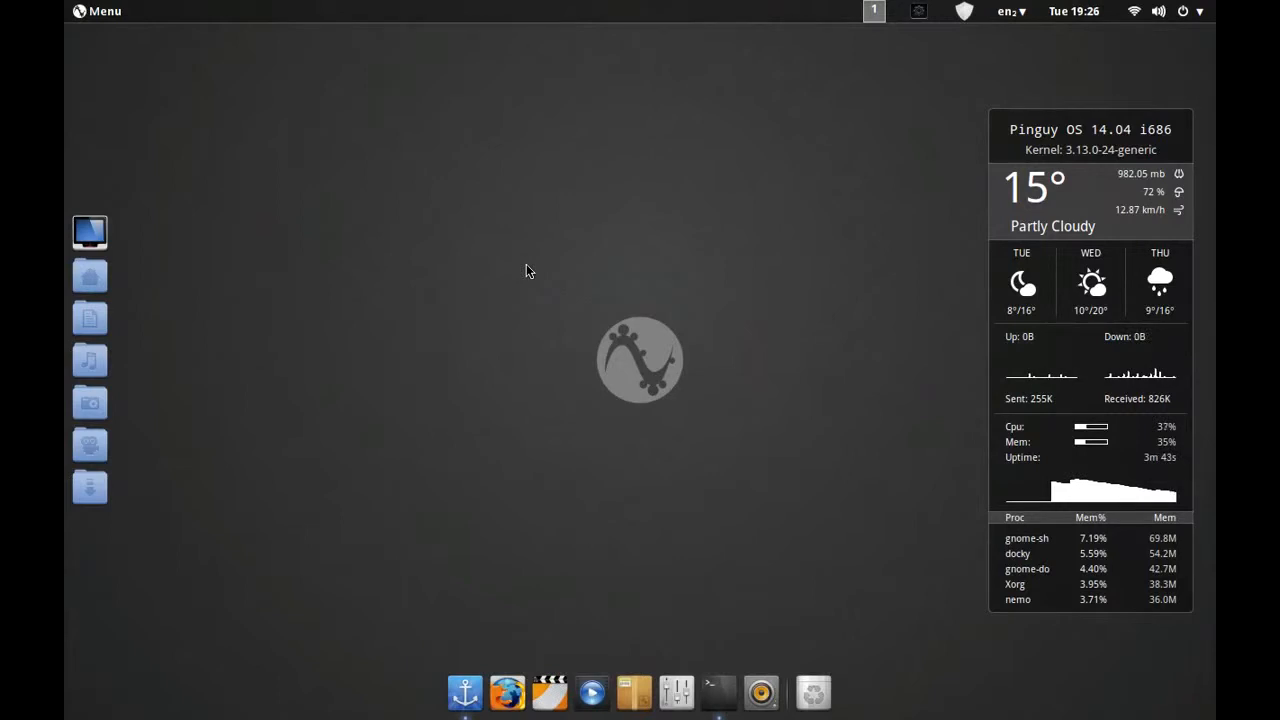
mouse_move(718, 692)
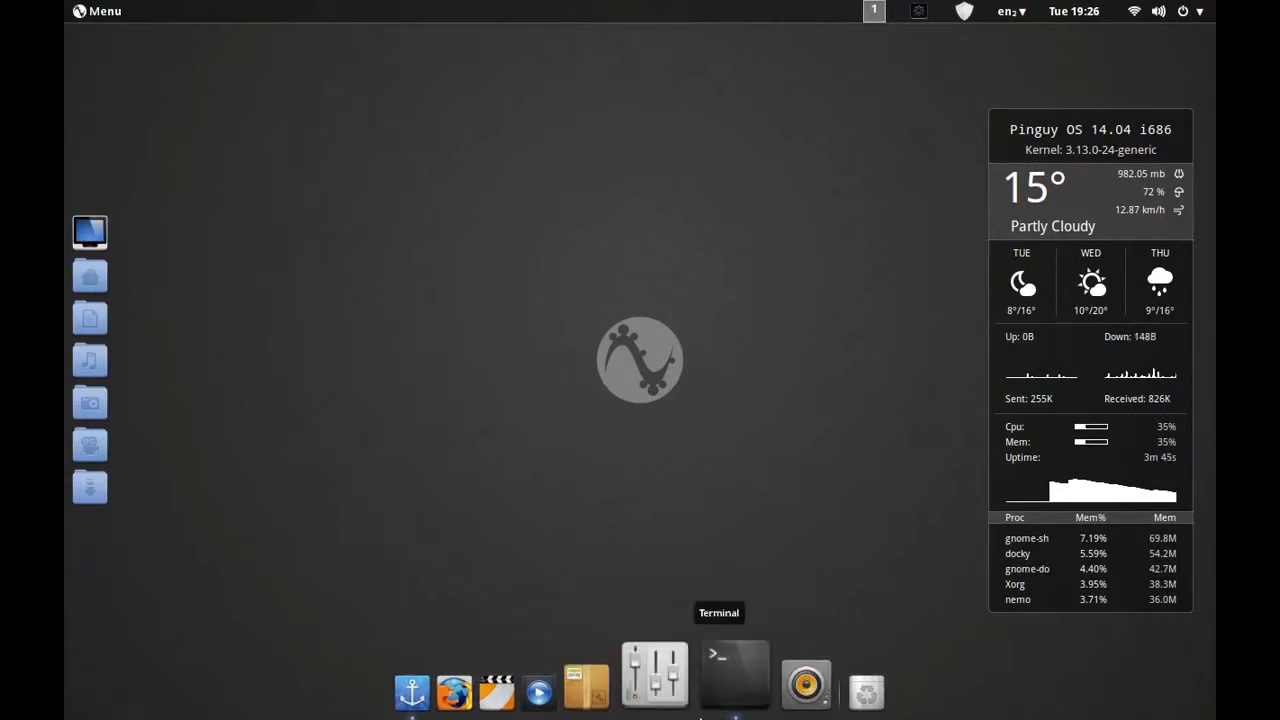
left_click(736, 676)
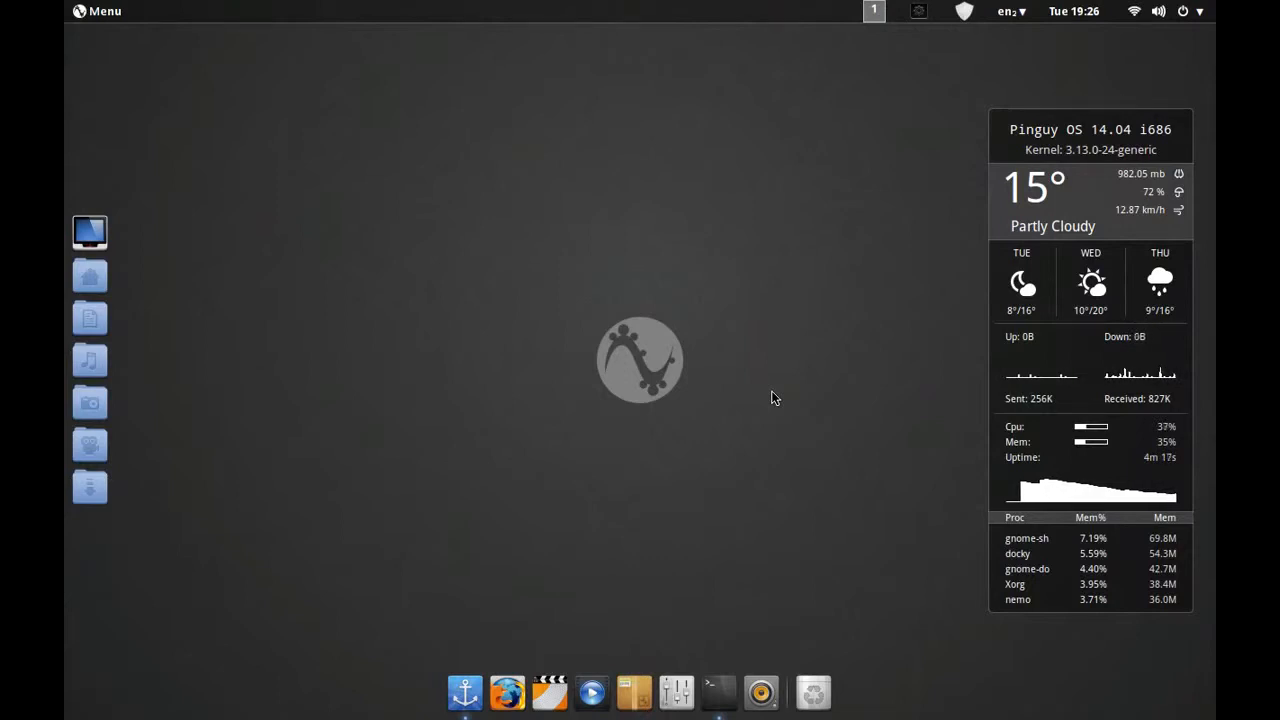
mouse_move(616, 220)
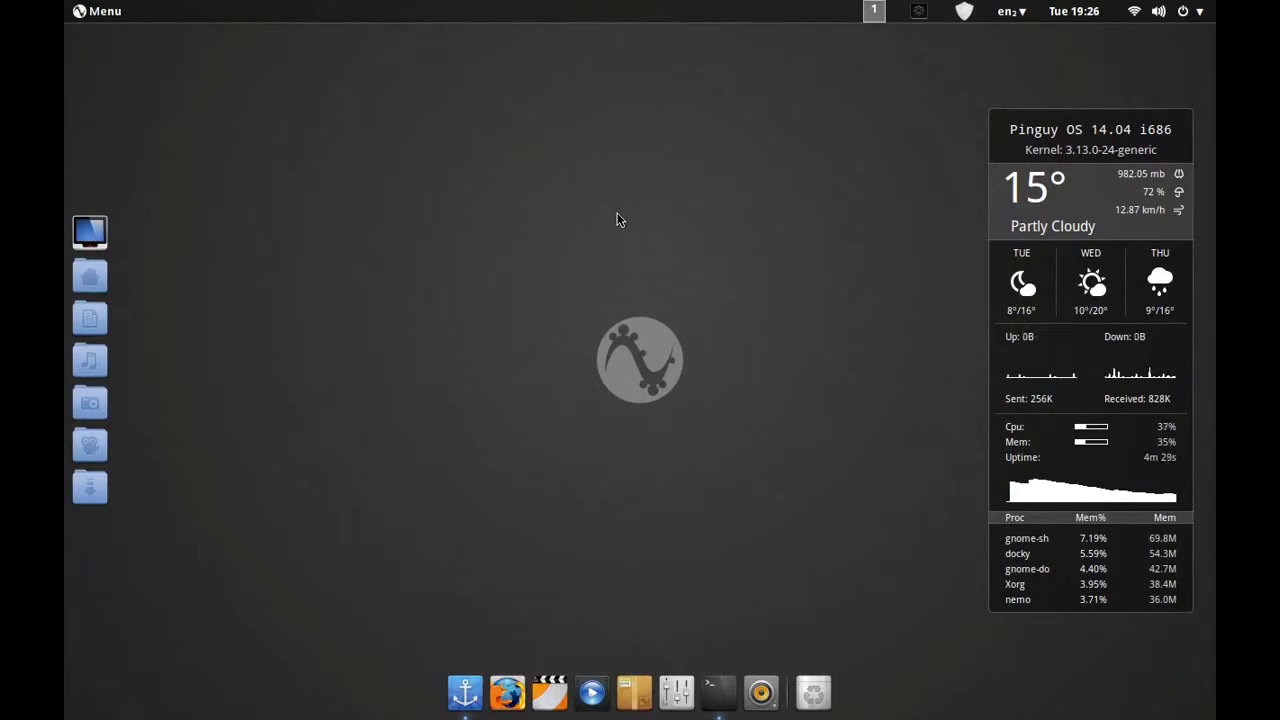
mouse_move(500, 244)
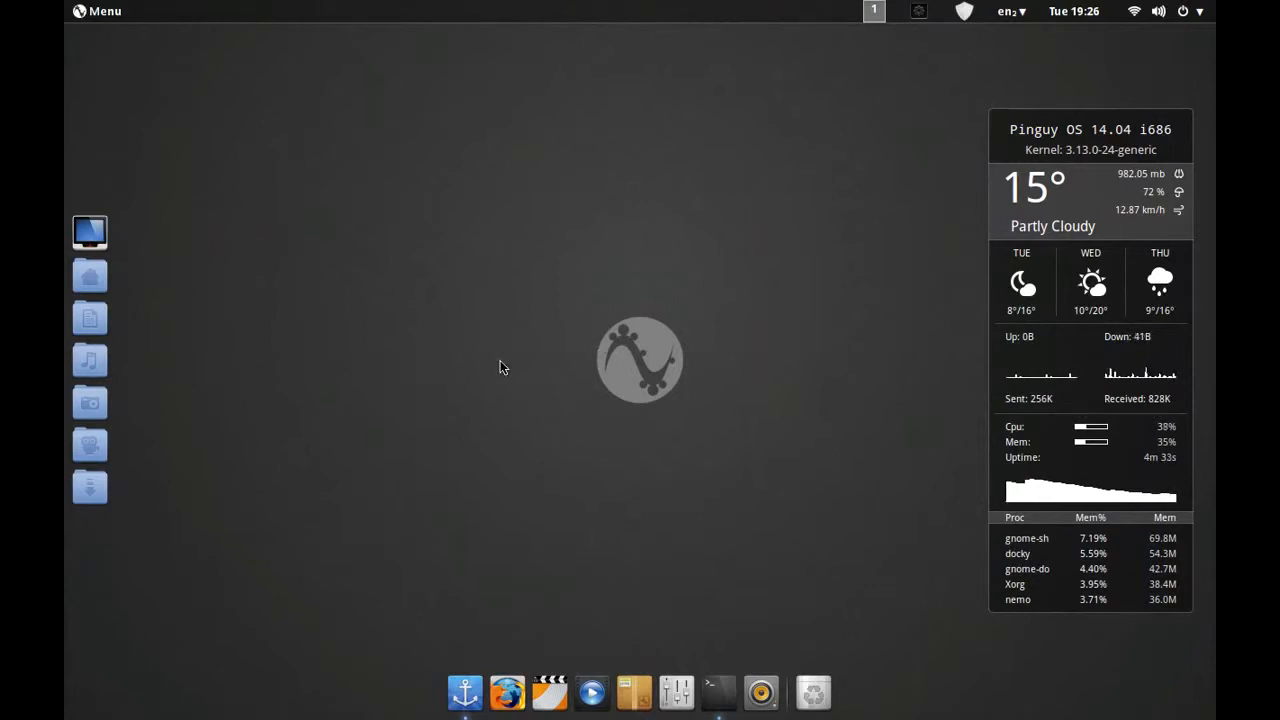
mouse_move(1020, 440)
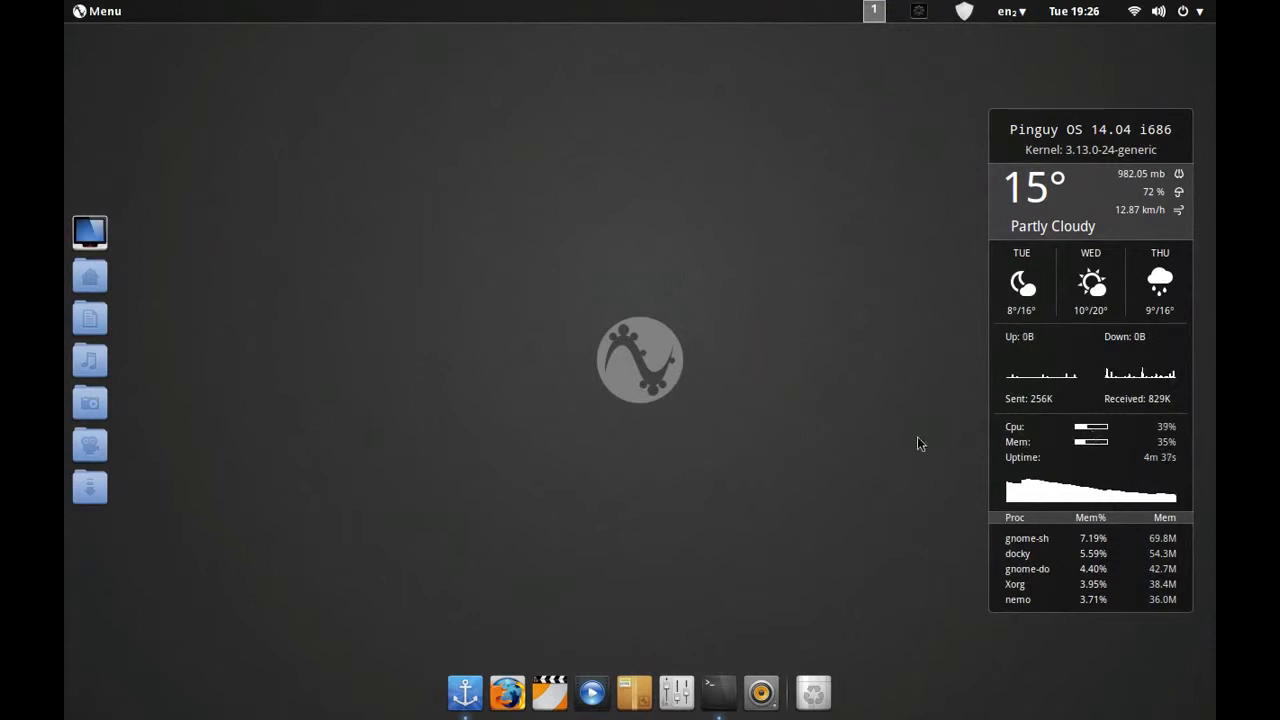
mouse_move(500, 576)
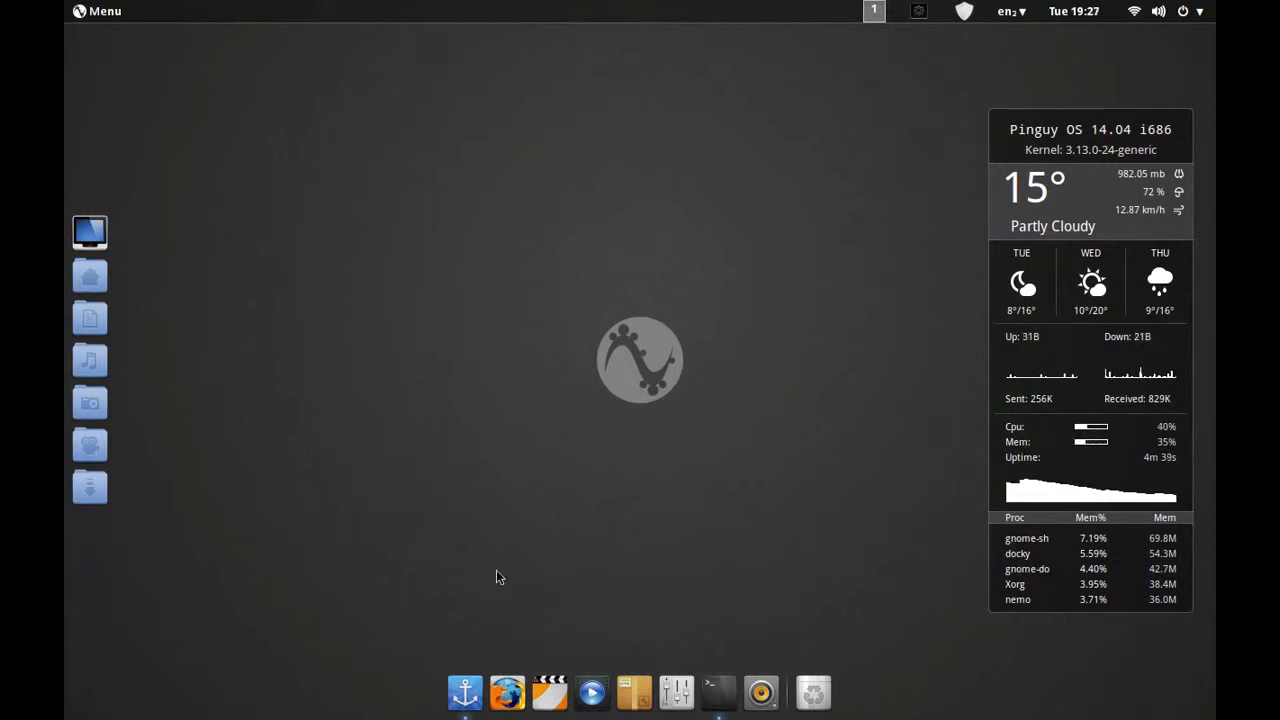
mouse_move(634, 690)
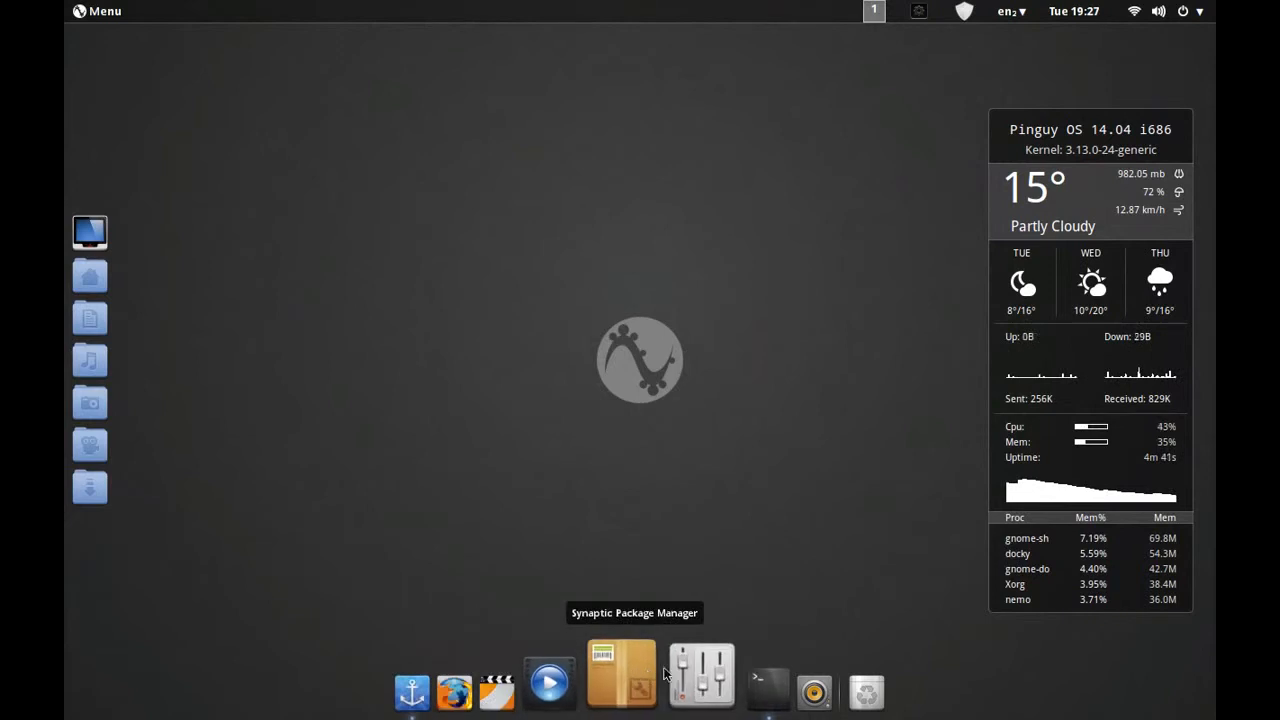
mouse_move(844, 516)
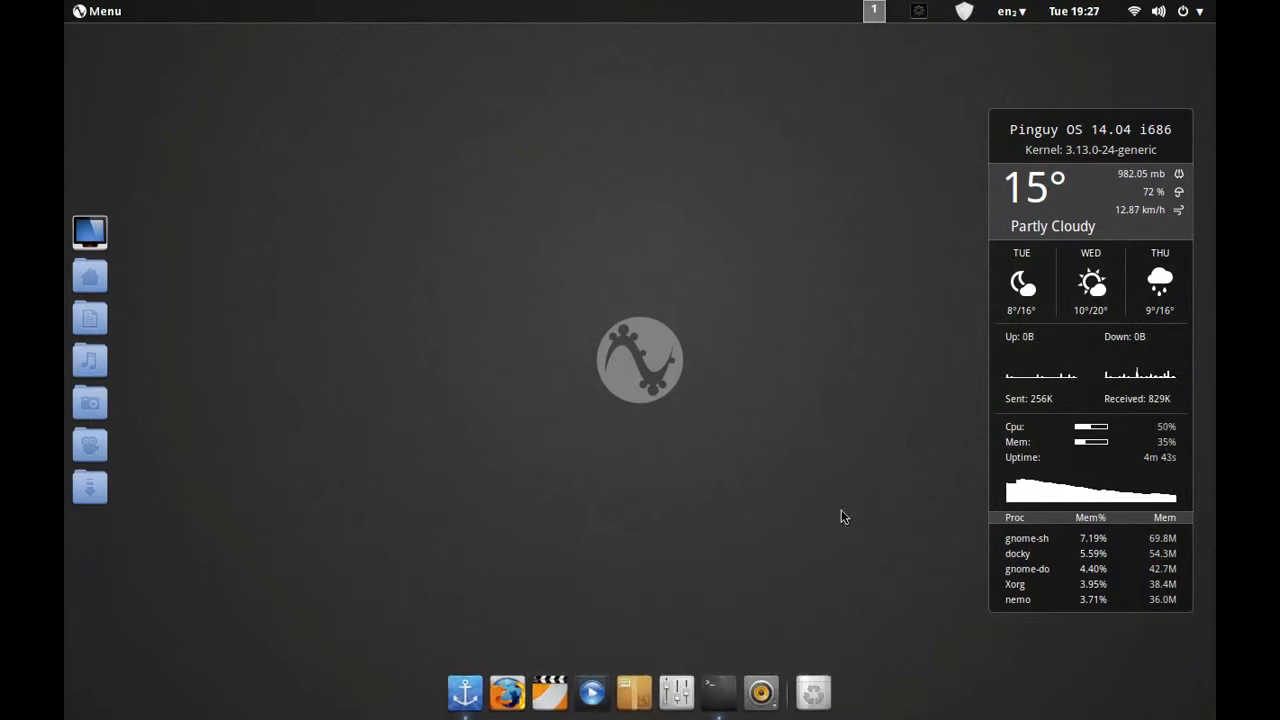
mouse_move(696, 168)
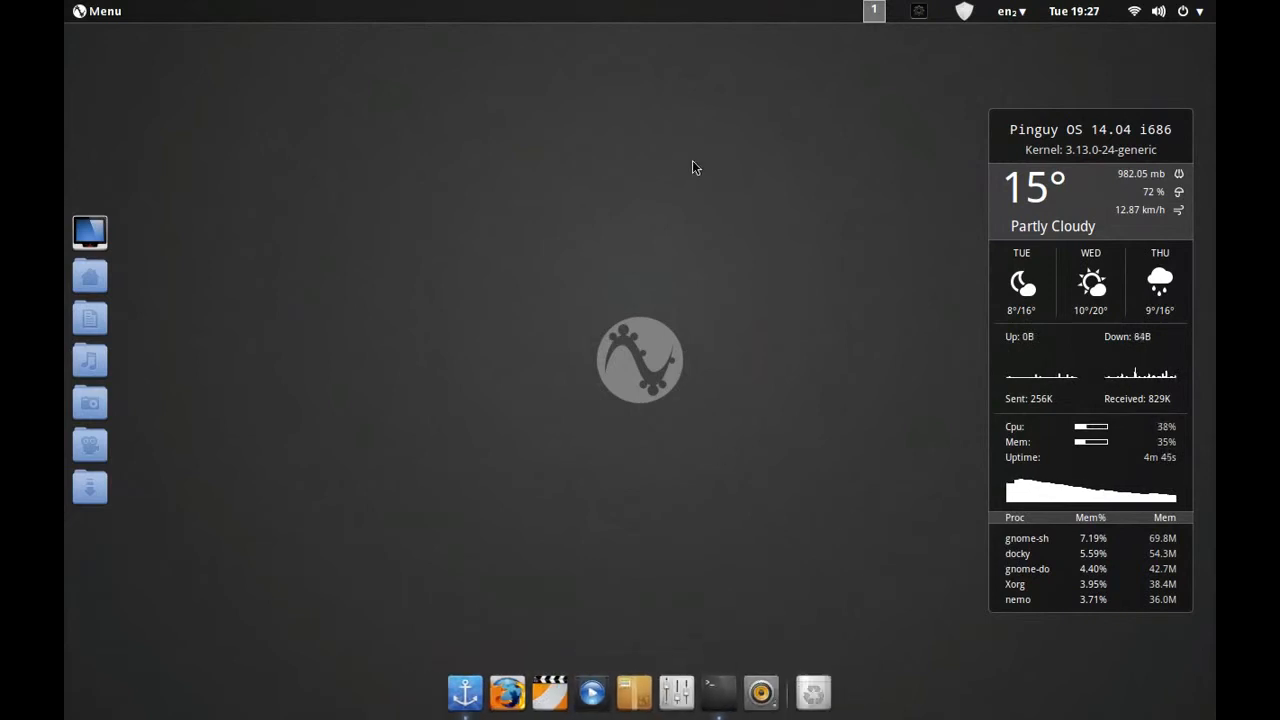
mouse_move(648, 172)
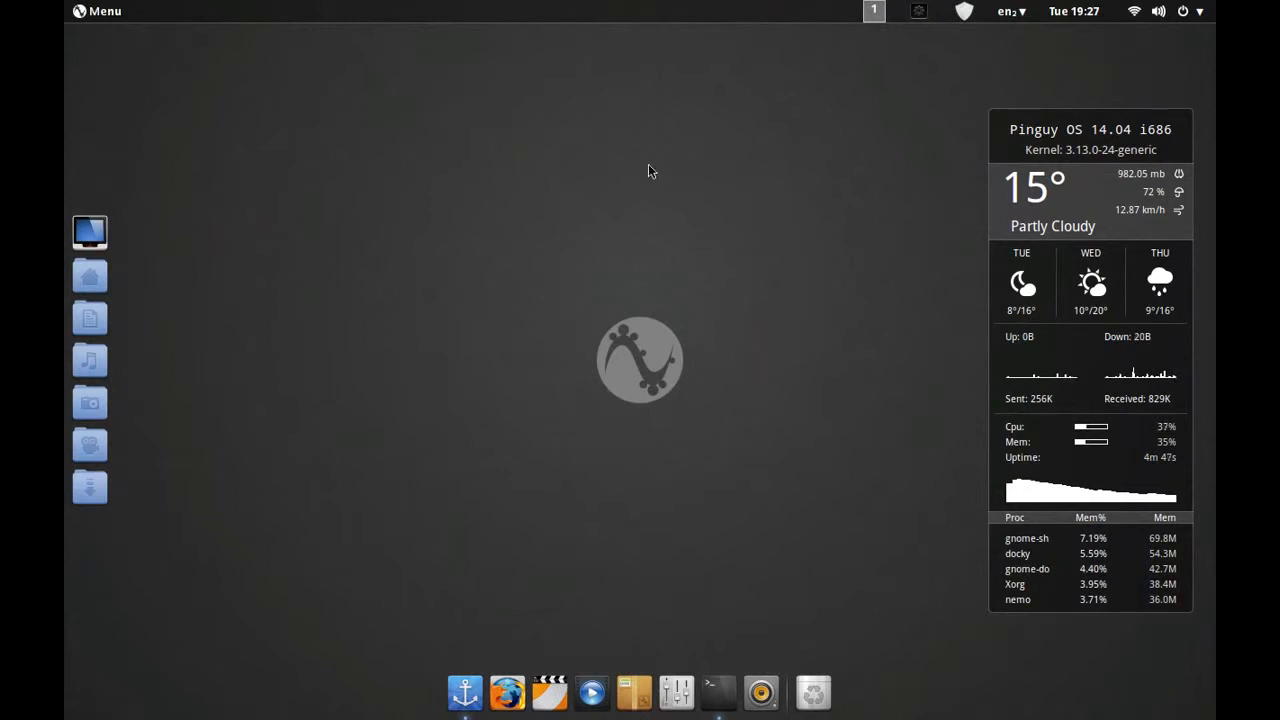
mouse_move(704, 176)
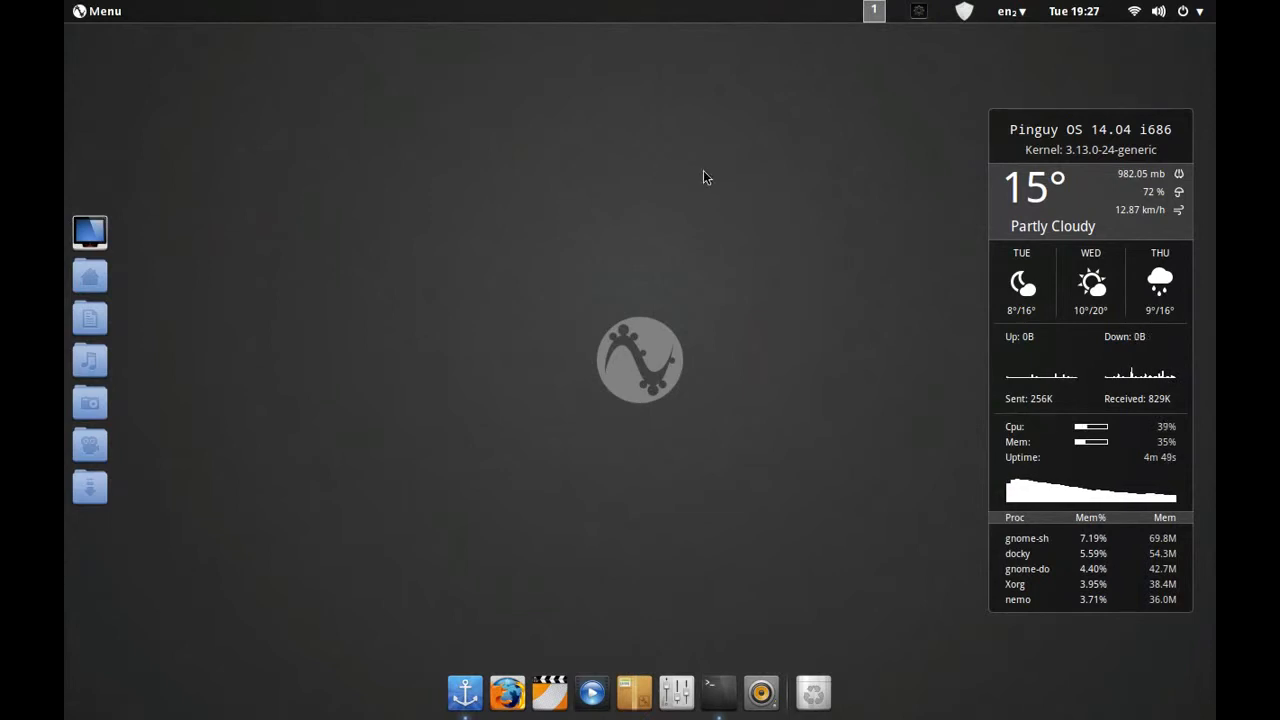
mouse_move(884, 104)
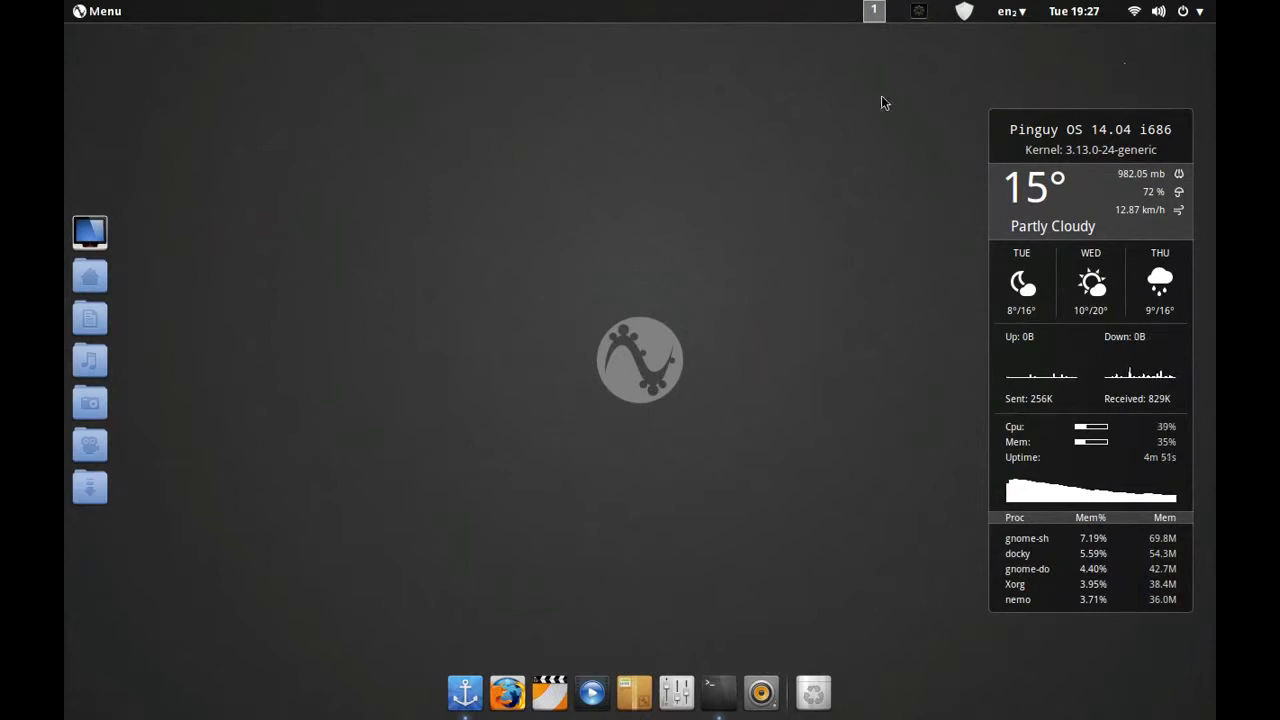
mouse_move(688, 240)
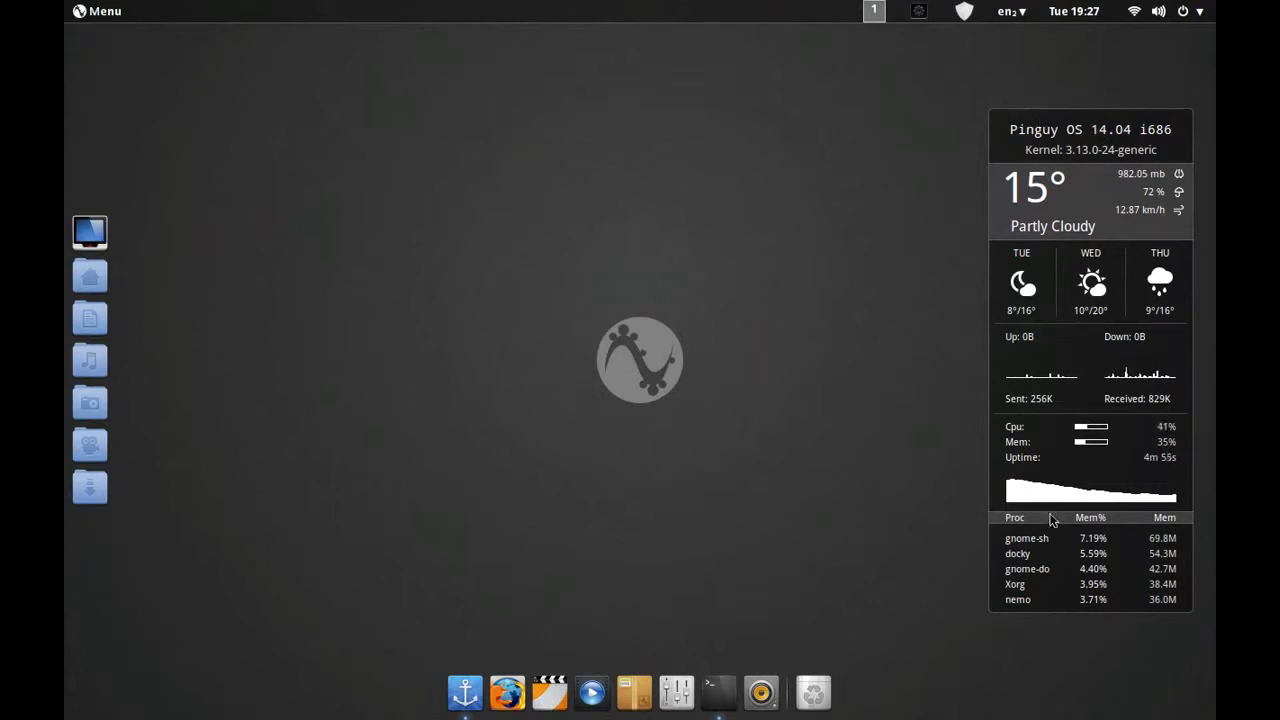
mouse_move(920, 188)
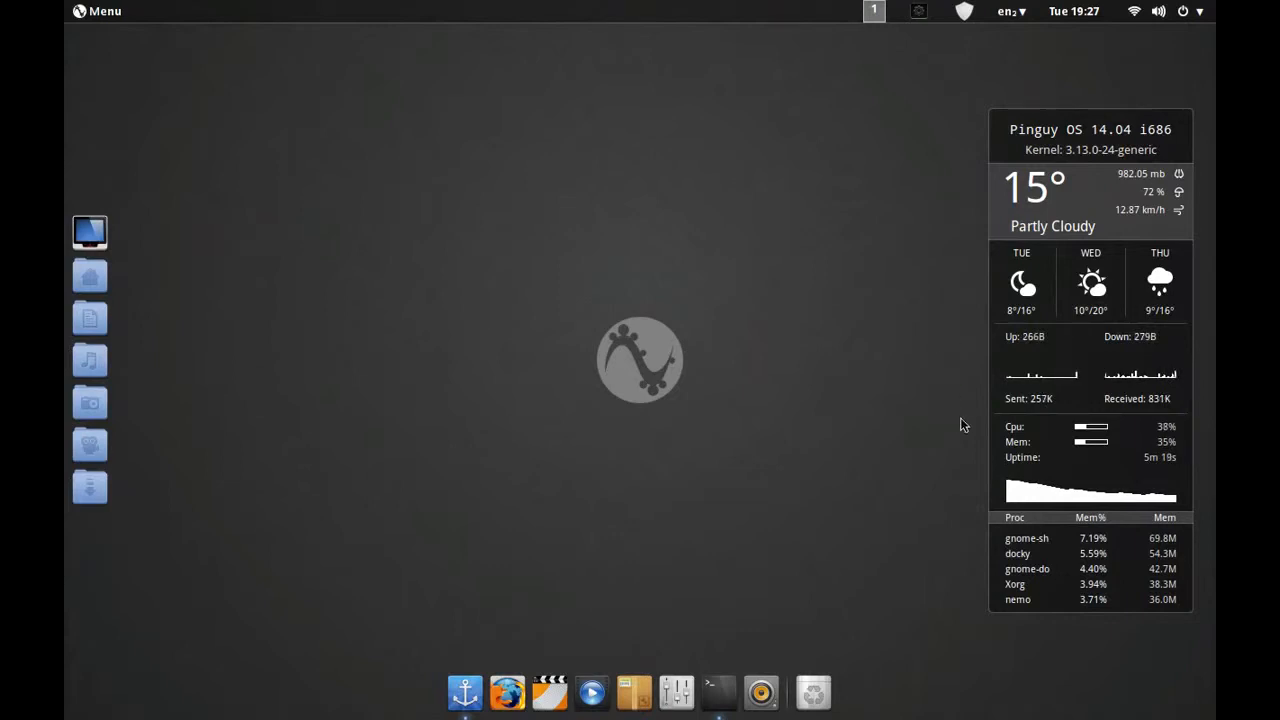
mouse_move(1092, 398)
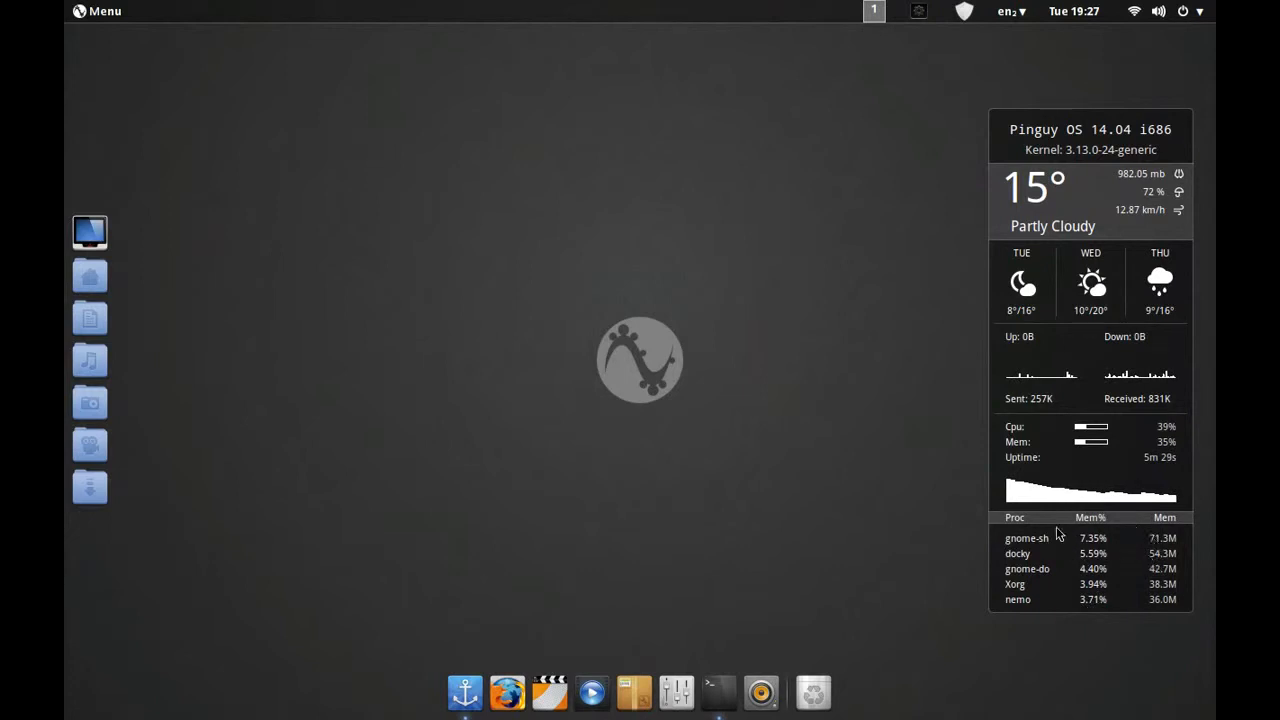
mouse_move(1080, 164)
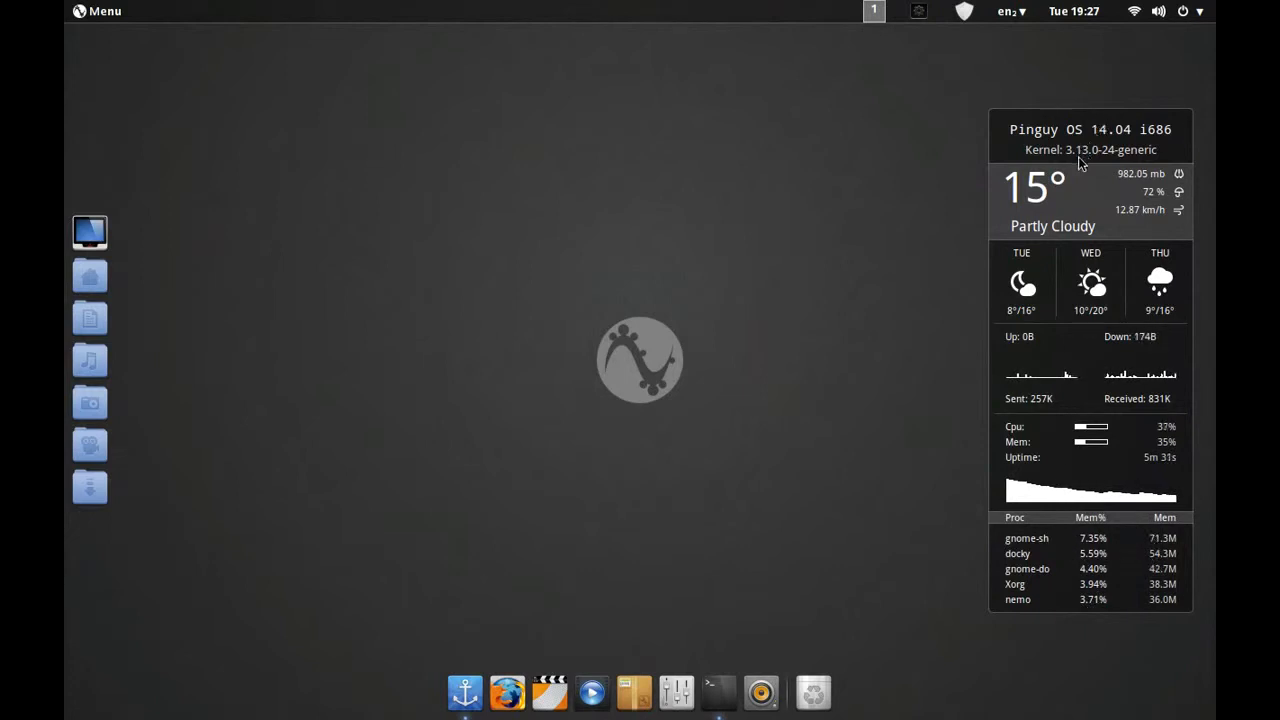
mouse_move(1128, 168)
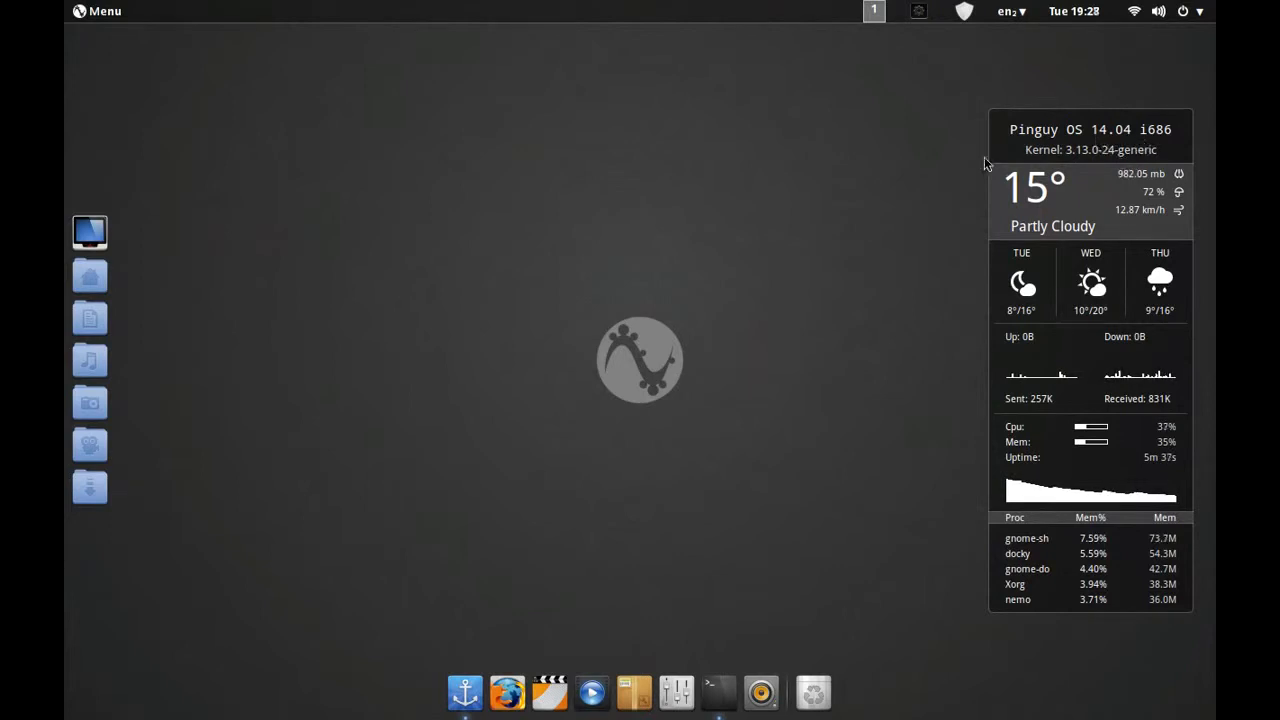
mouse_move(716, 248)
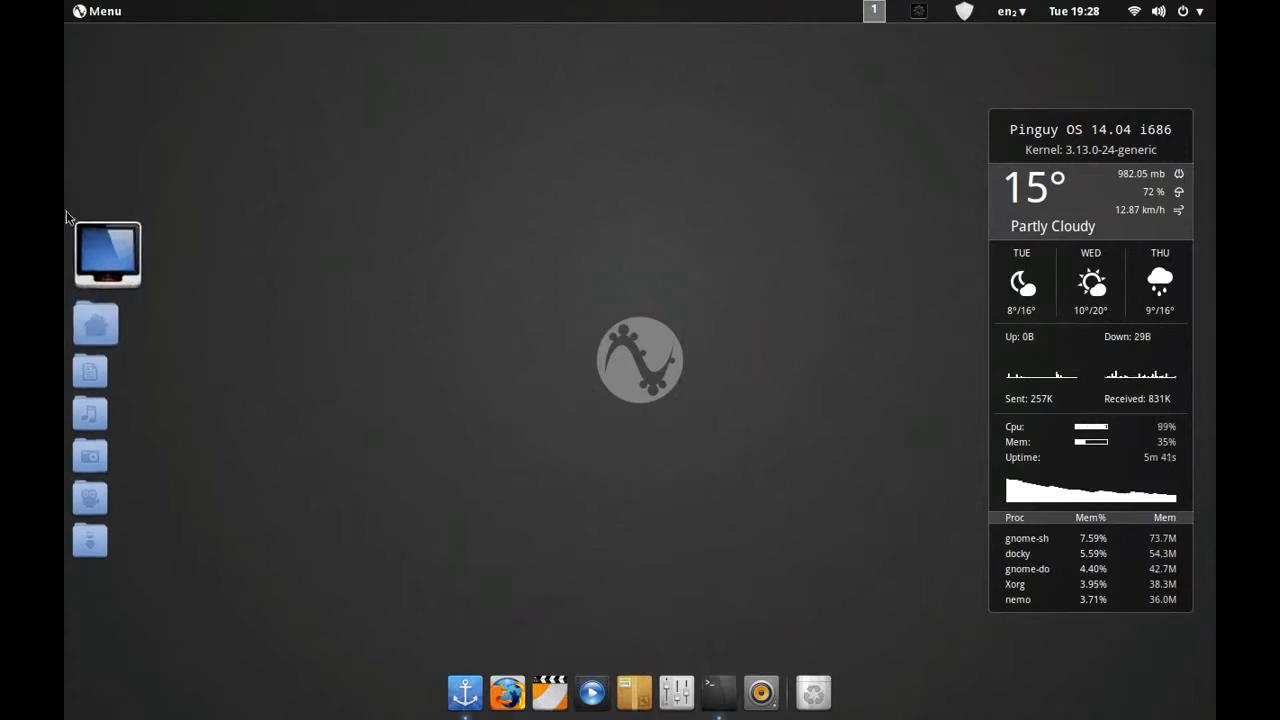
mouse_move(108, 264)
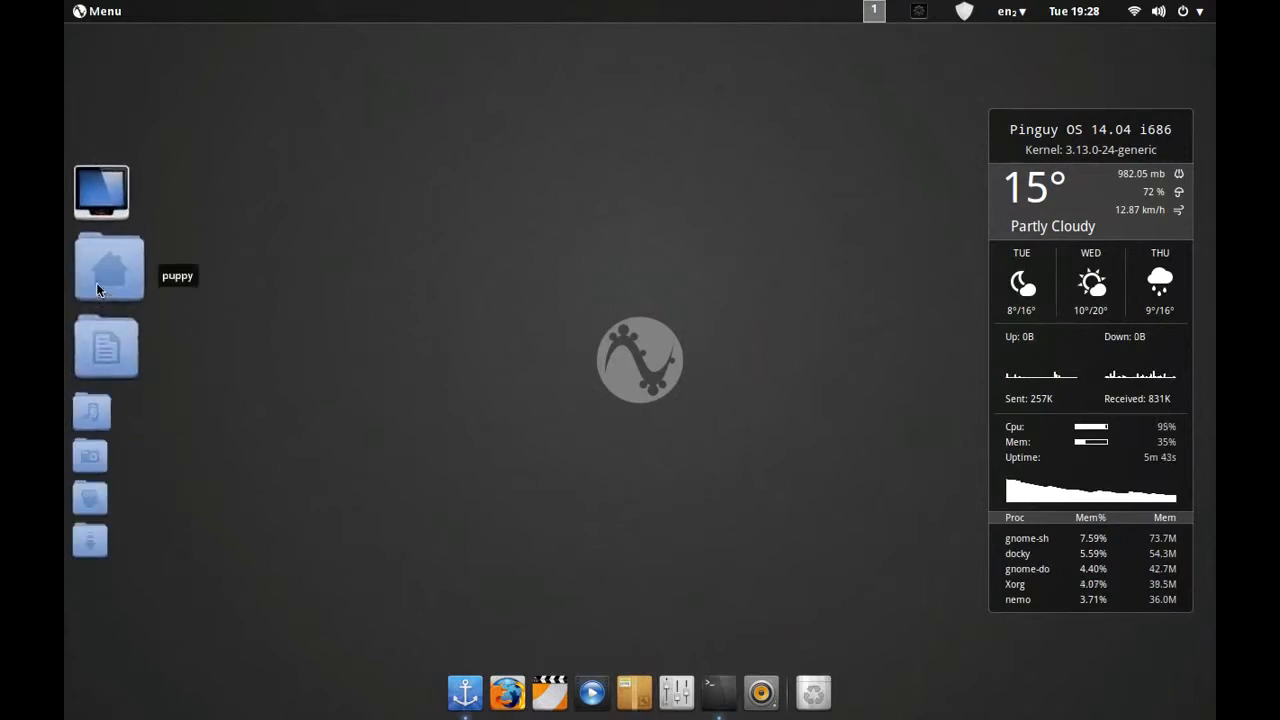
mouse_move(104, 410)
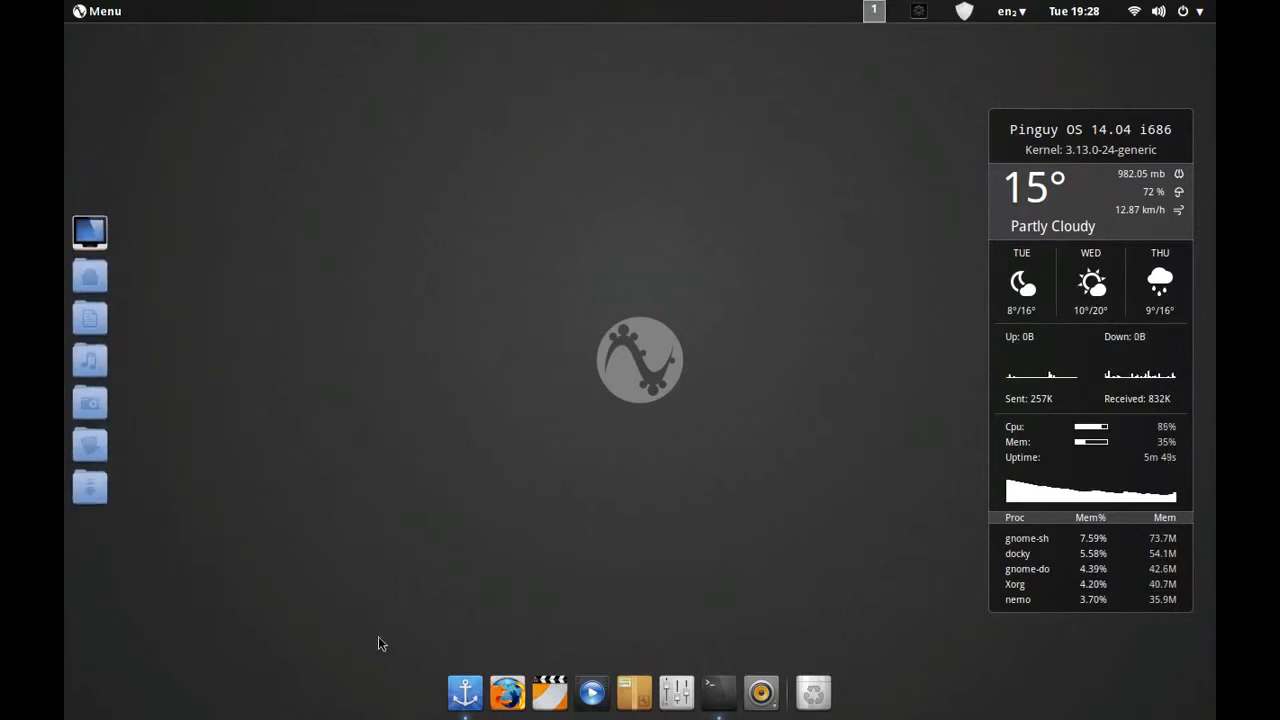
mouse_move(720, 690)
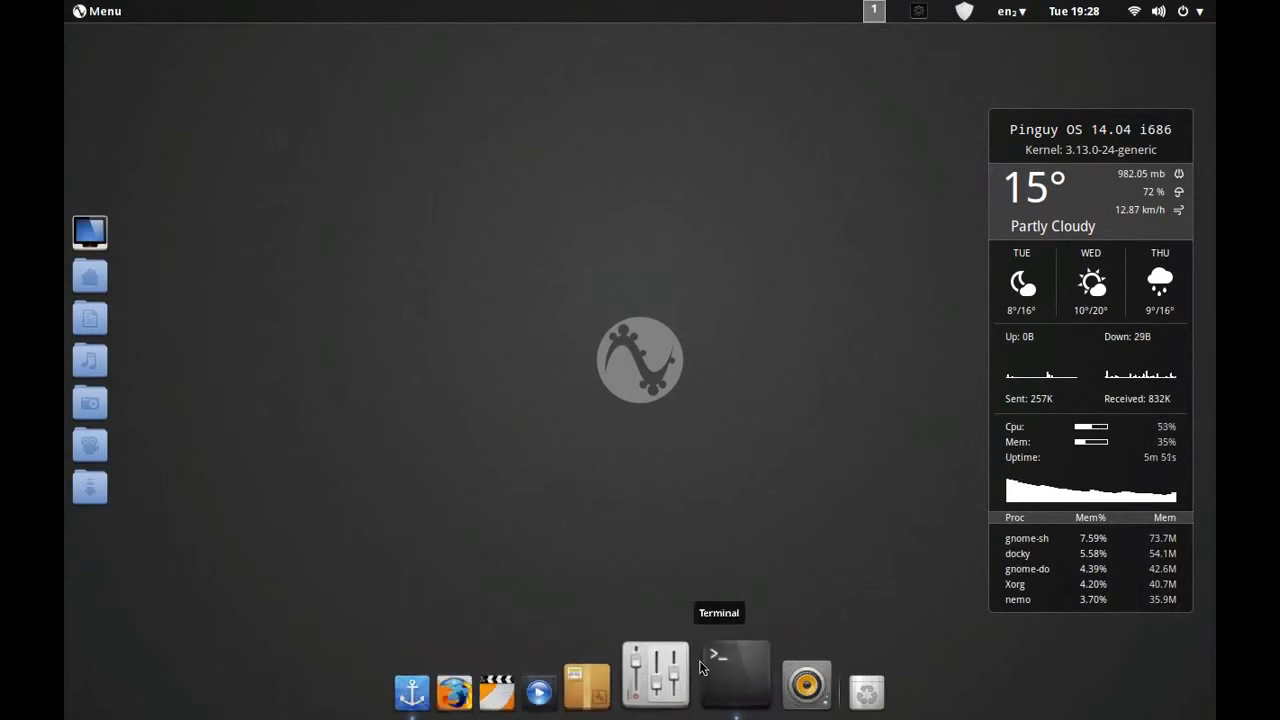
mouse_move(496, 680)
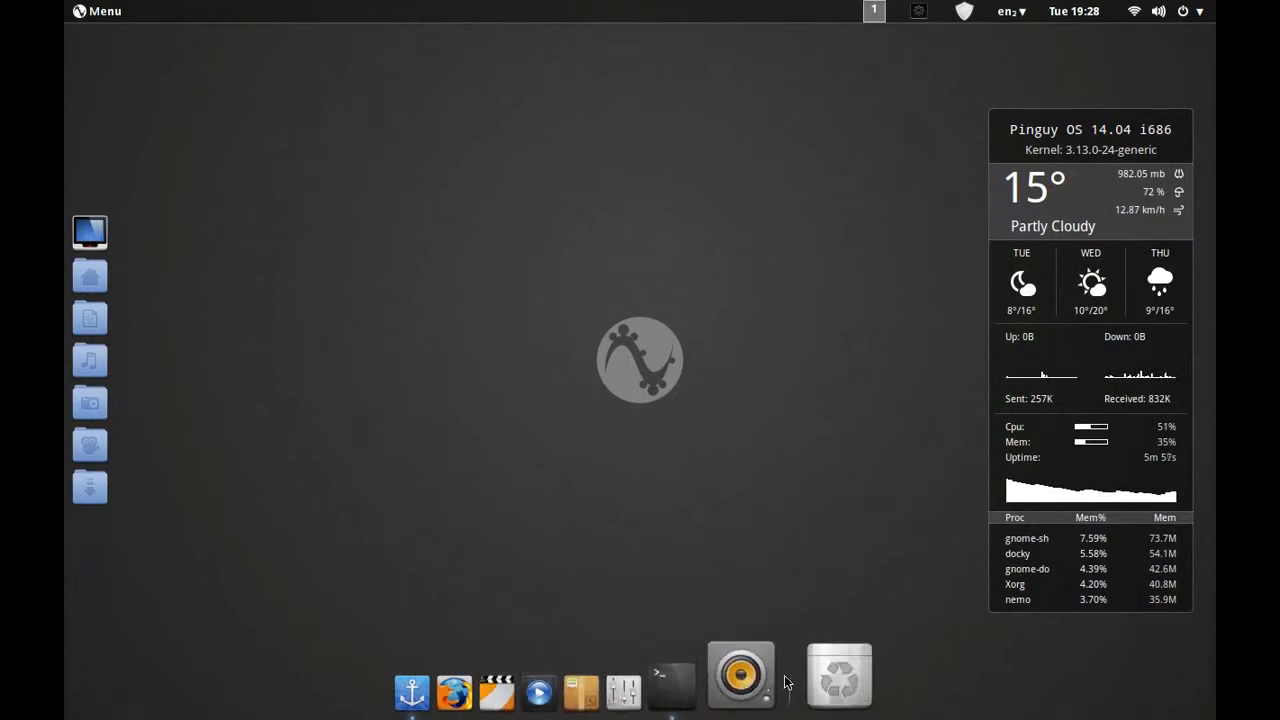
mouse_move(744, 444)
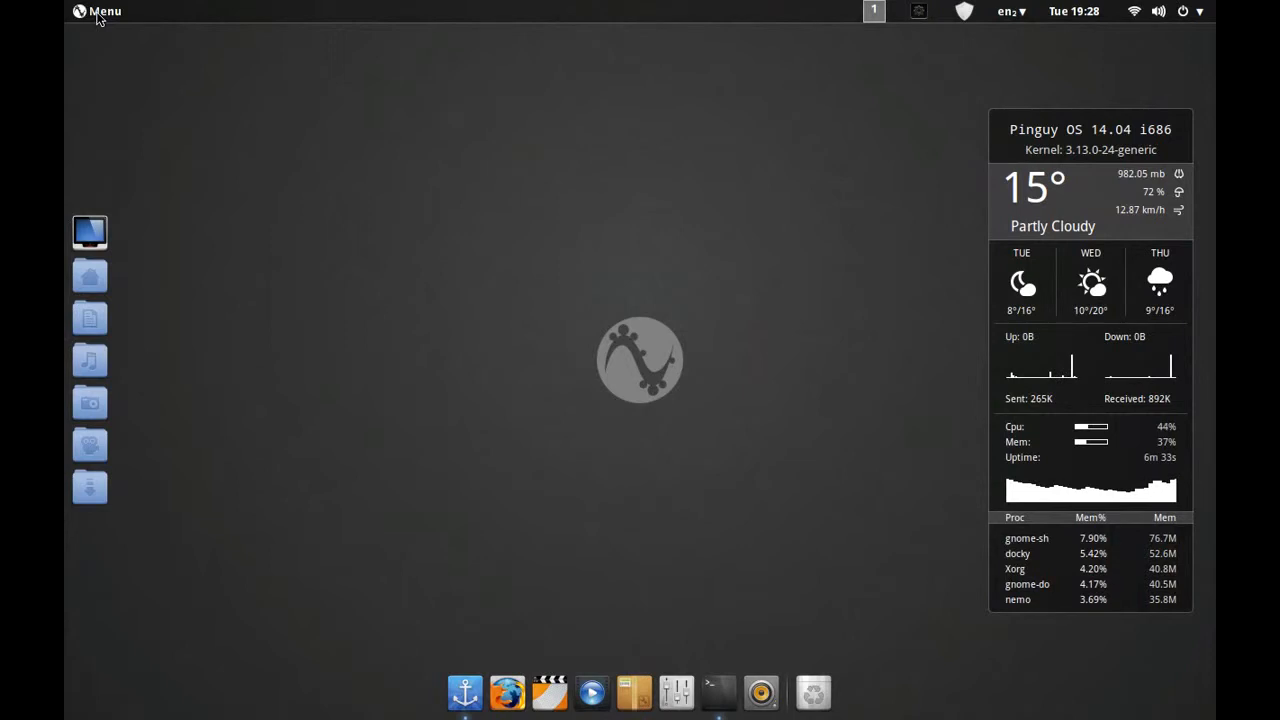
mouse_move(588, 640)
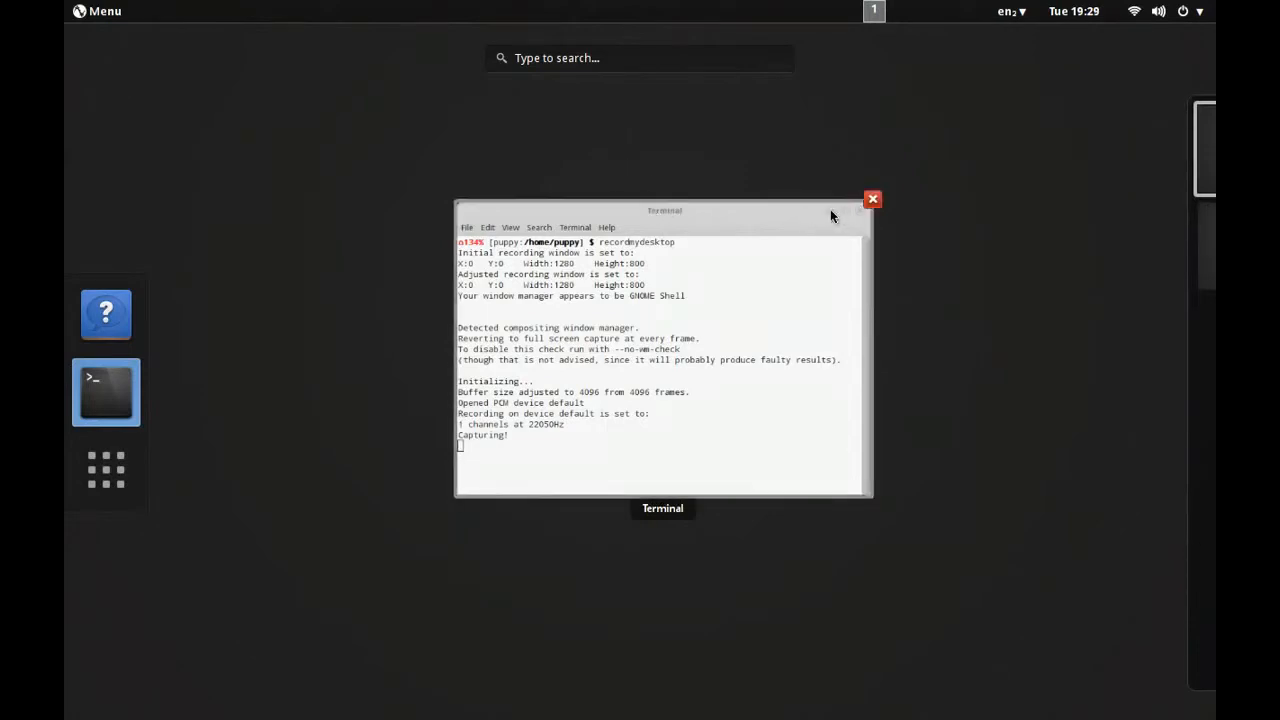
mouse_move(268, 48)
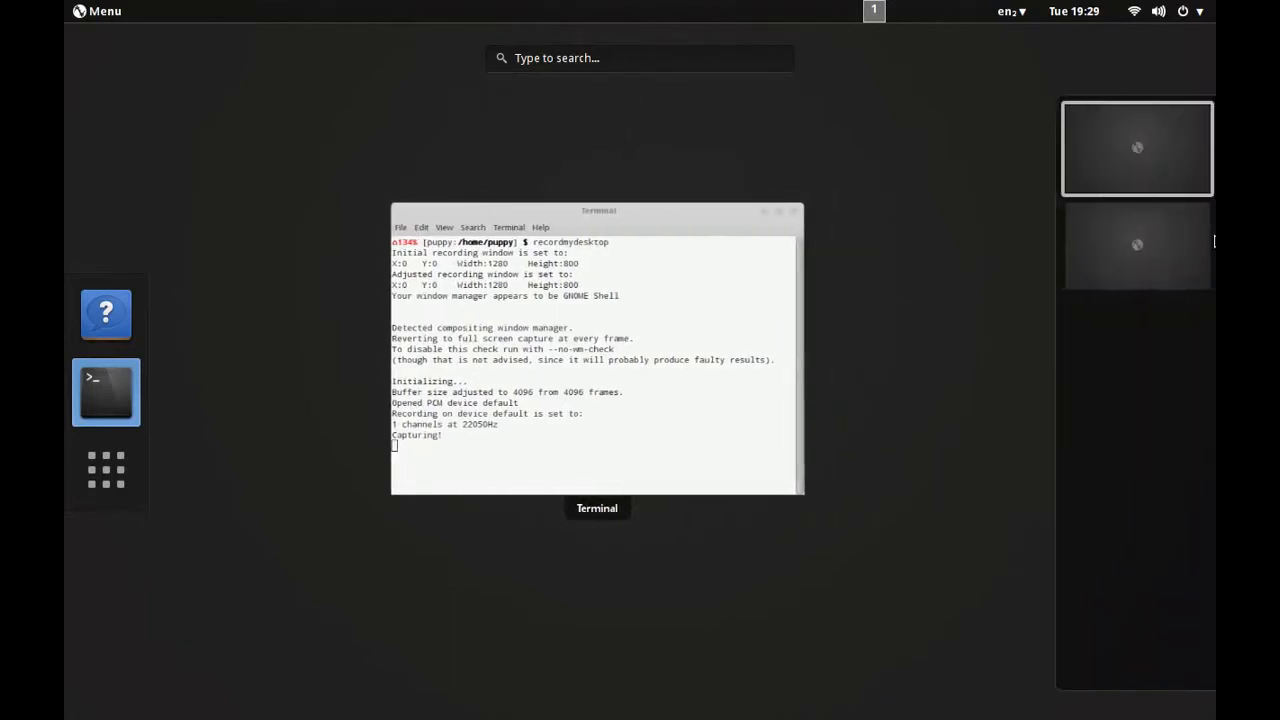
Bring up the Activities overview with the Terminal window thumbnail in view
left_click(1136, 246)
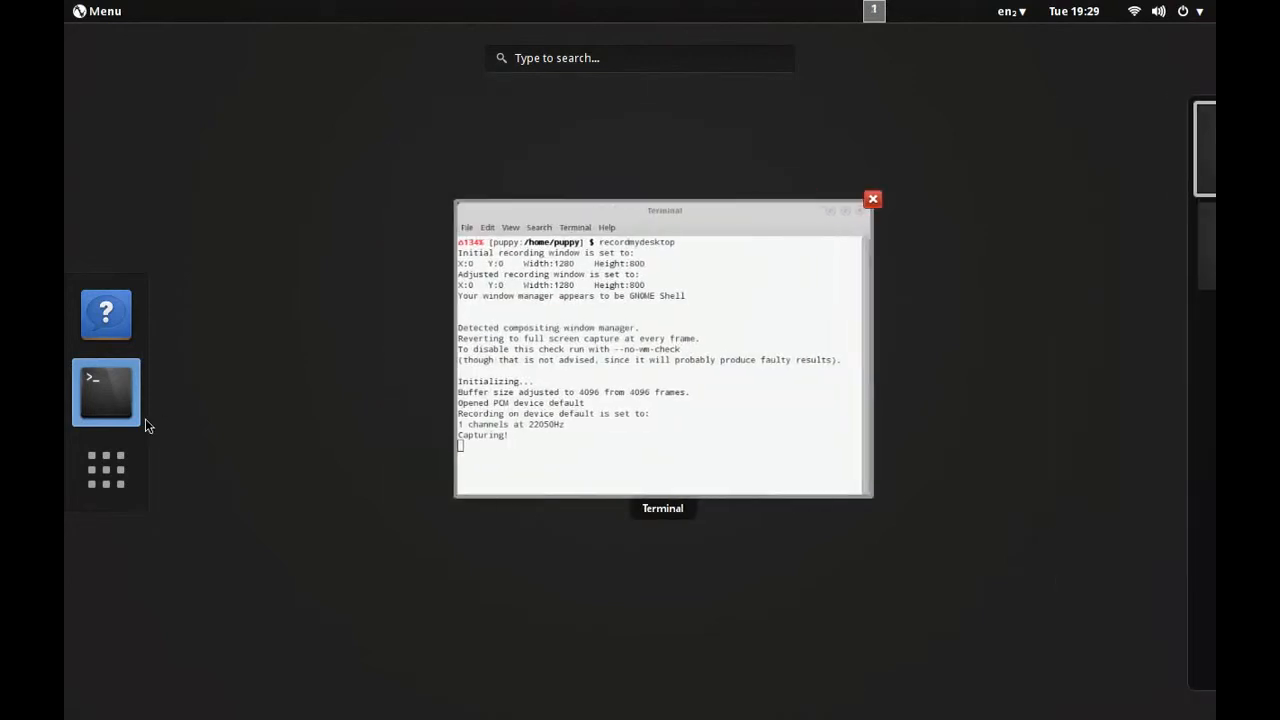
mouse_move(104, 490)
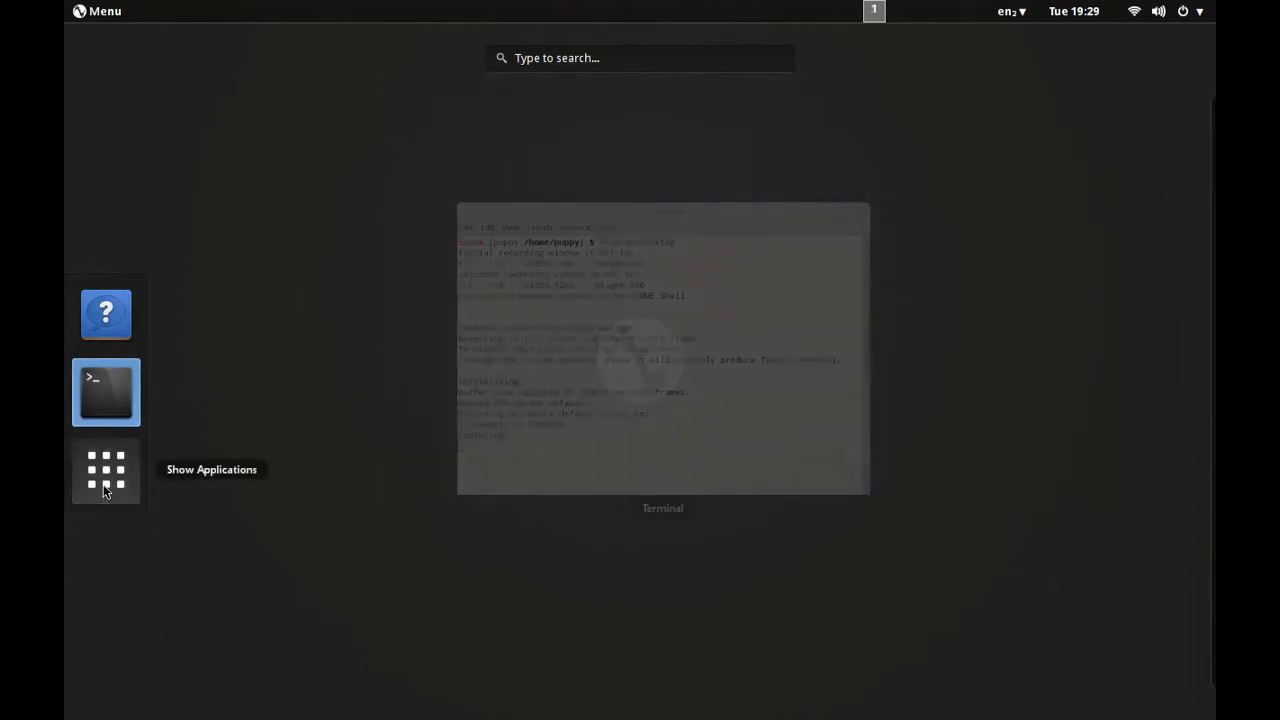
left_click(106, 470)
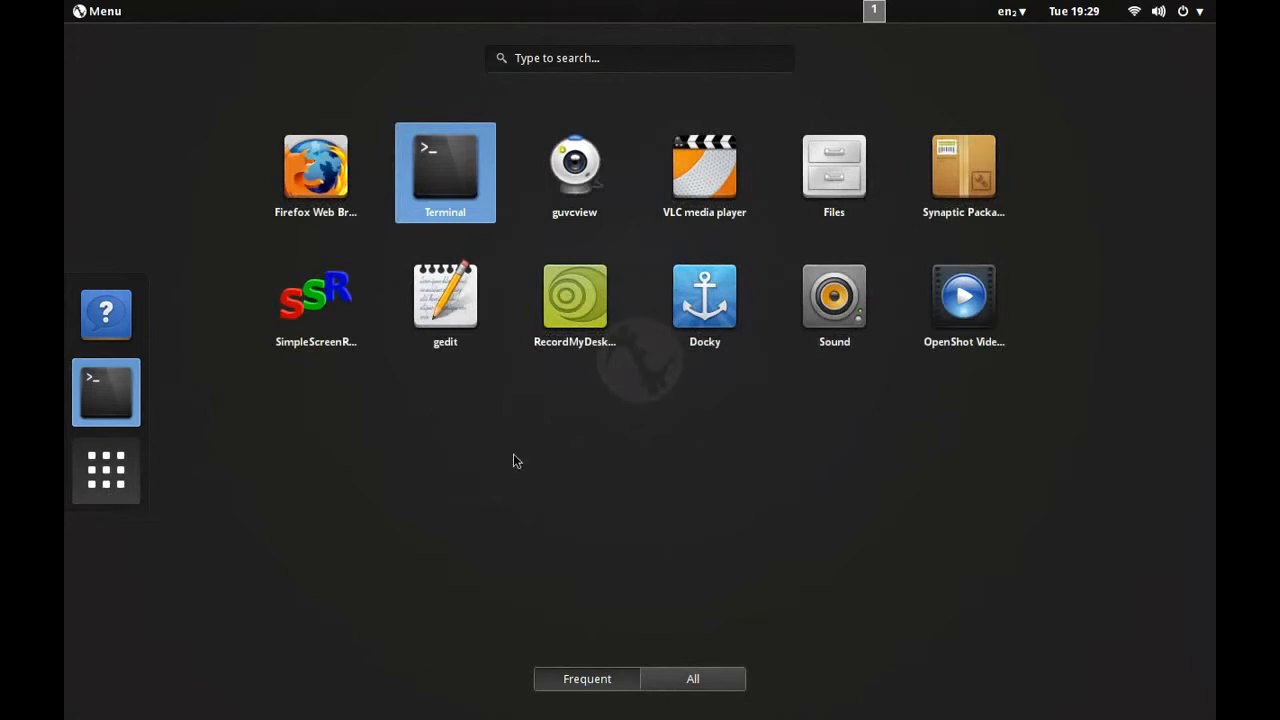
mouse_move(96, 16)
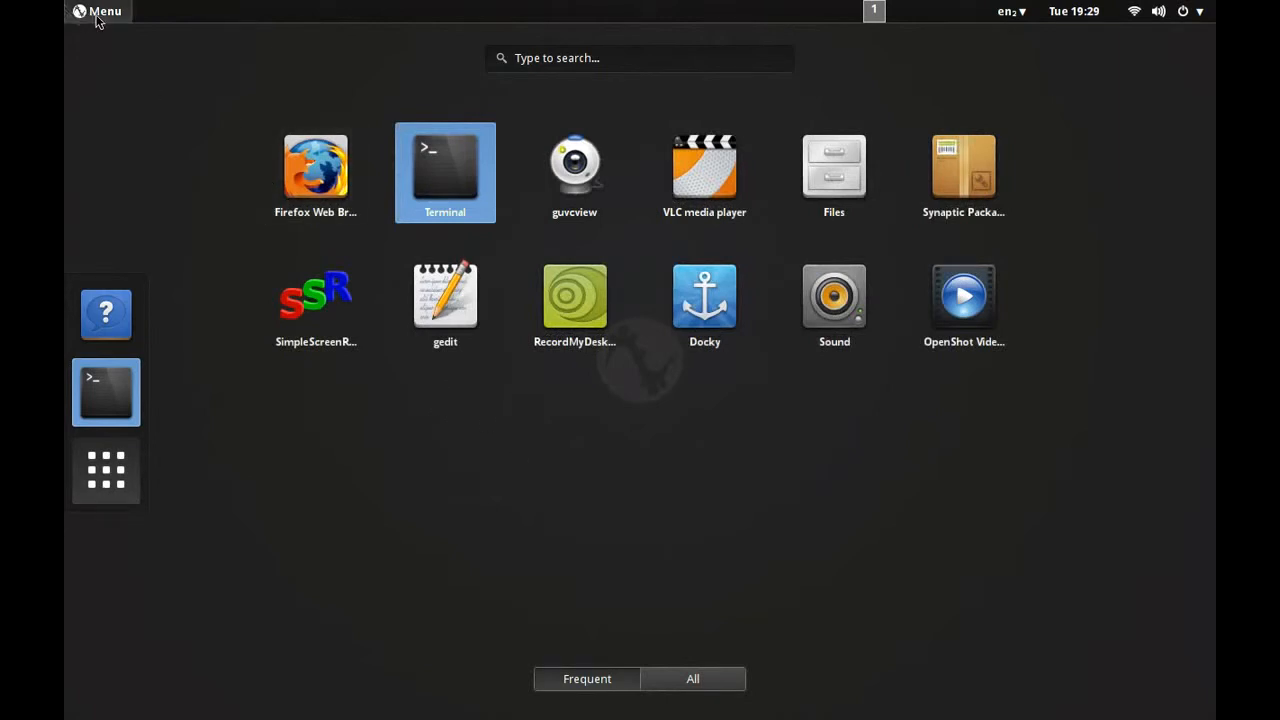
left_click(96, 12)
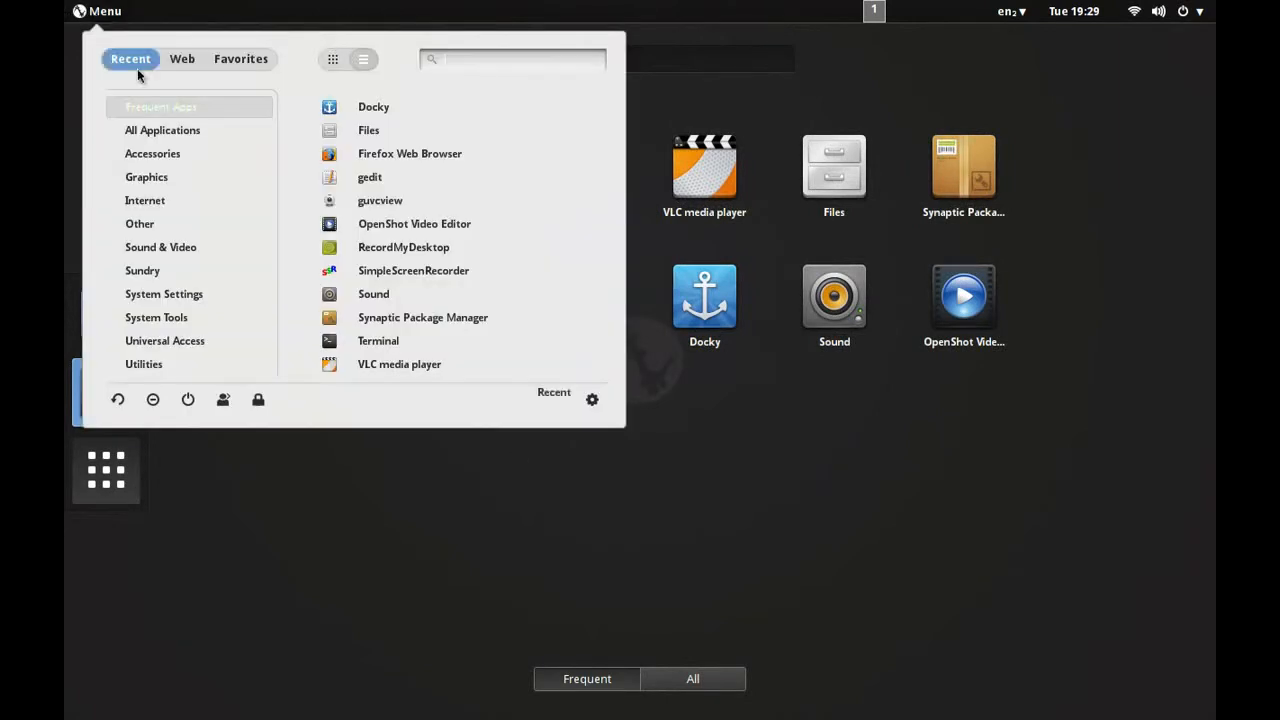
mouse_move(520, 576)
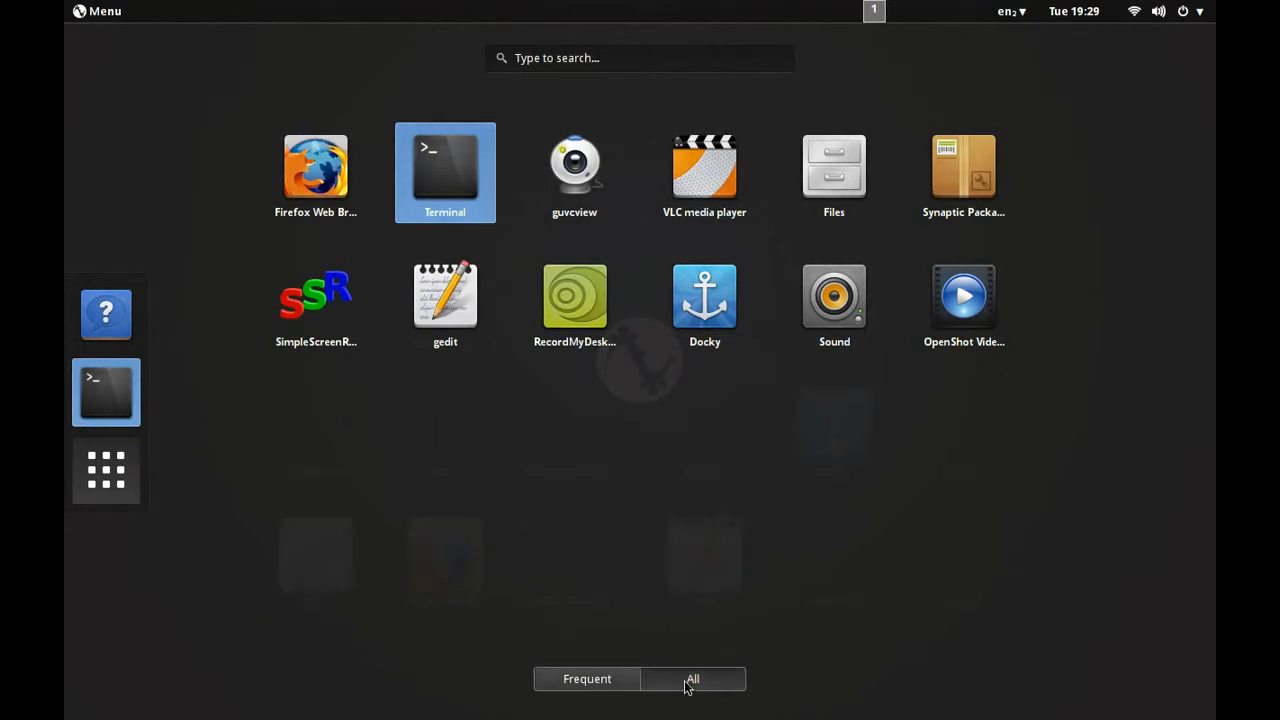
left_click(692, 680)
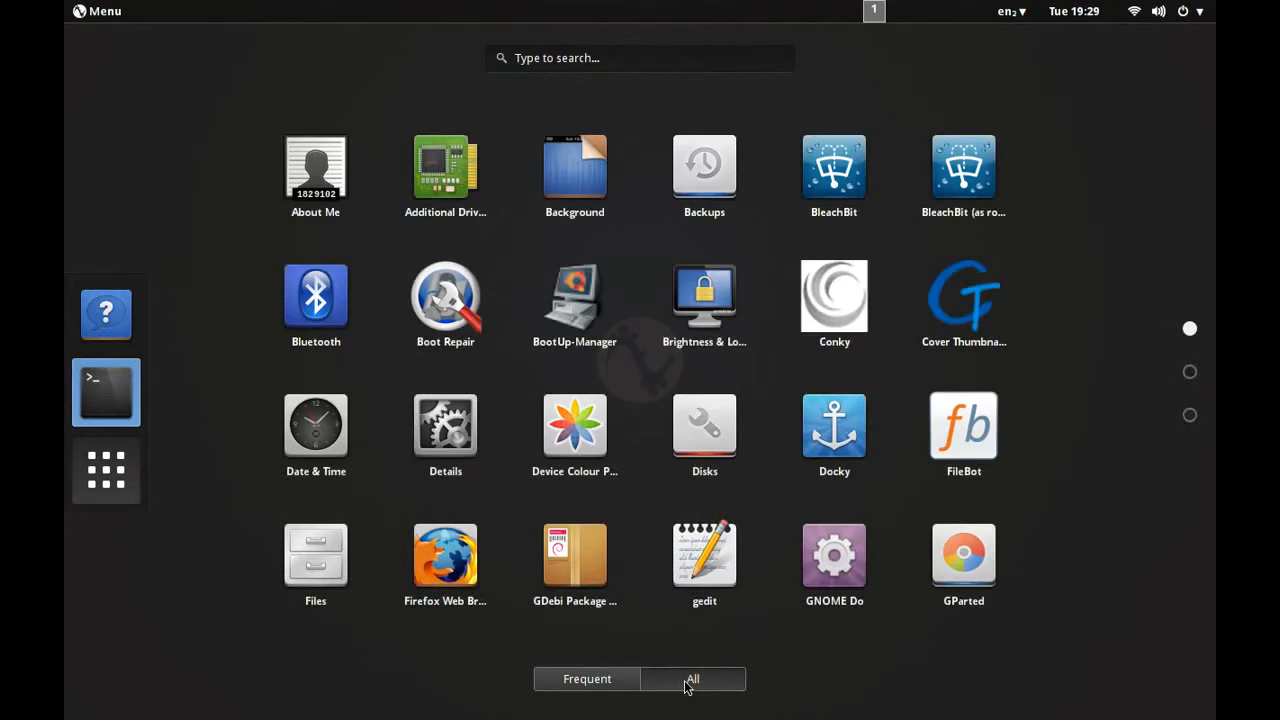
mouse_move(1188, 372)
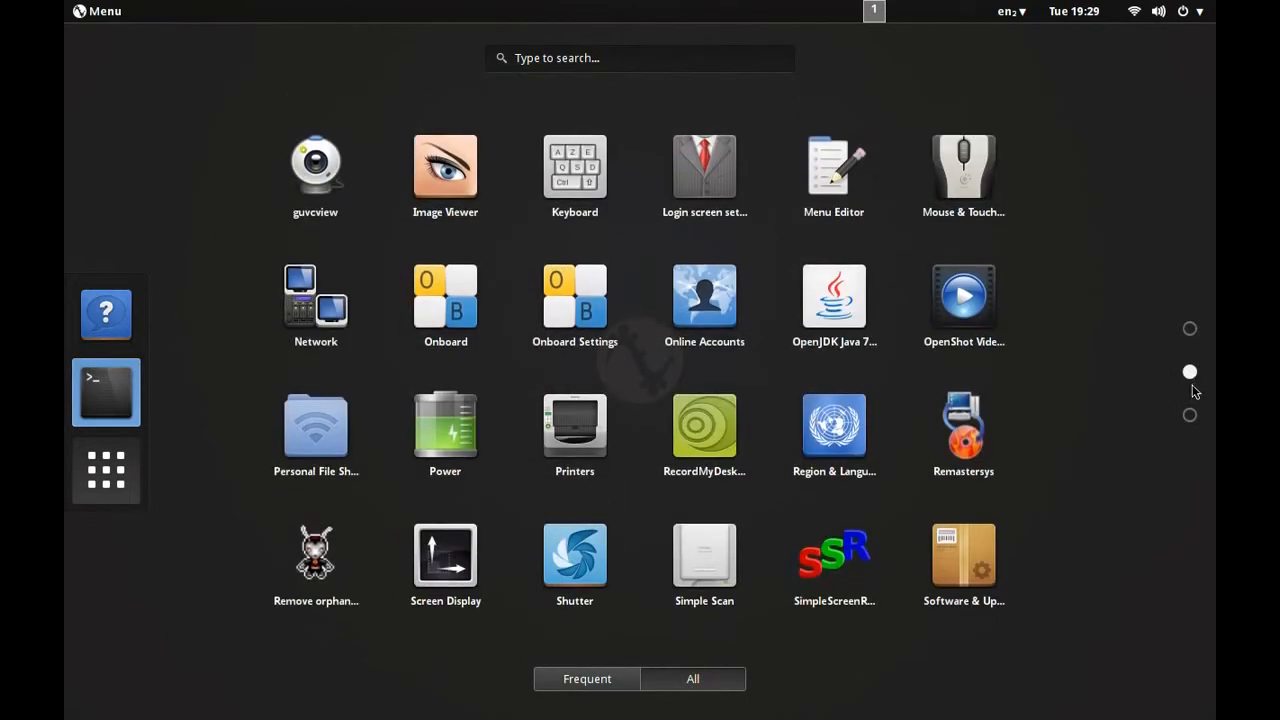
scroll("down", 3)
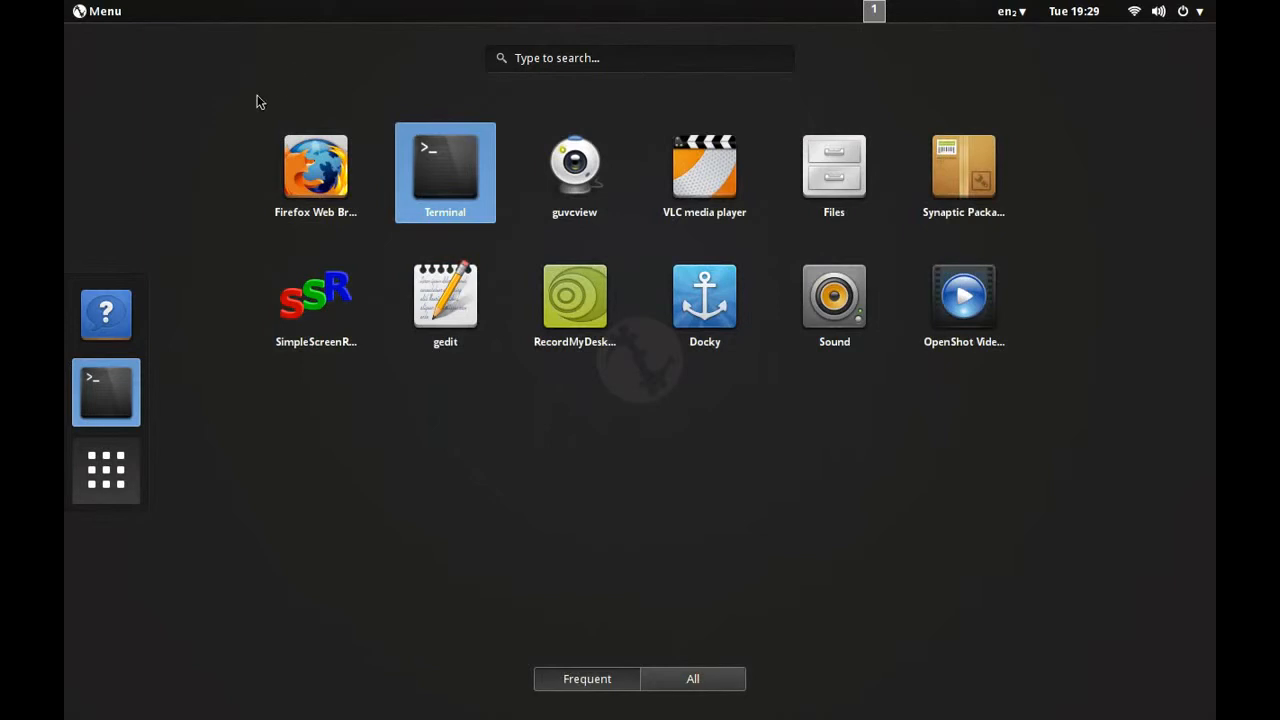
mouse_move(392, 388)
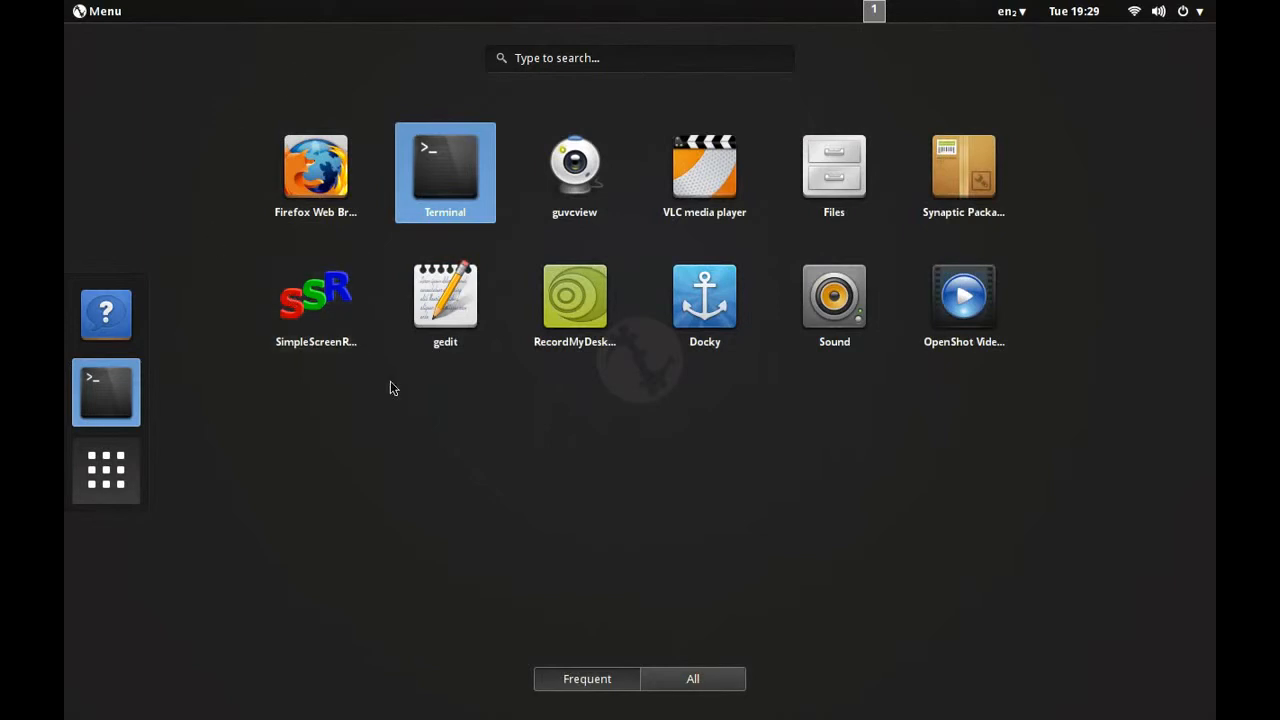
left_click(444, 172)
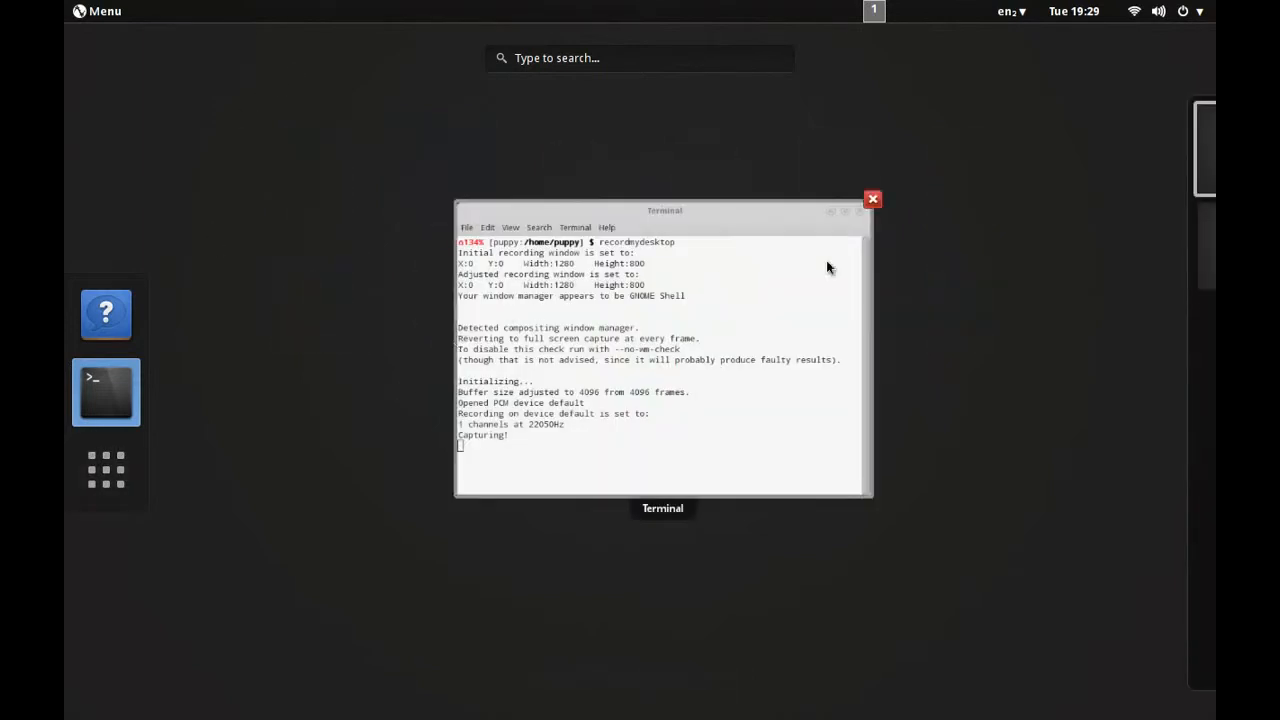
left_click(872, 200)
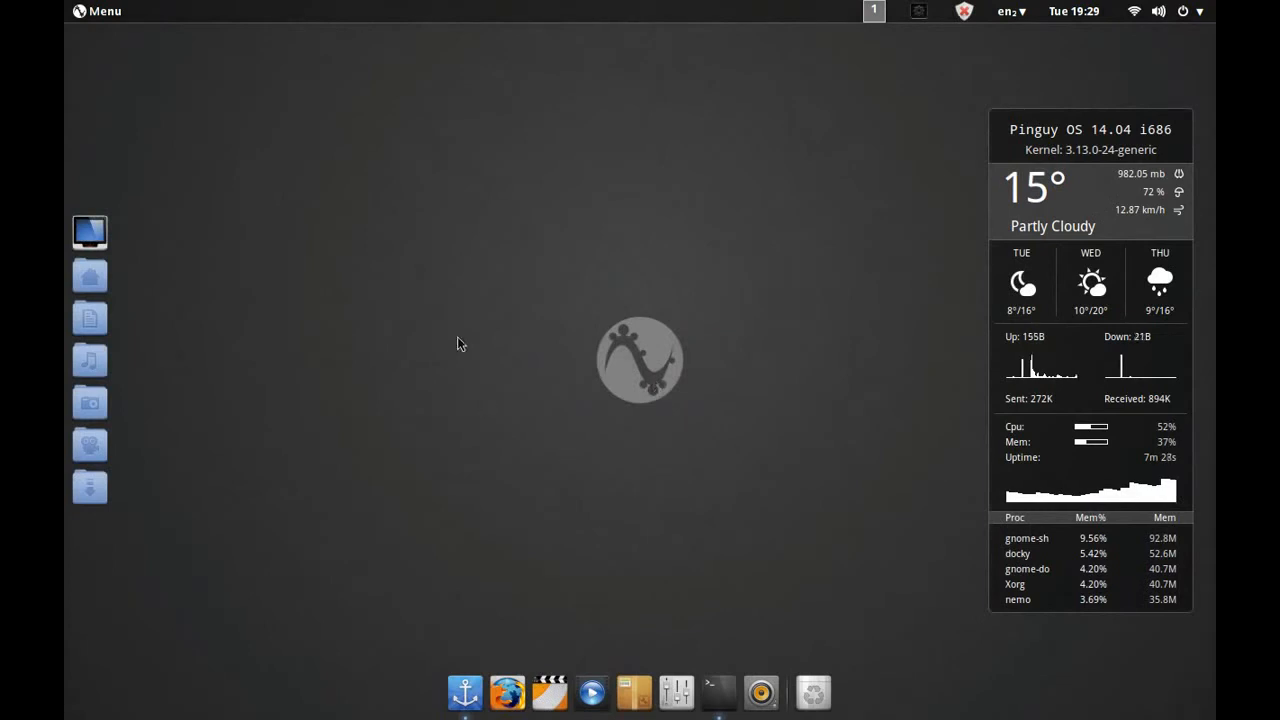
mouse_move(434, 292)
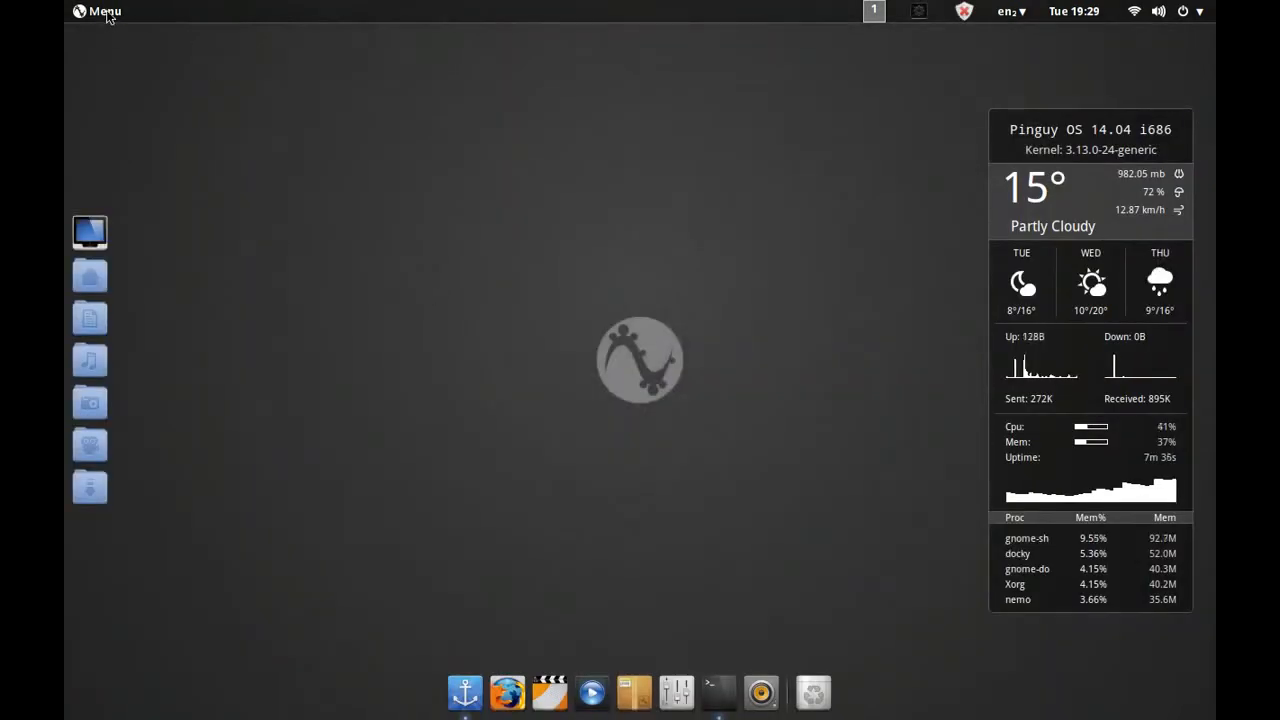
left_click(98, 12)
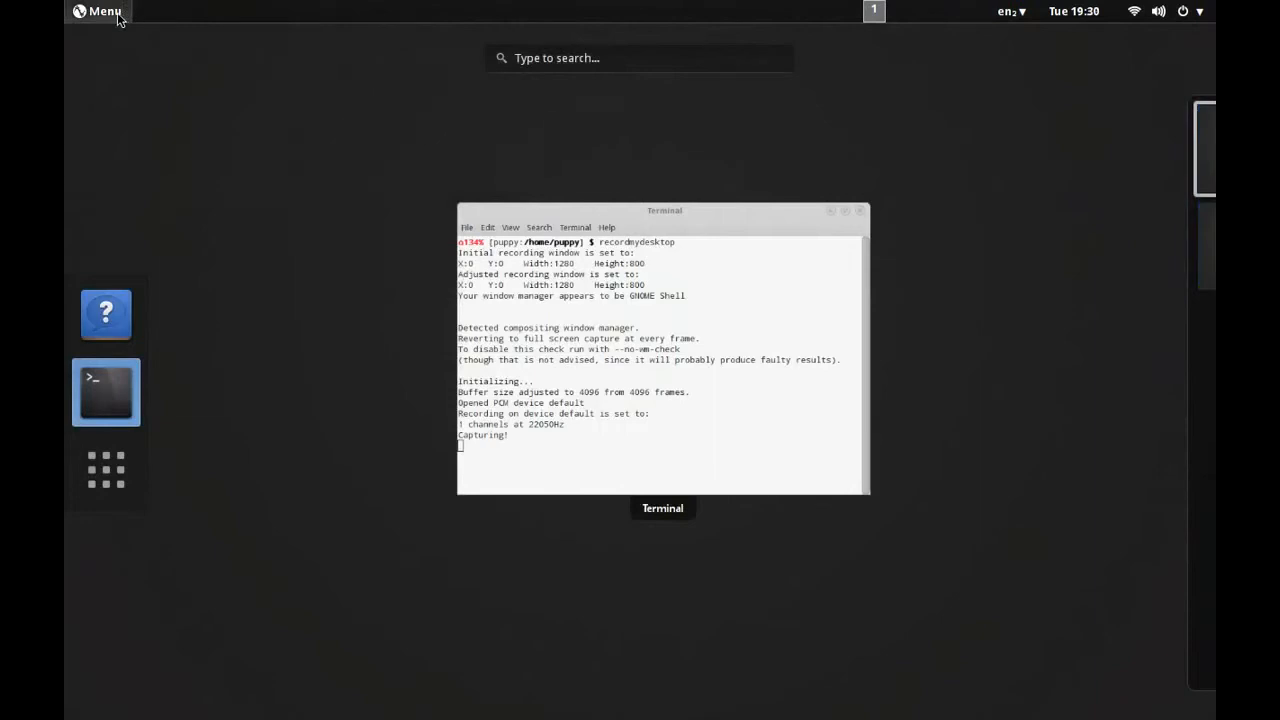
Show the Gno-Menu applications as an icon grid and browse All Applications and Accessories
left_click(96, 12)
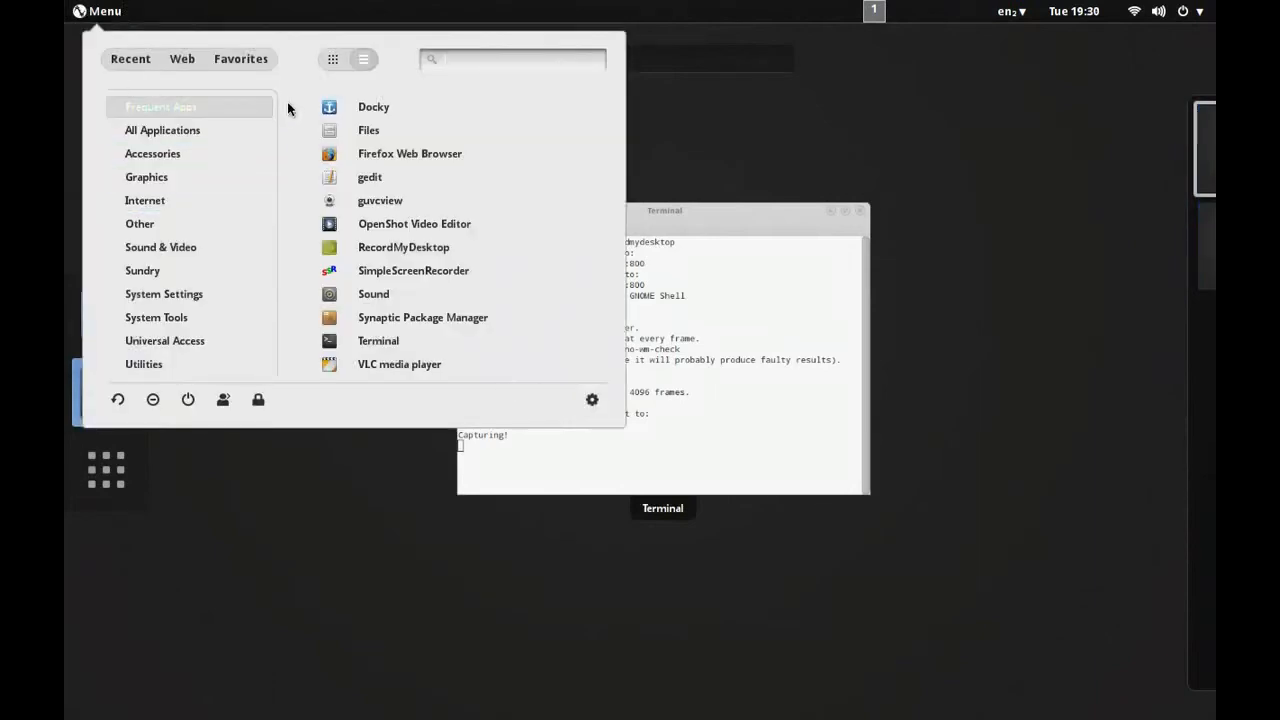
left_click(332, 60)
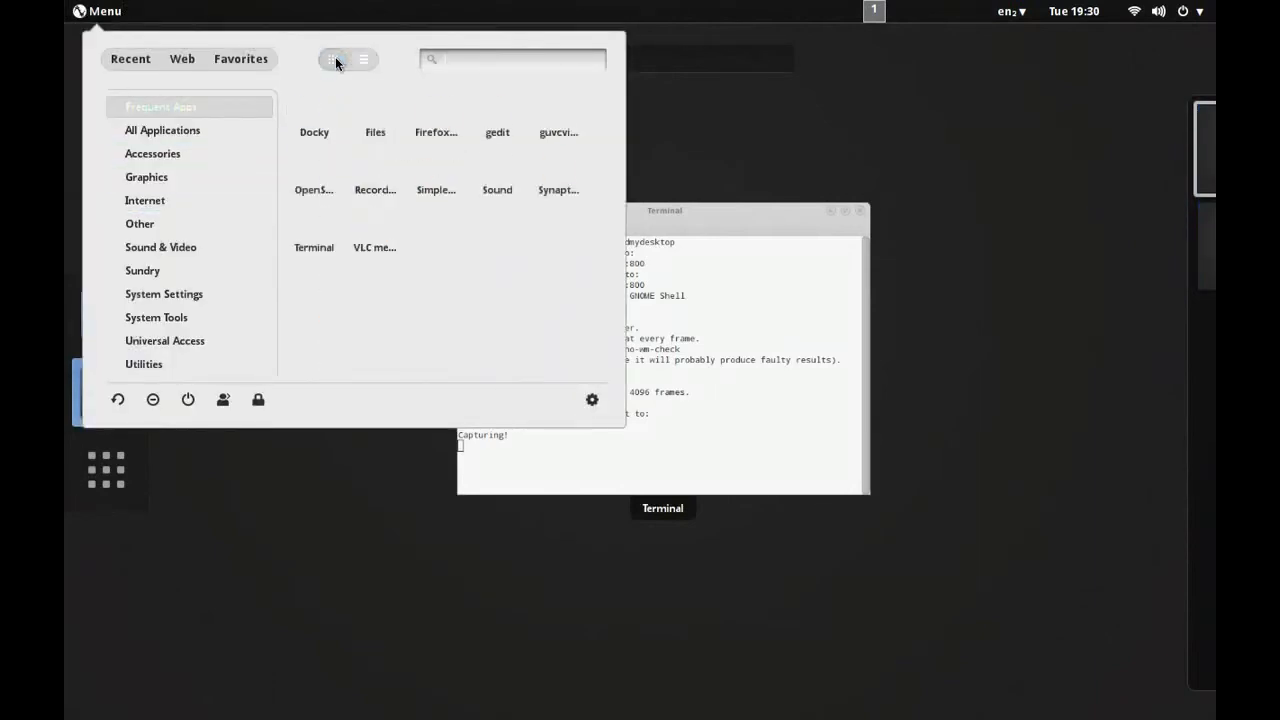
left_click(162, 130)
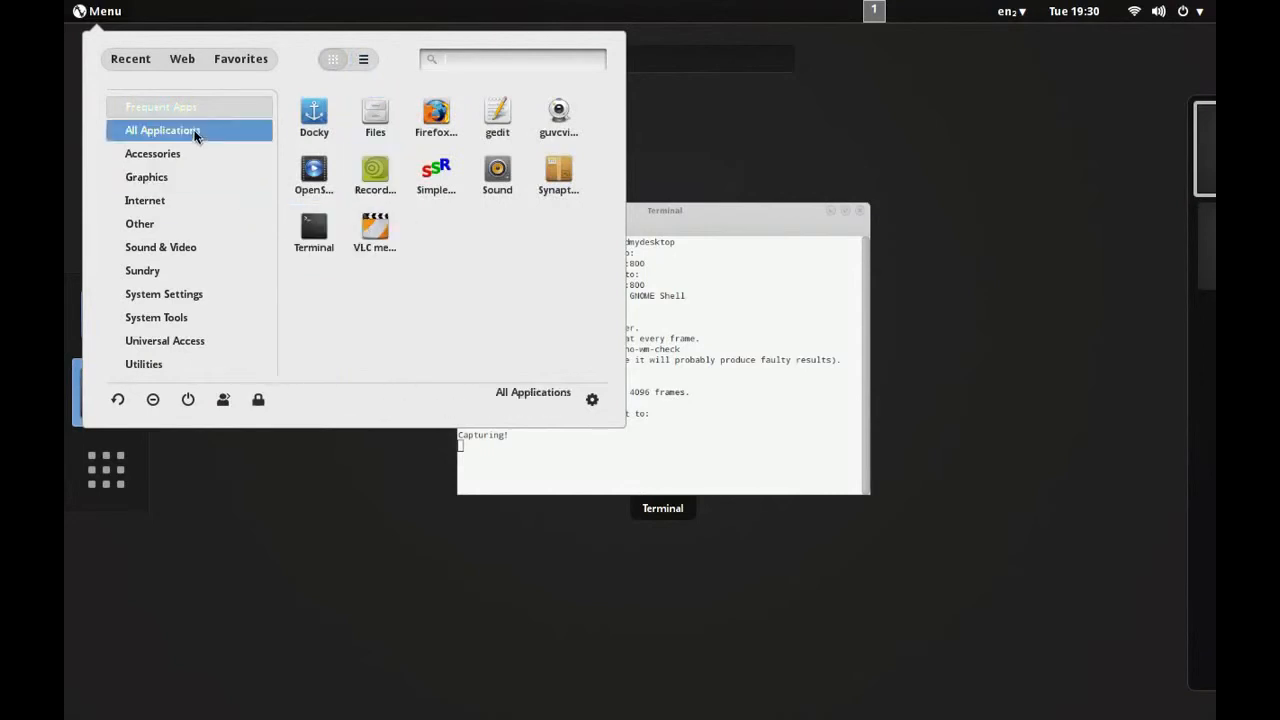
left_click(152, 152)
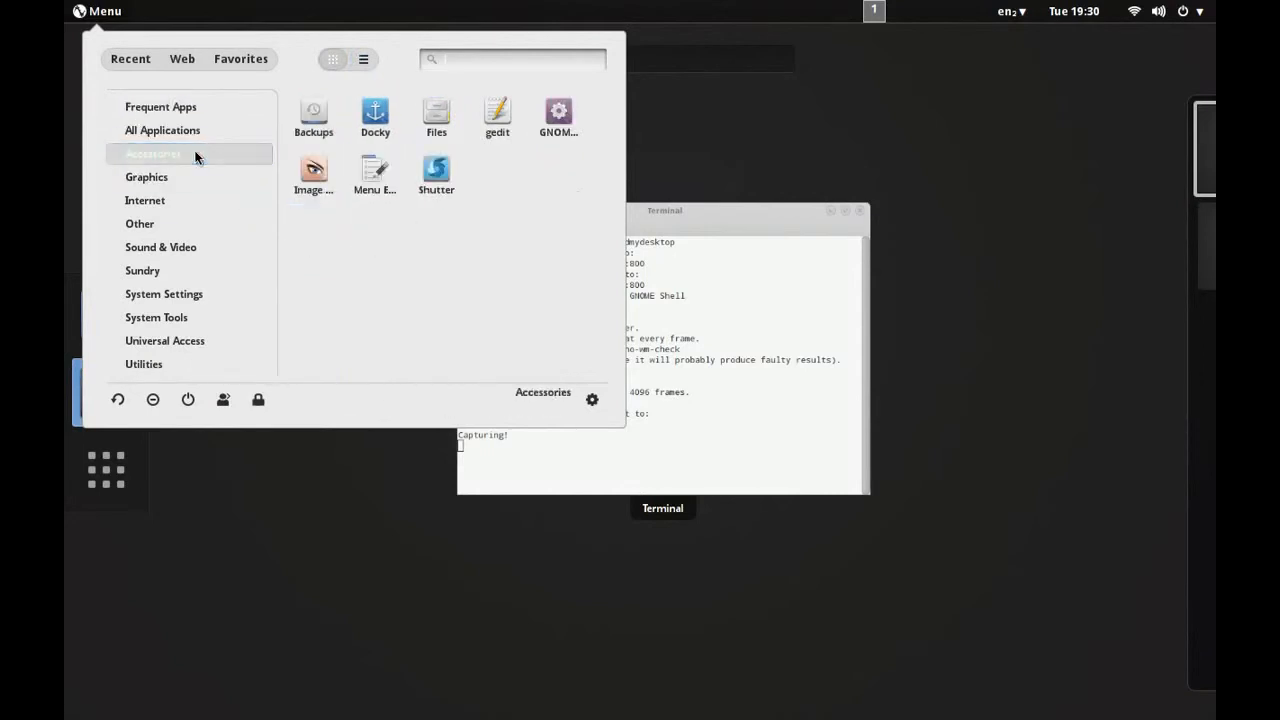
mouse_move(312, 114)
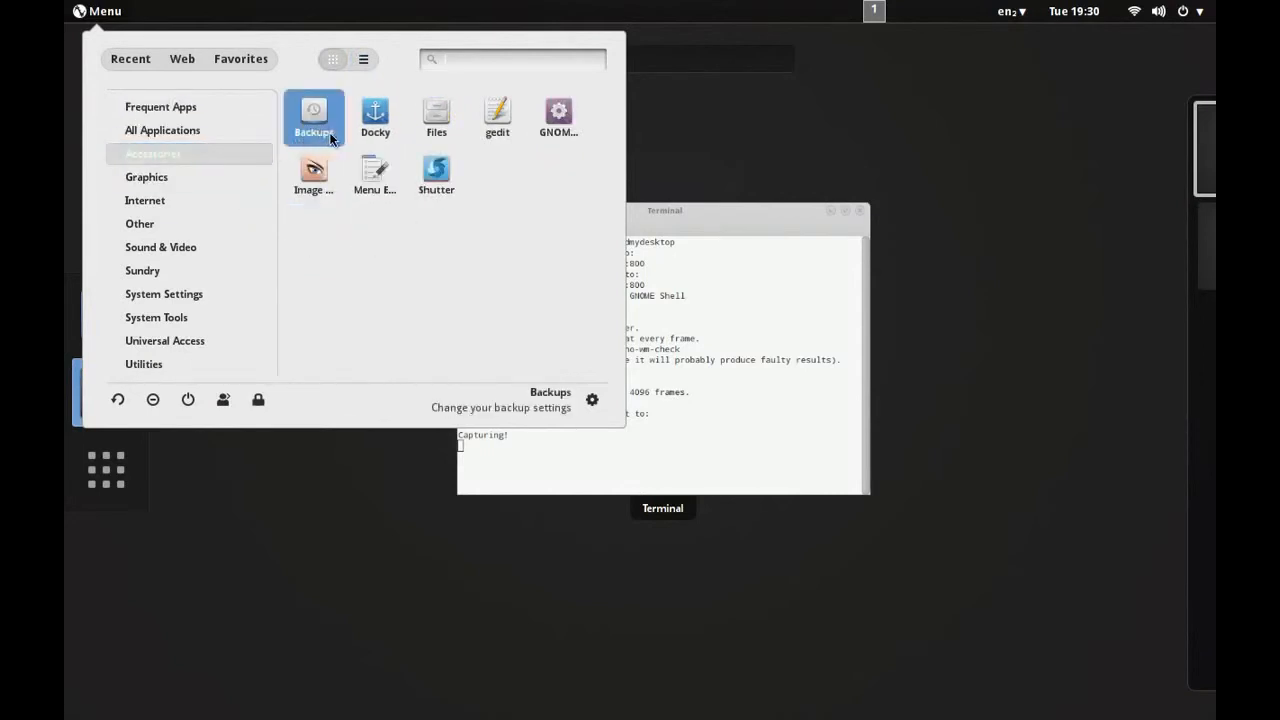
mouse_move(496, 116)
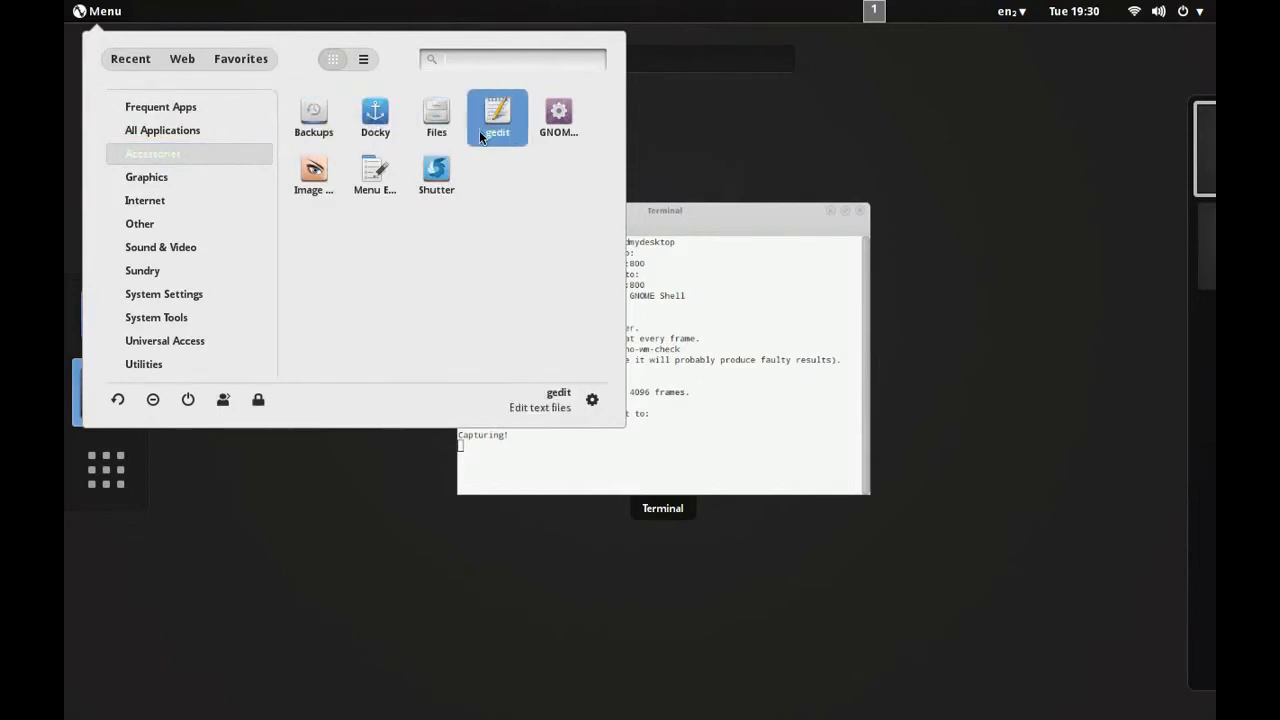
mouse_move(558, 116)
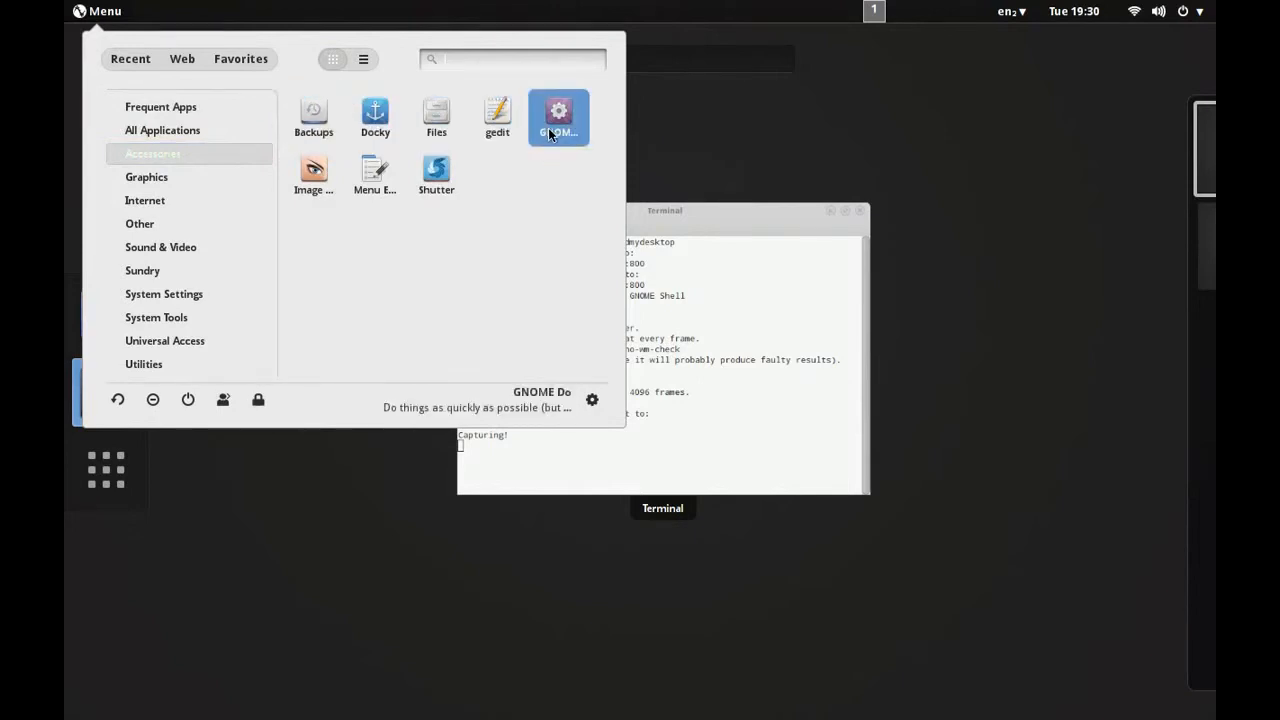
mouse_move(312, 176)
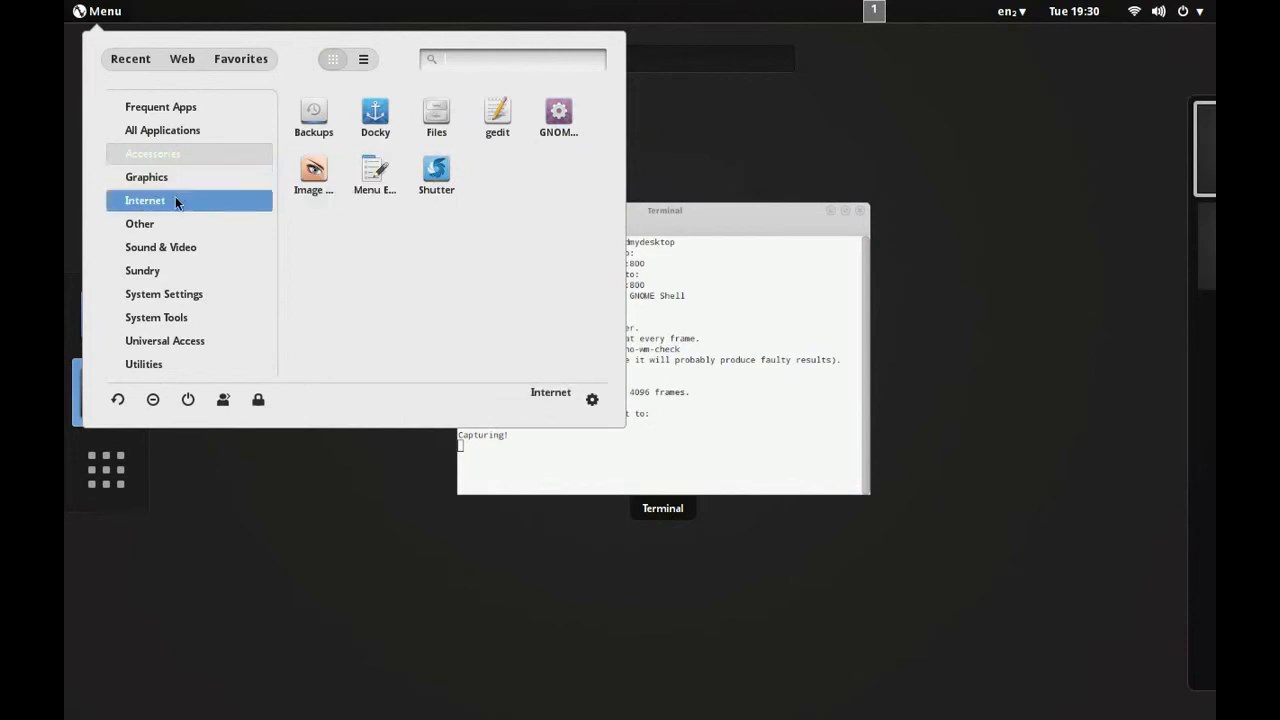
Browse the Graphics, Internet, Other, Sound & Video and Sundry categories in turn
left_click(148, 176)
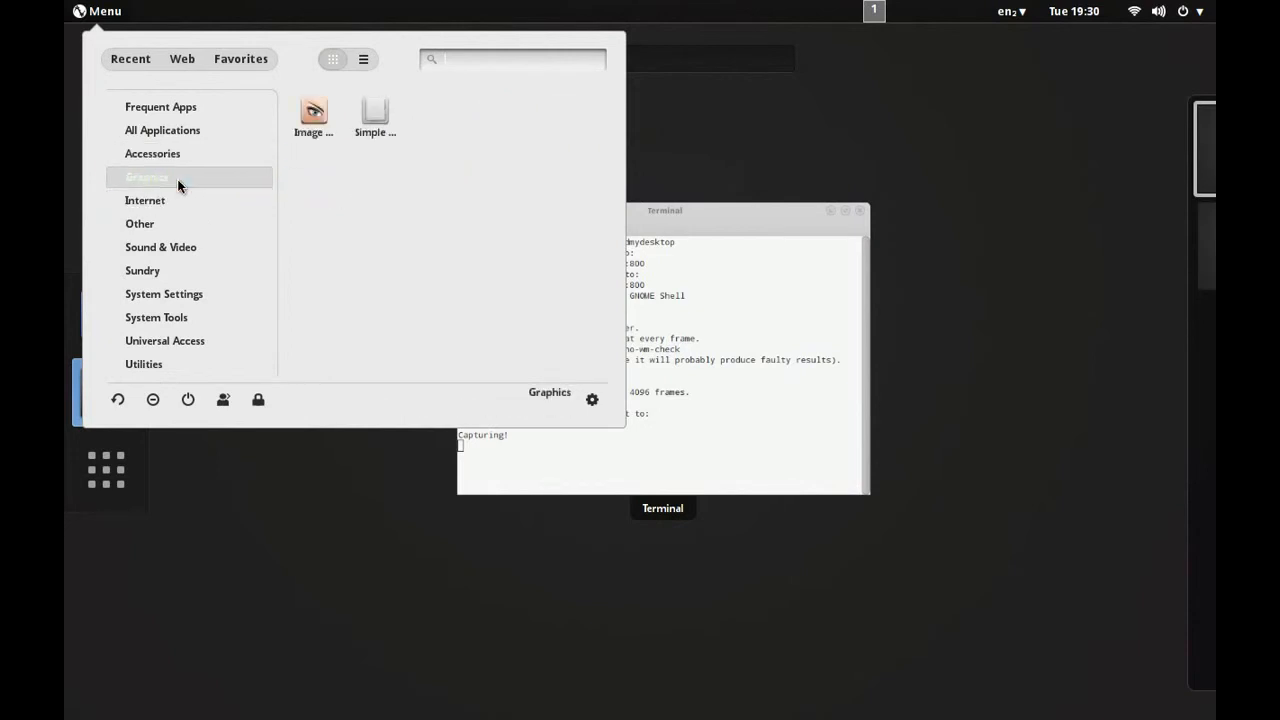
mouse_move(212, 244)
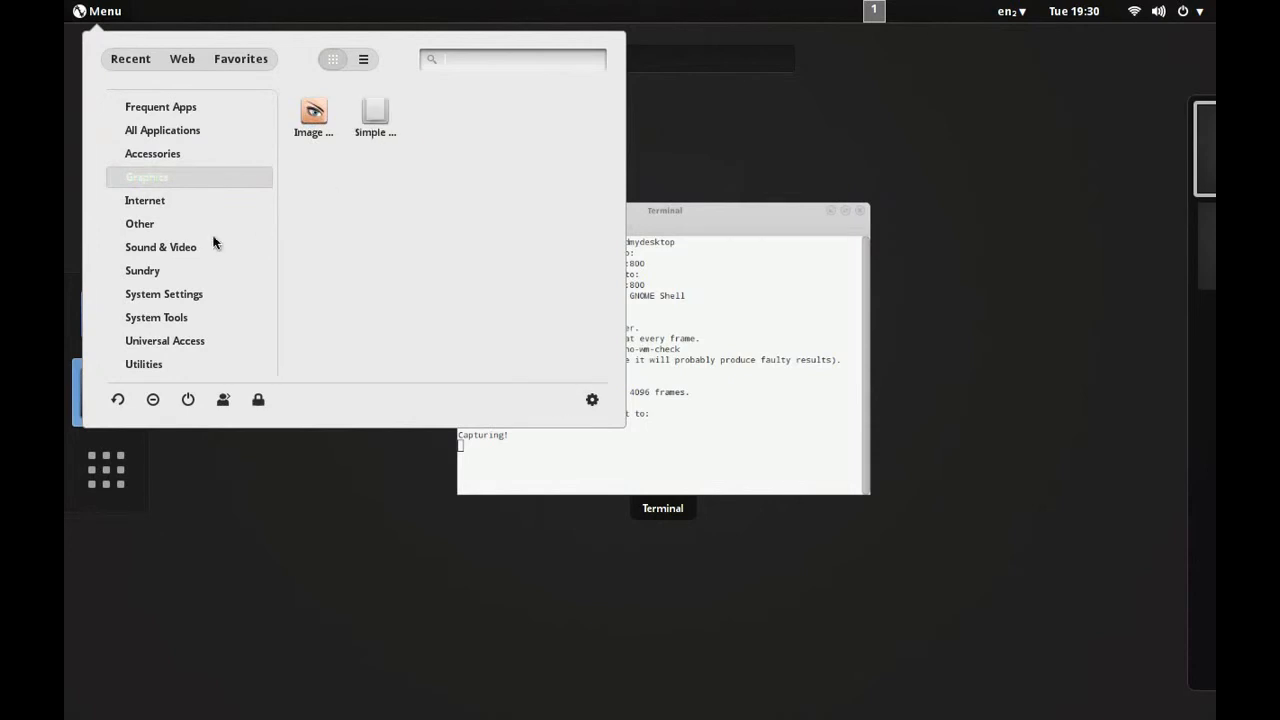
left_click(144, 200)
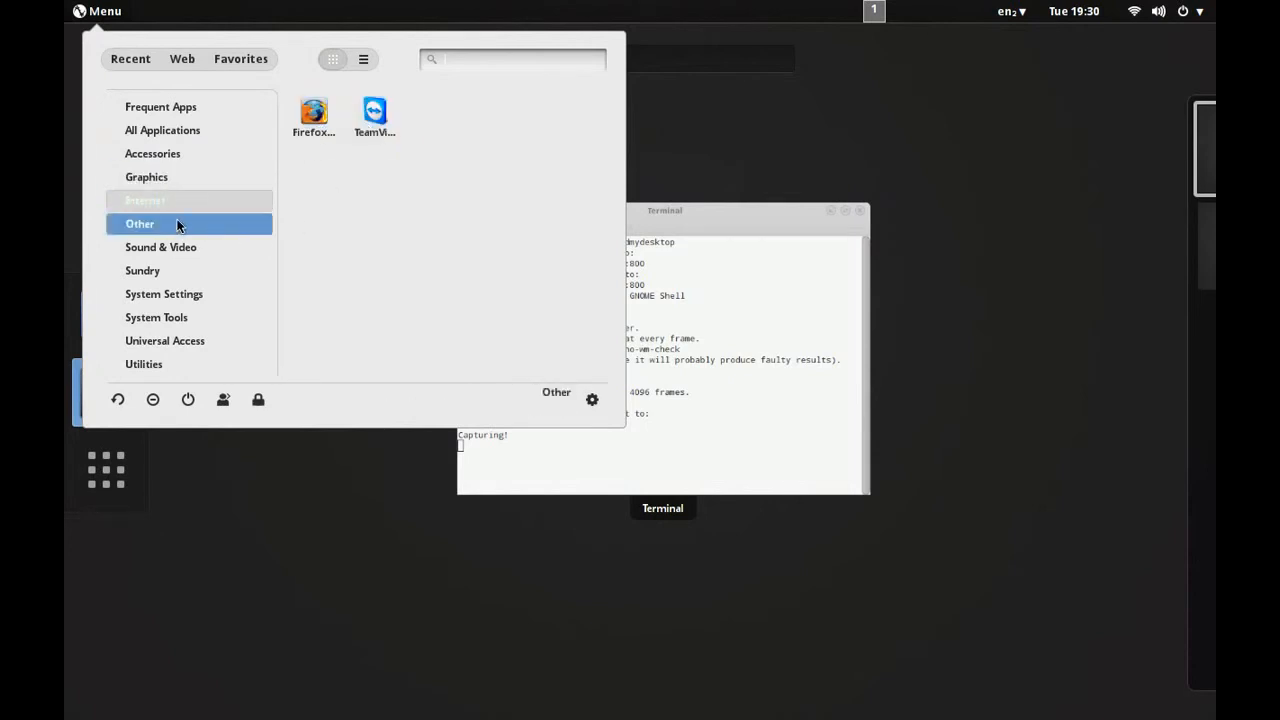
left_click(140, 224)
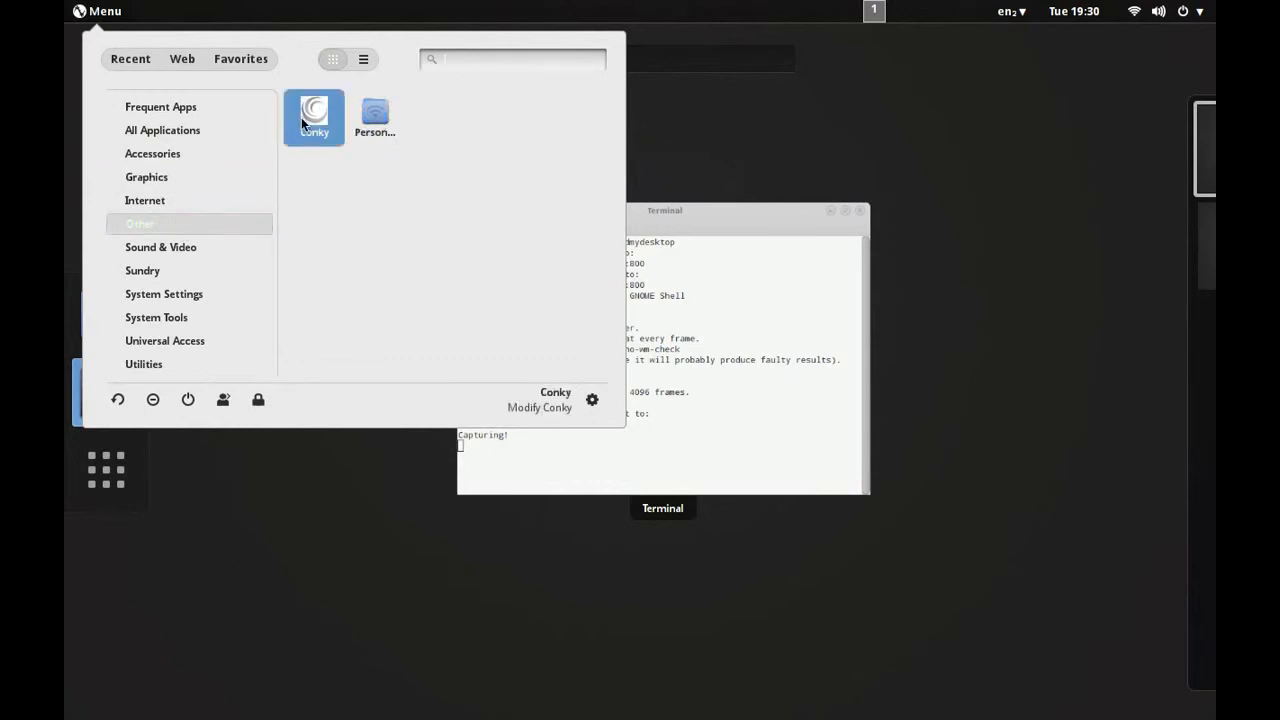
mouse_move(374, 116)
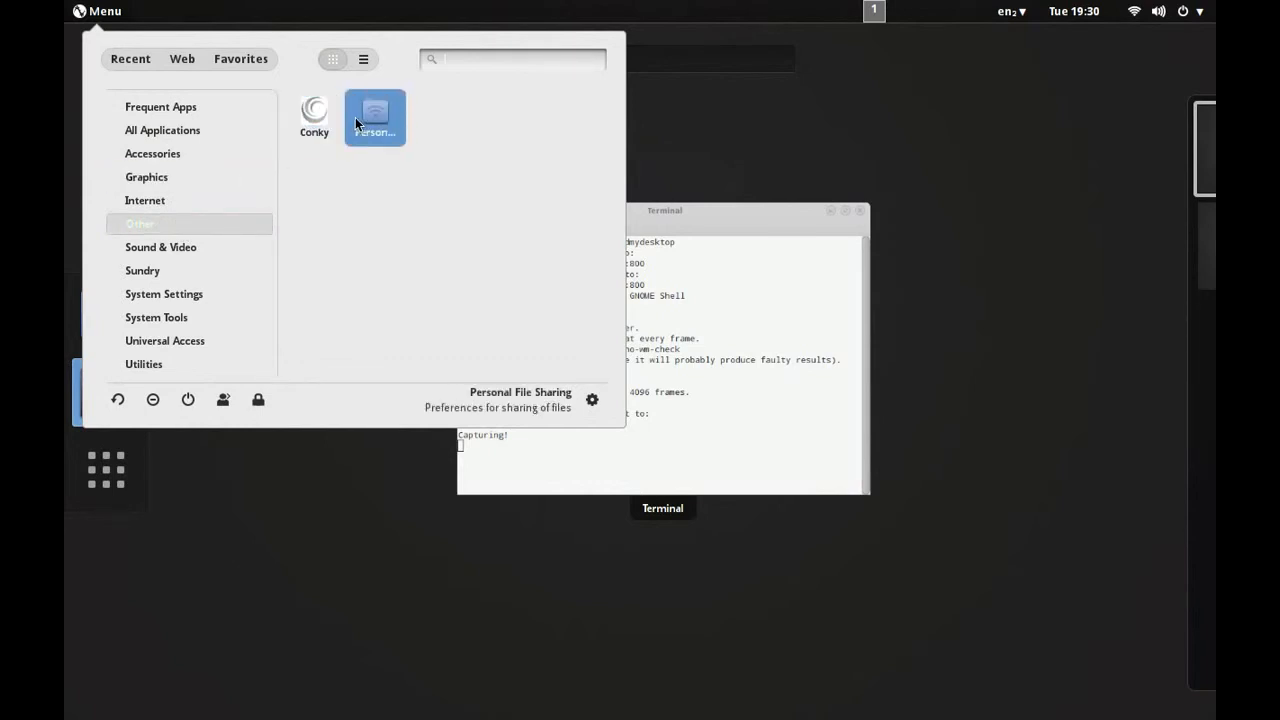
left_click(160, 248)
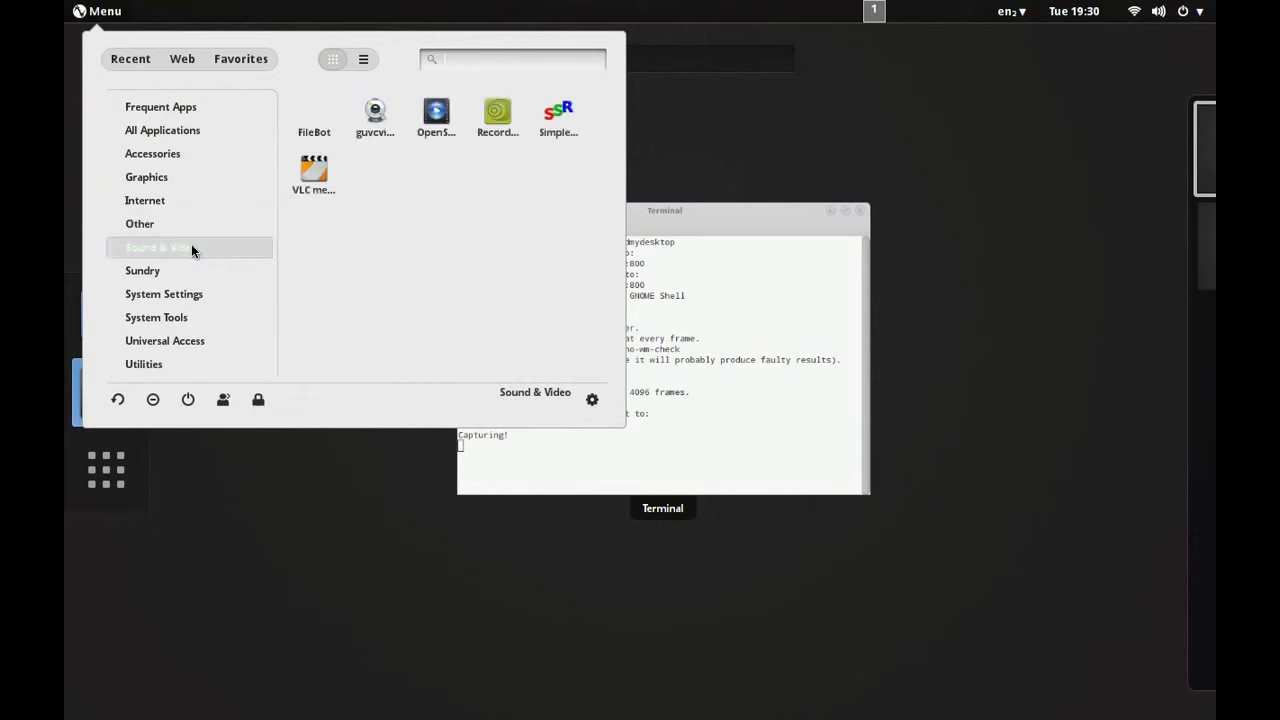
mouse_move(376, 116)
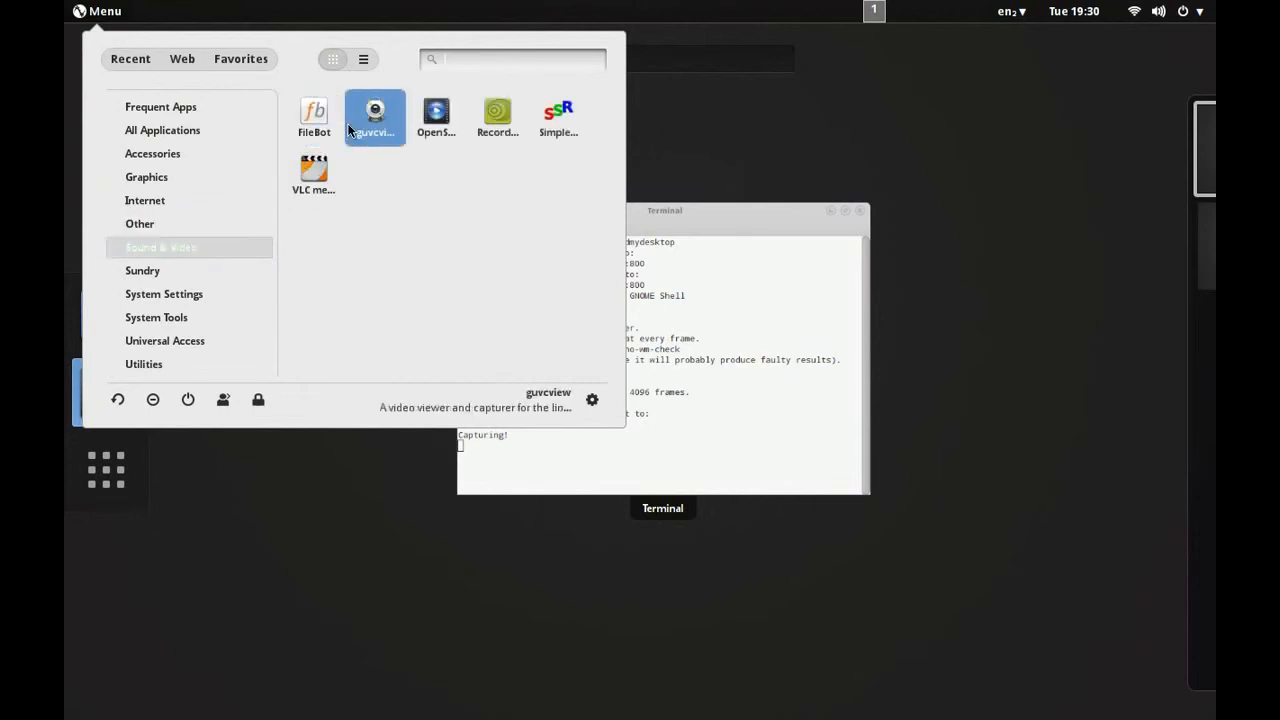
mouse_move(312, 176)
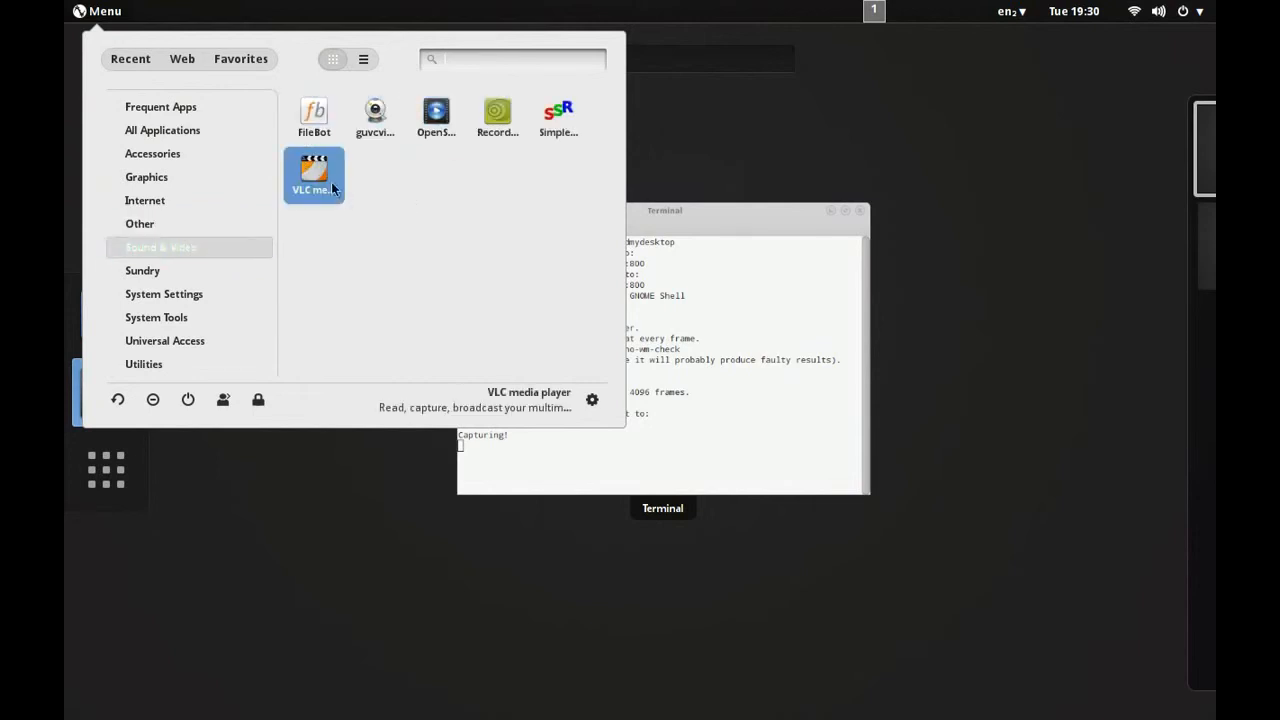
left_click(142, 270)
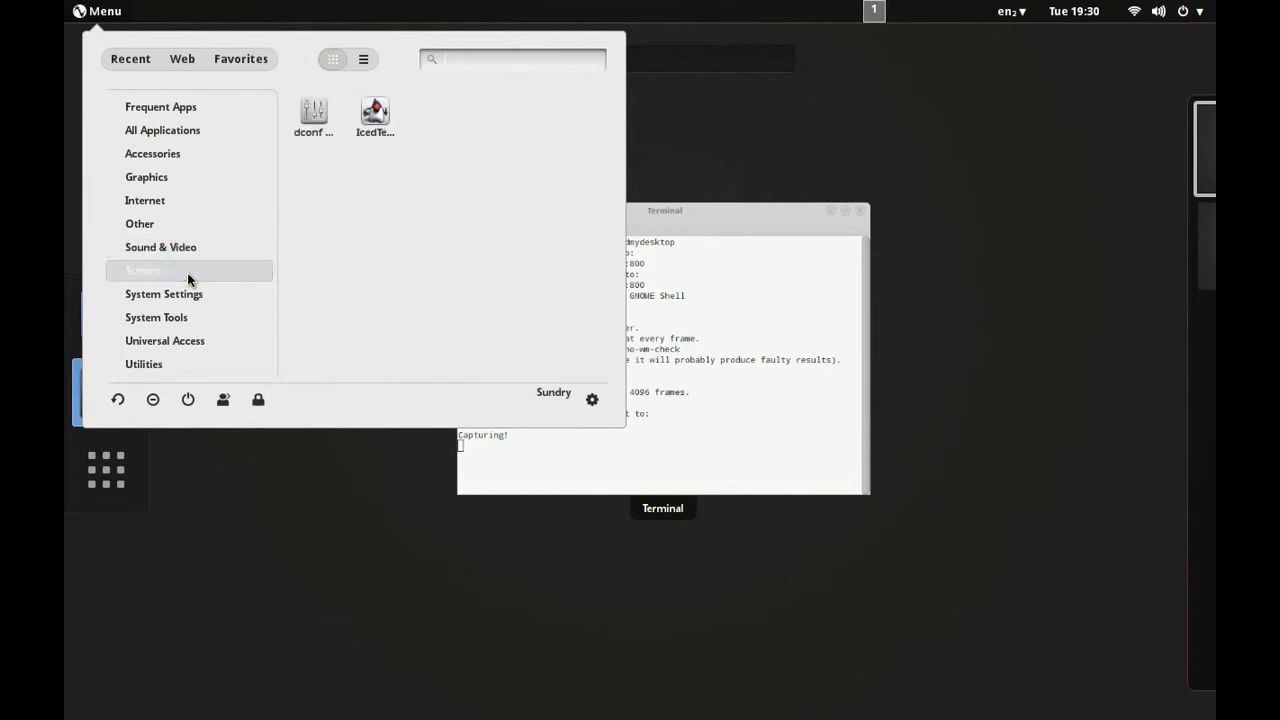
mouse_move(276, 248)
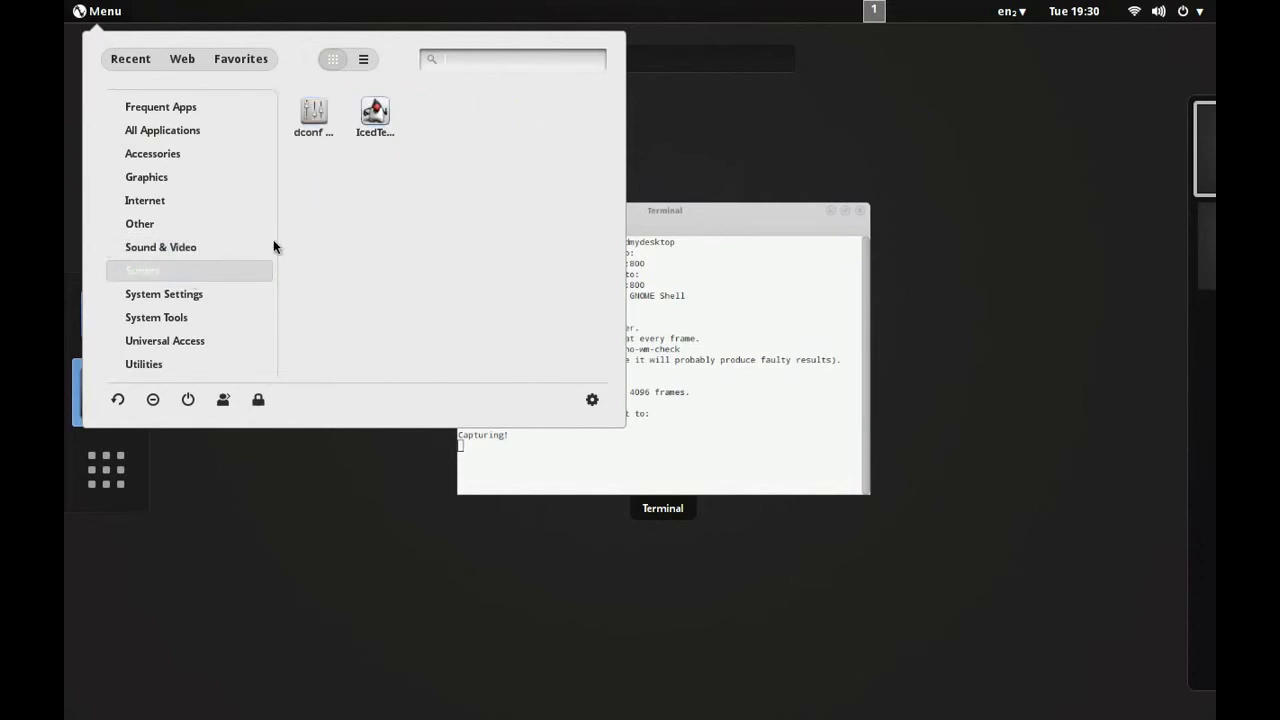
Browse the next System categories and Utilities, then show the recently used files list
left_click(164, 292)
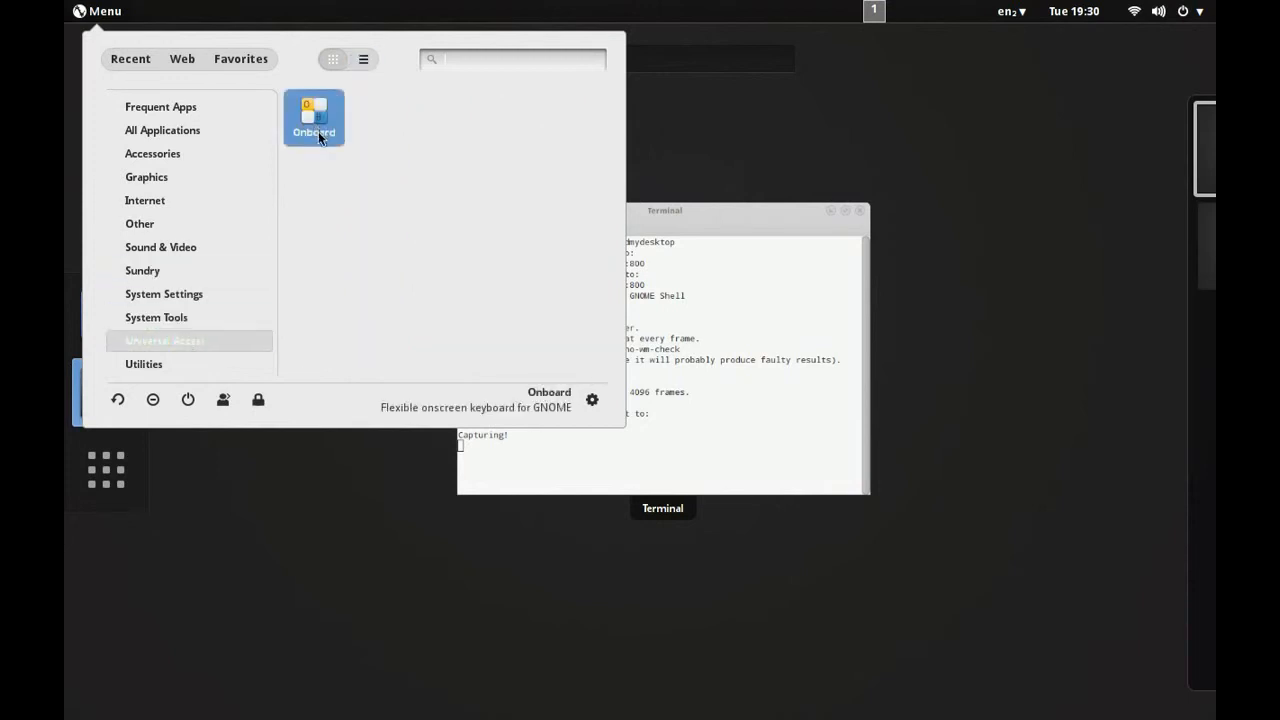
left_click(144, 364)
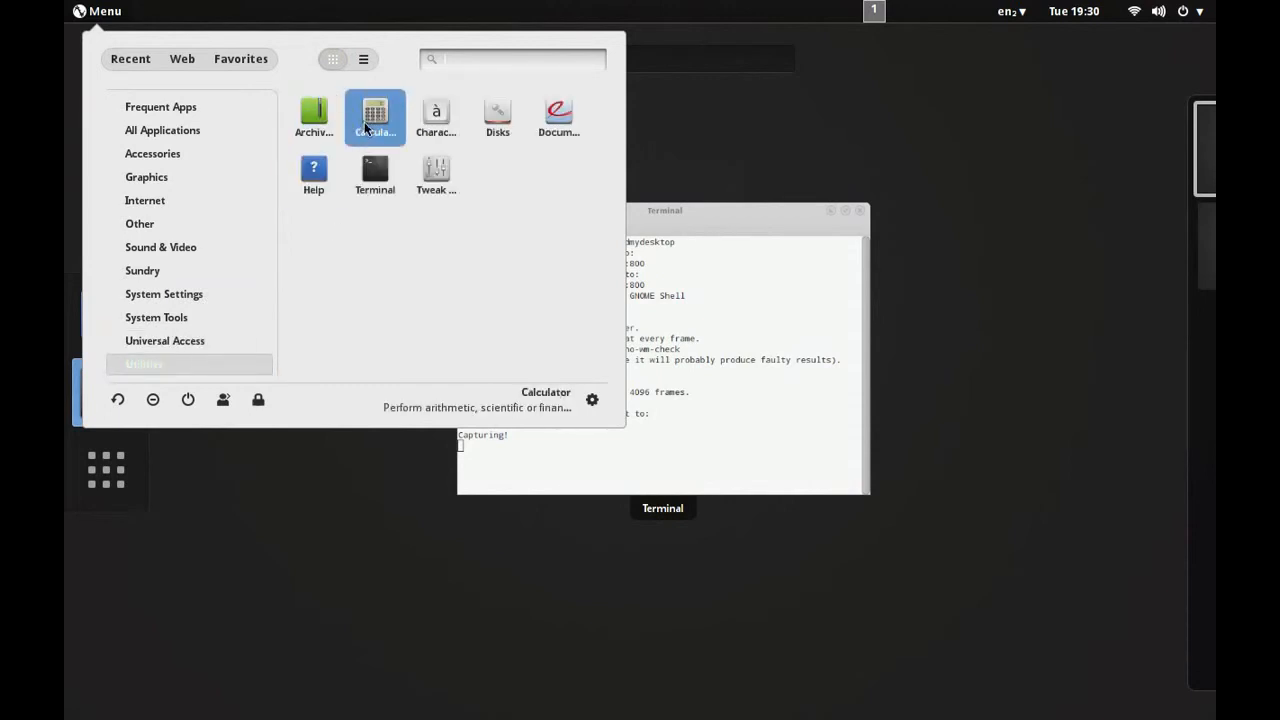
mouse_move(496, 116)
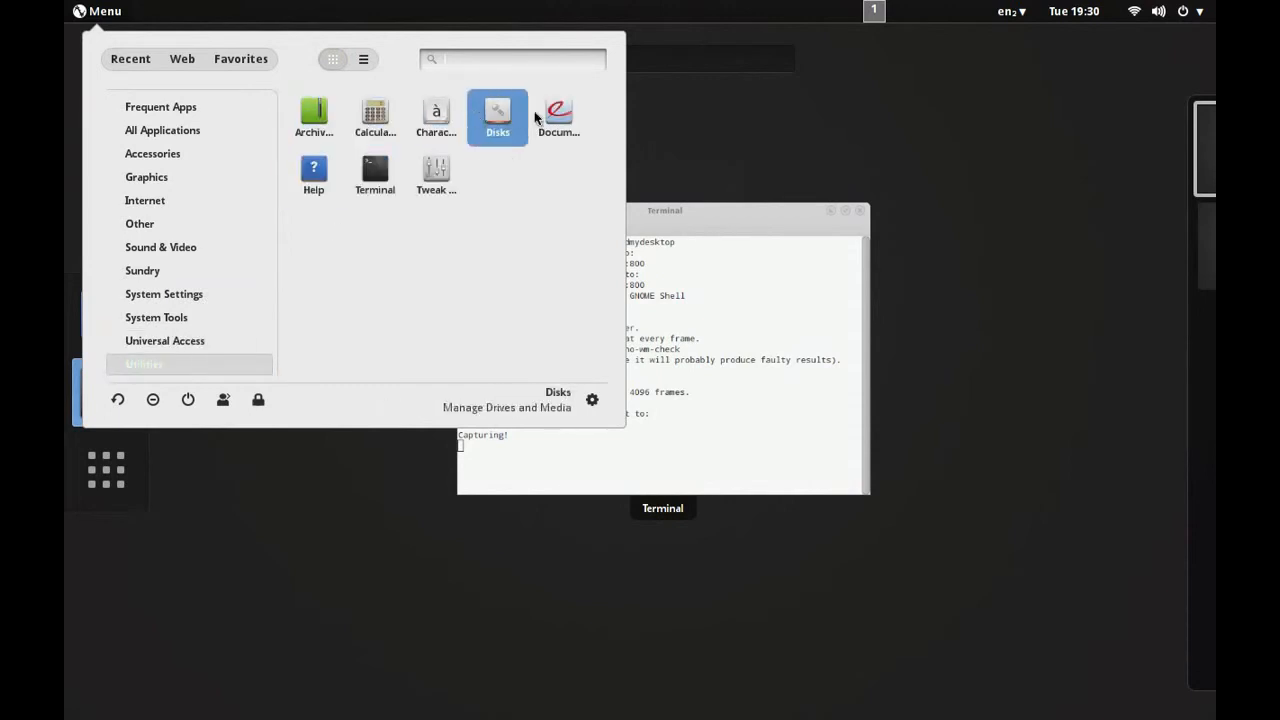
mouse_move(436, 176)
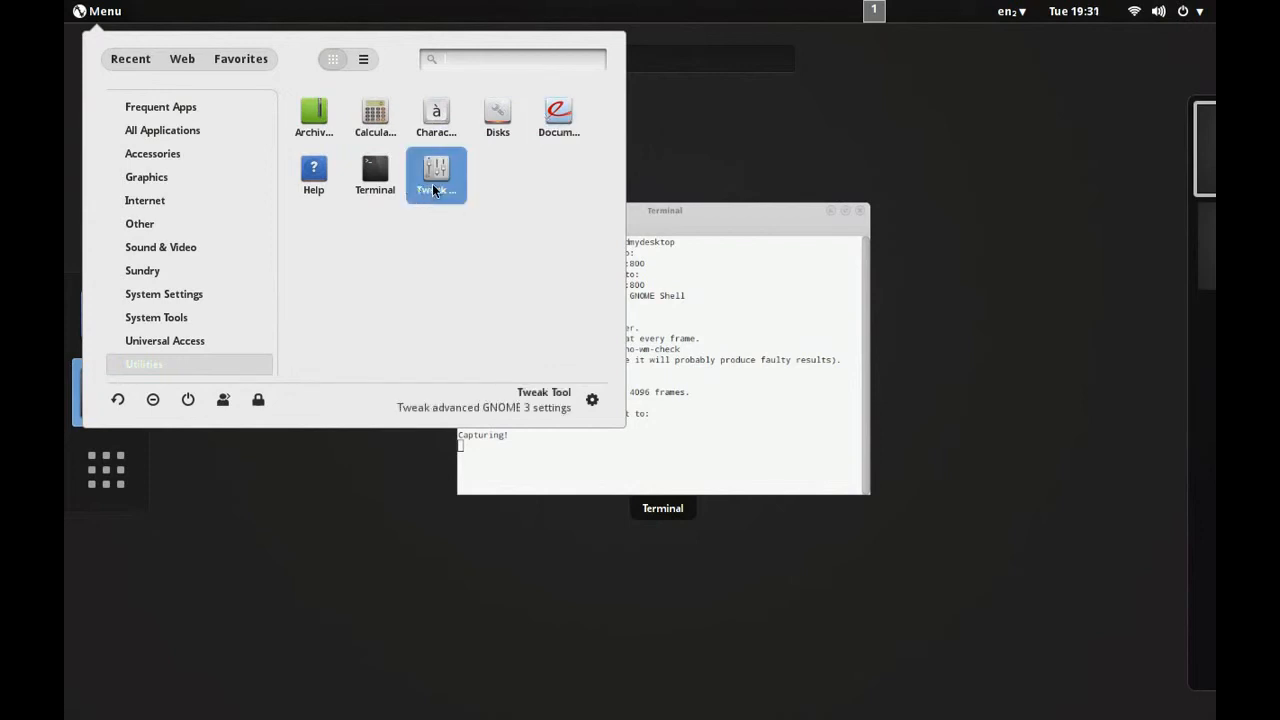
mouse_move(312, 176)
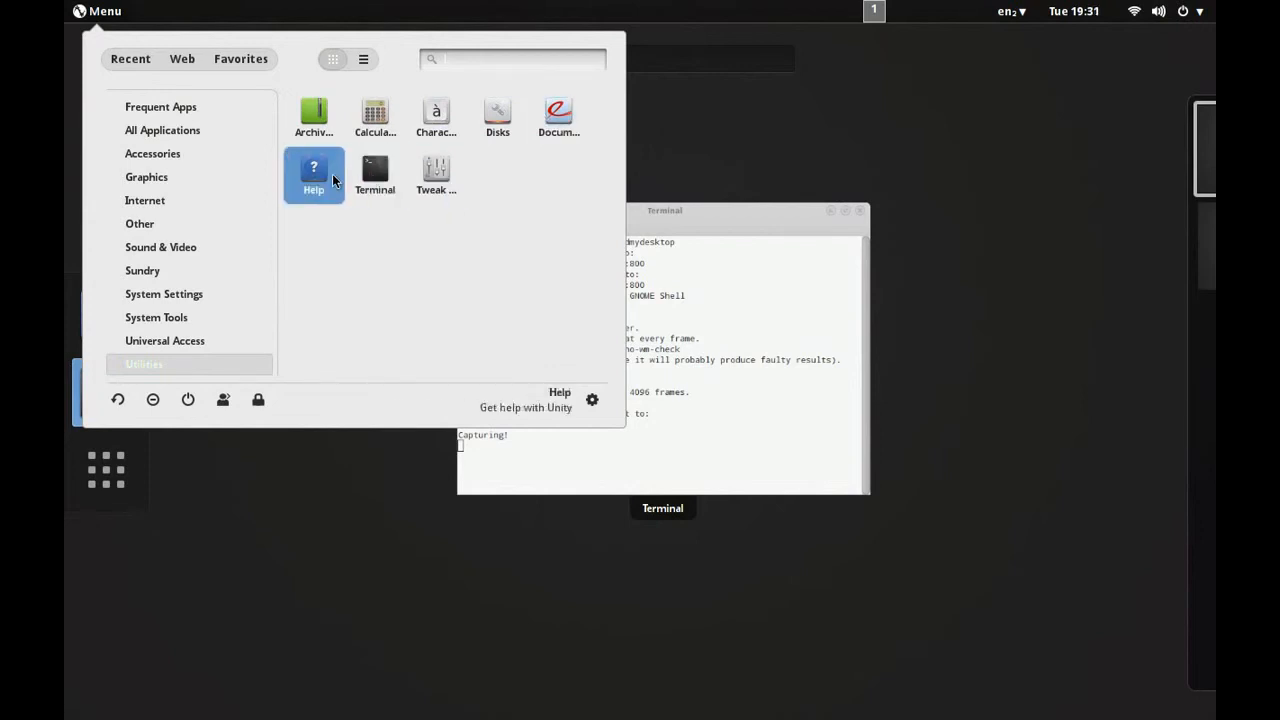
mouse_move(414, 364)
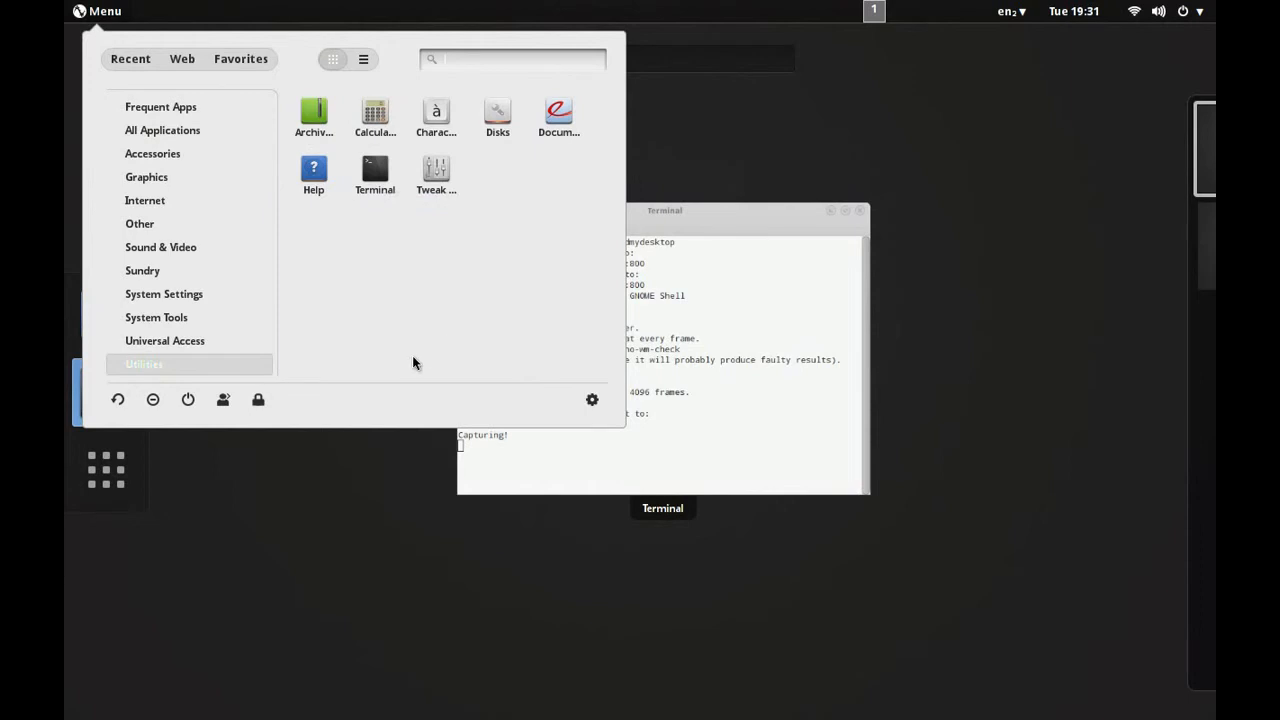
left_click(130, 60)
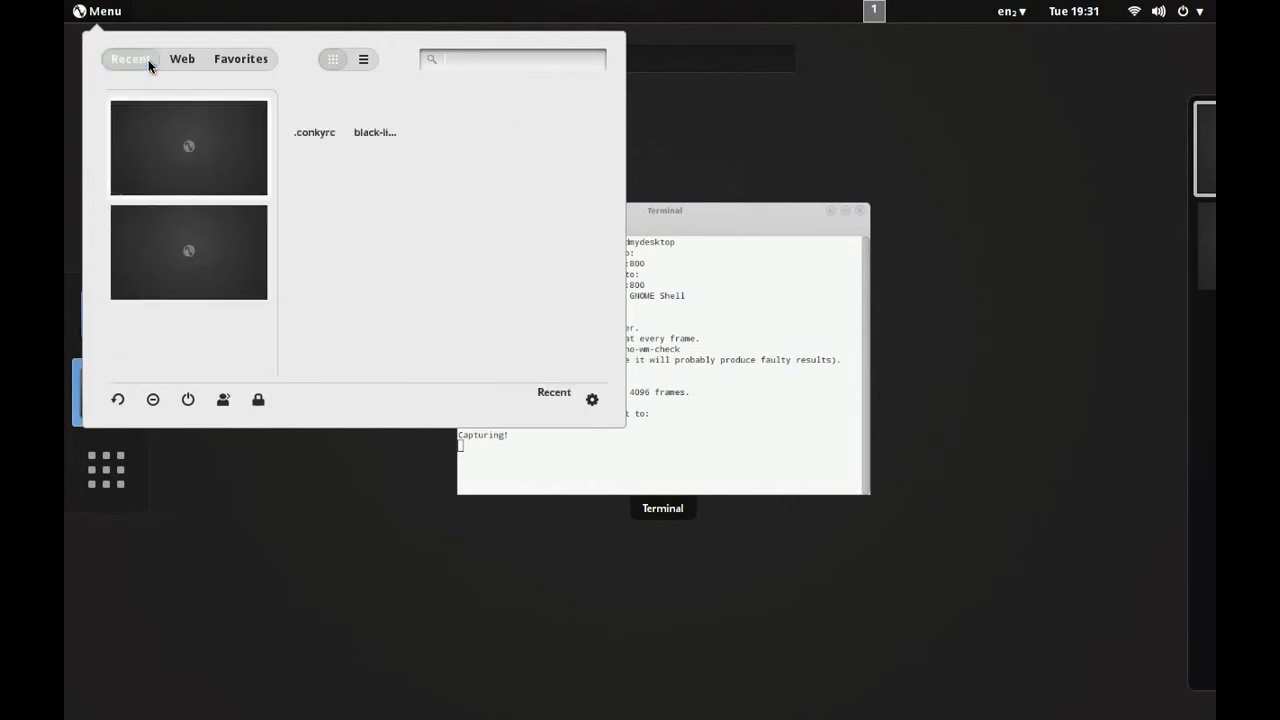
View the Web bookmarks and Recent applications sections, then close the Gno-Menu
left_click(182, 58)
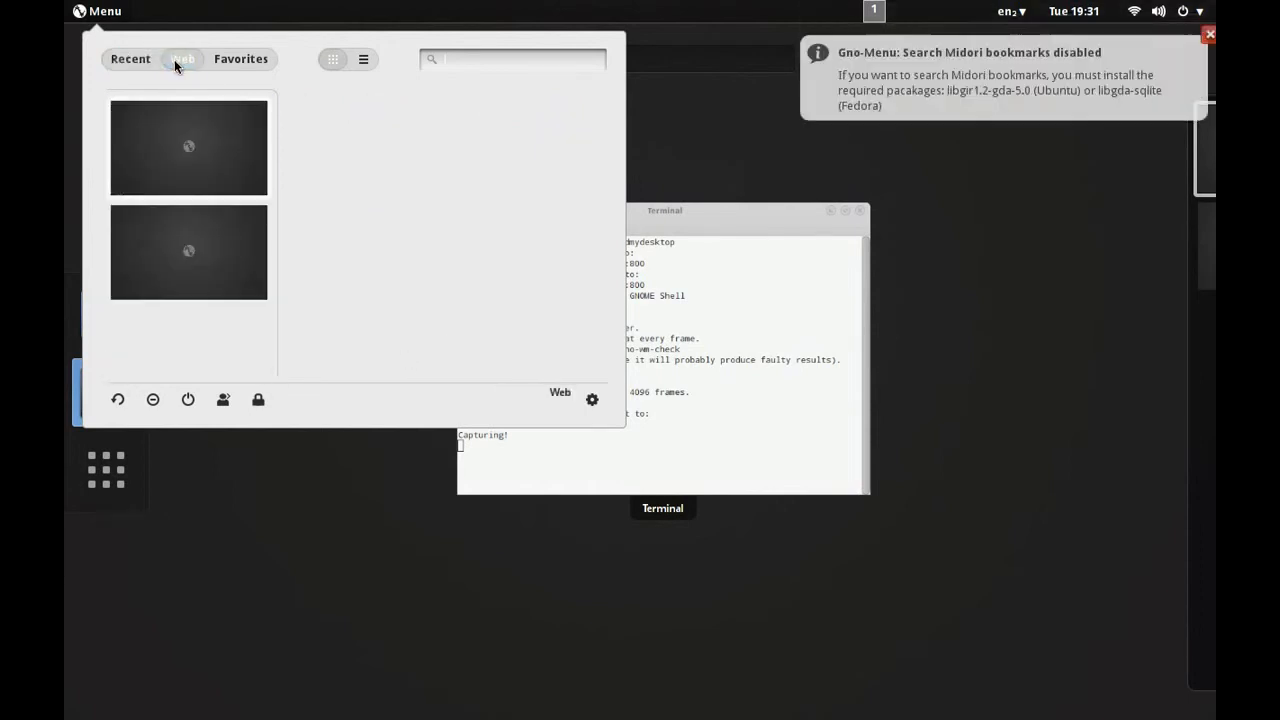
left_click(240, 58)
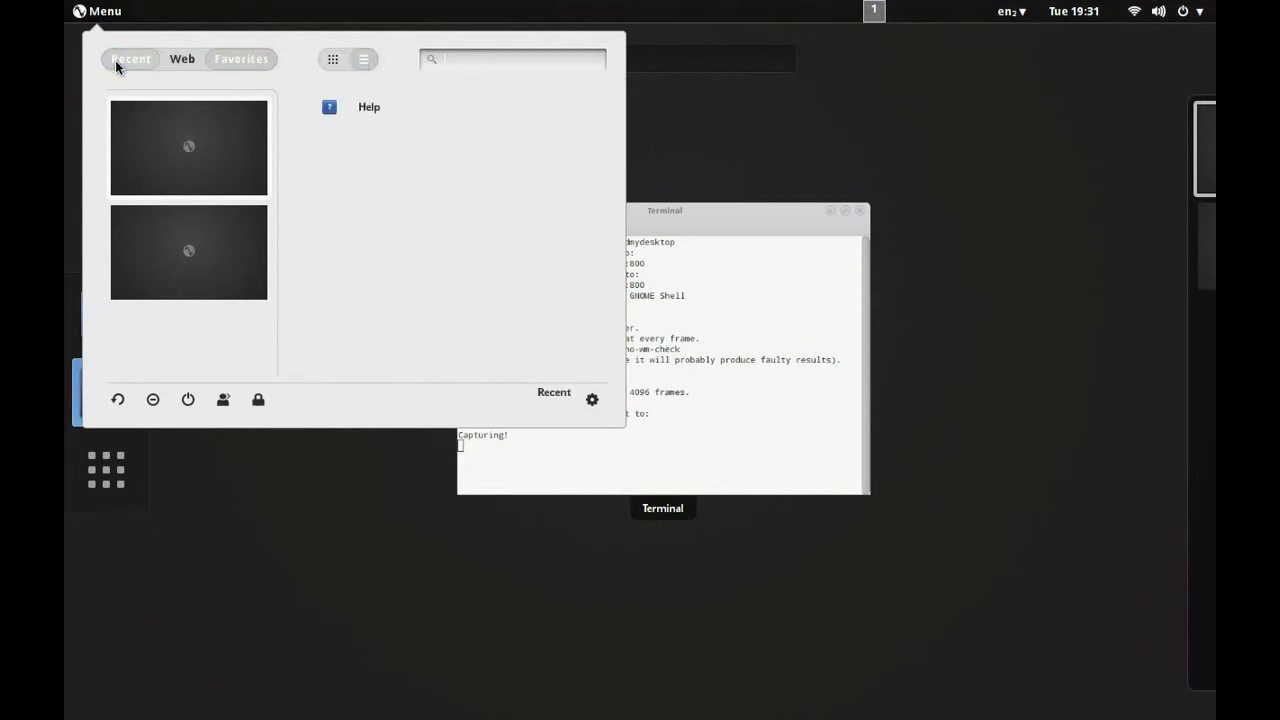
left_click(182, 60)
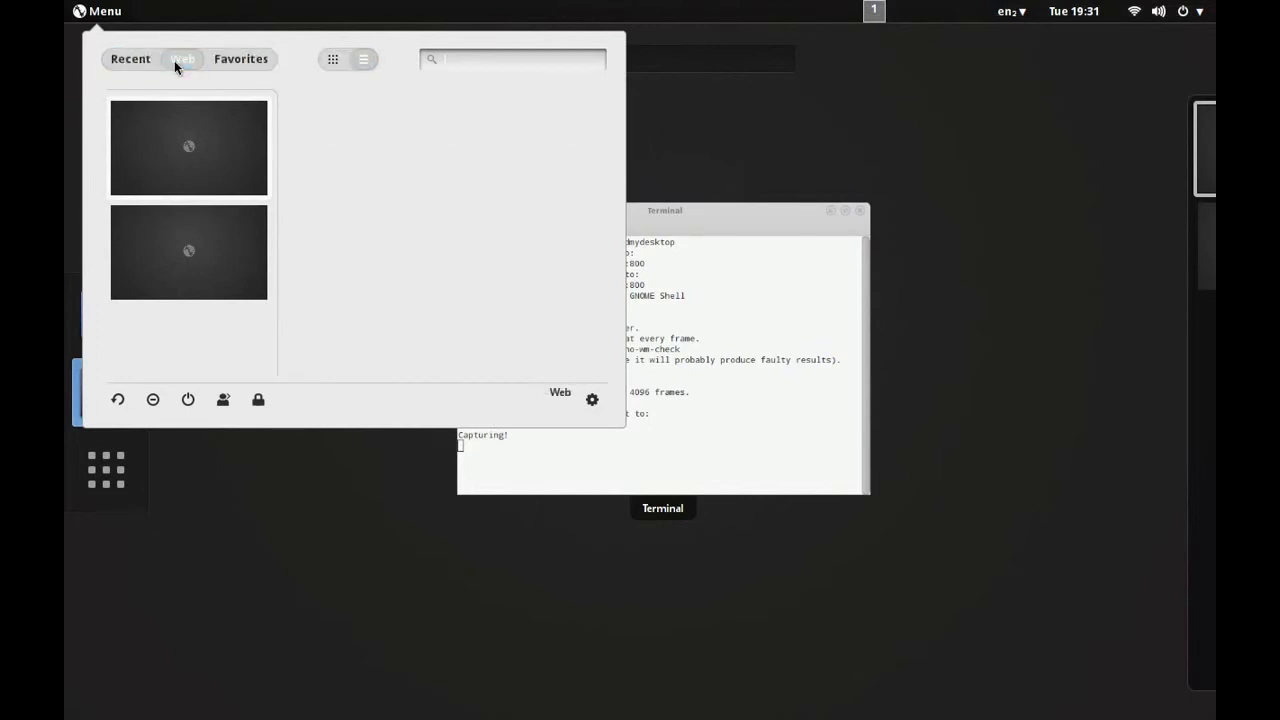
left_click(130, 58)
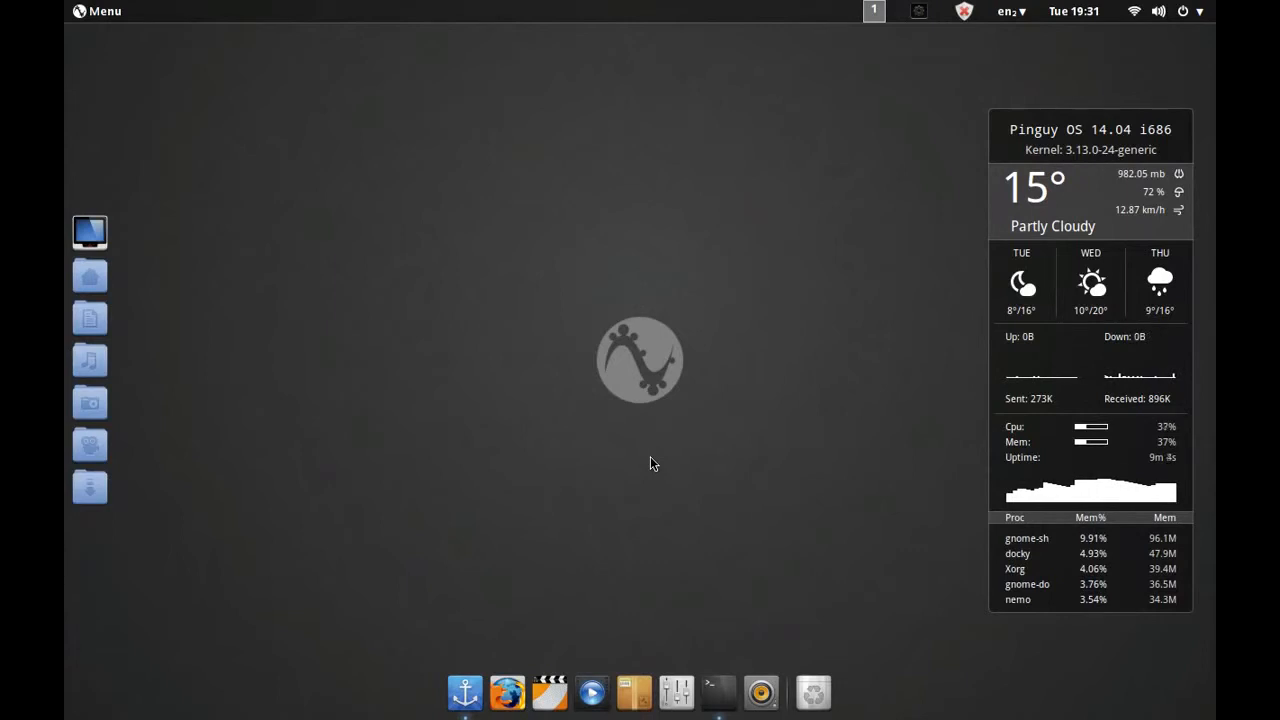
mouse_move(672, 692)
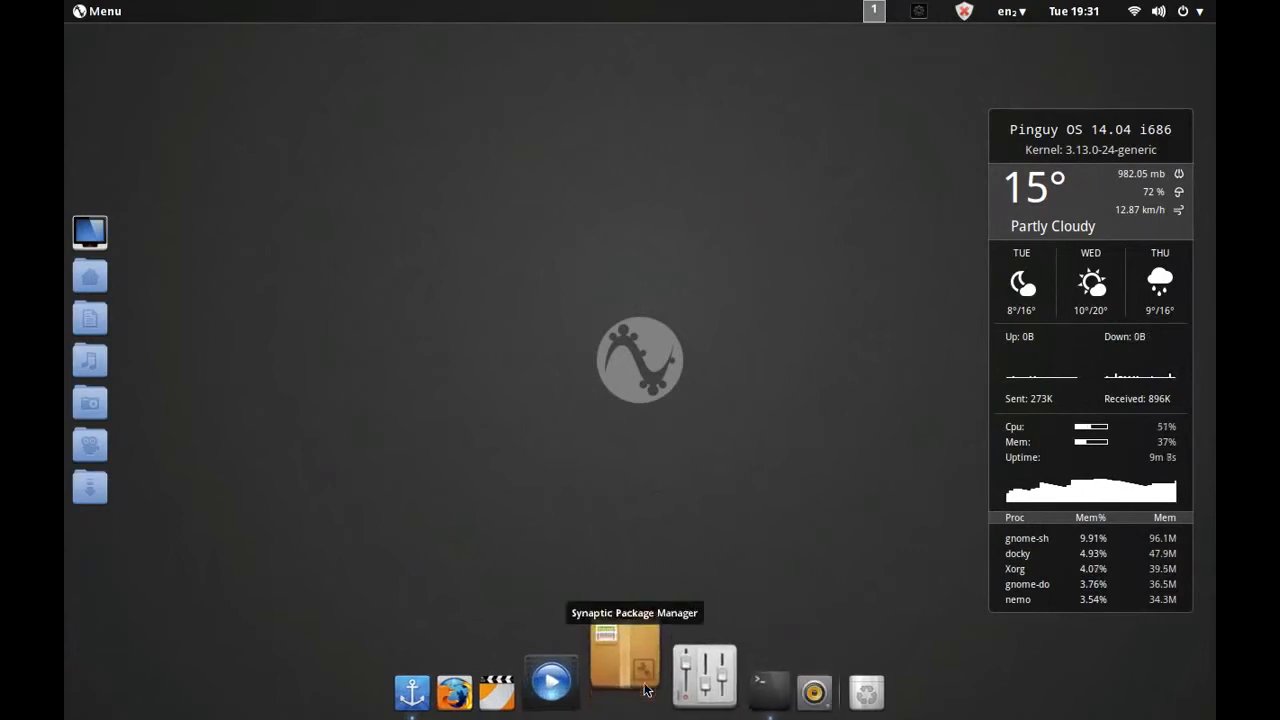
Launch Synaptic from the dock, authenticate with the password, then close it again
left_click(622, 664)
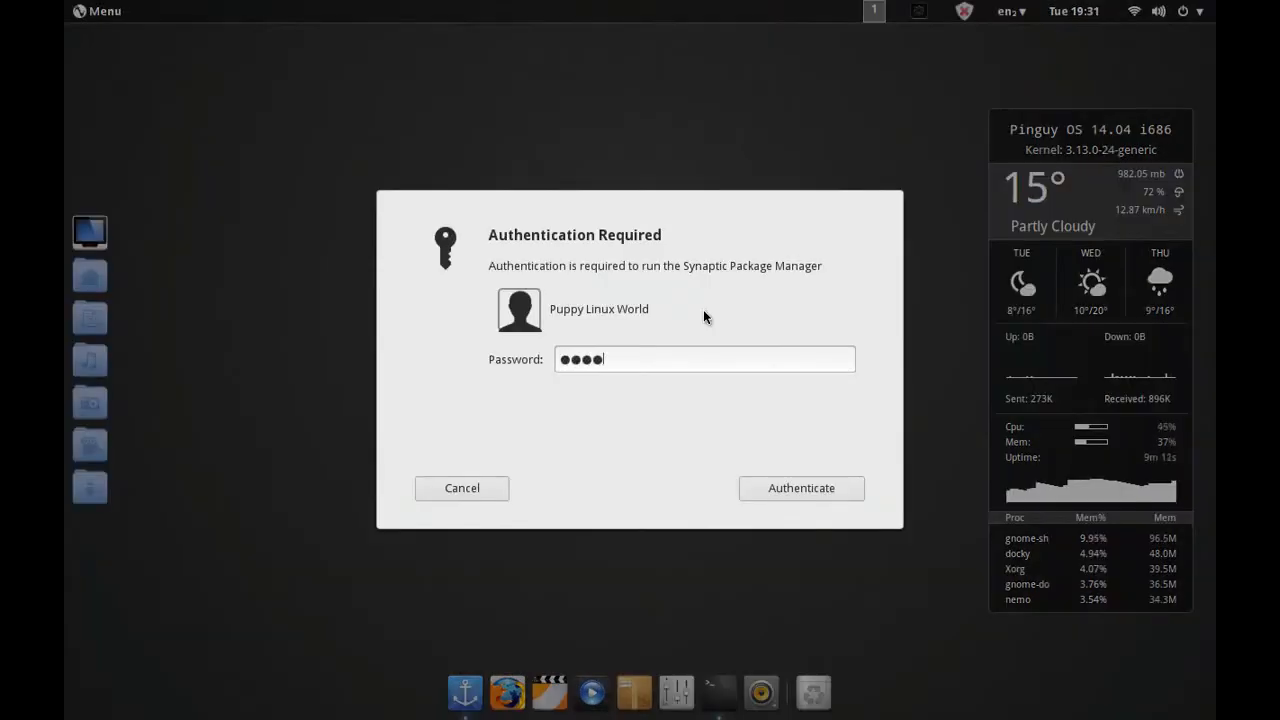
type("password")
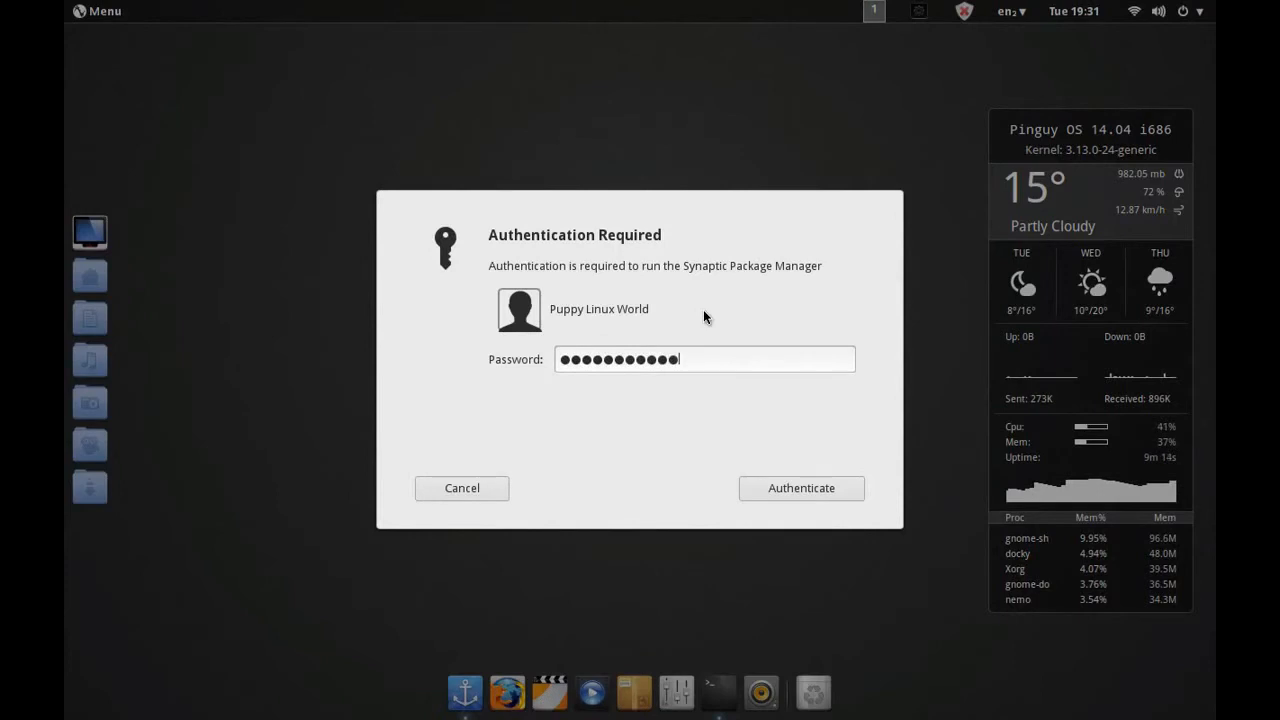
left_click(800, 488)
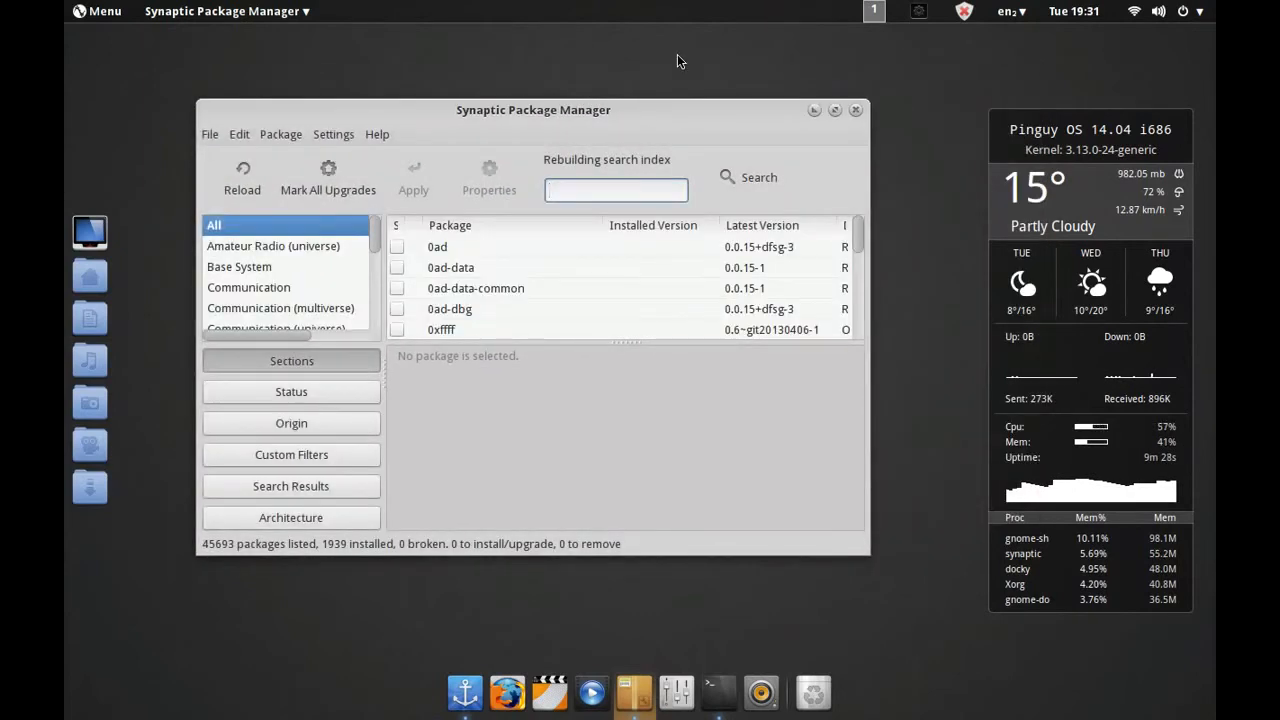
mouse_move(748, 92)
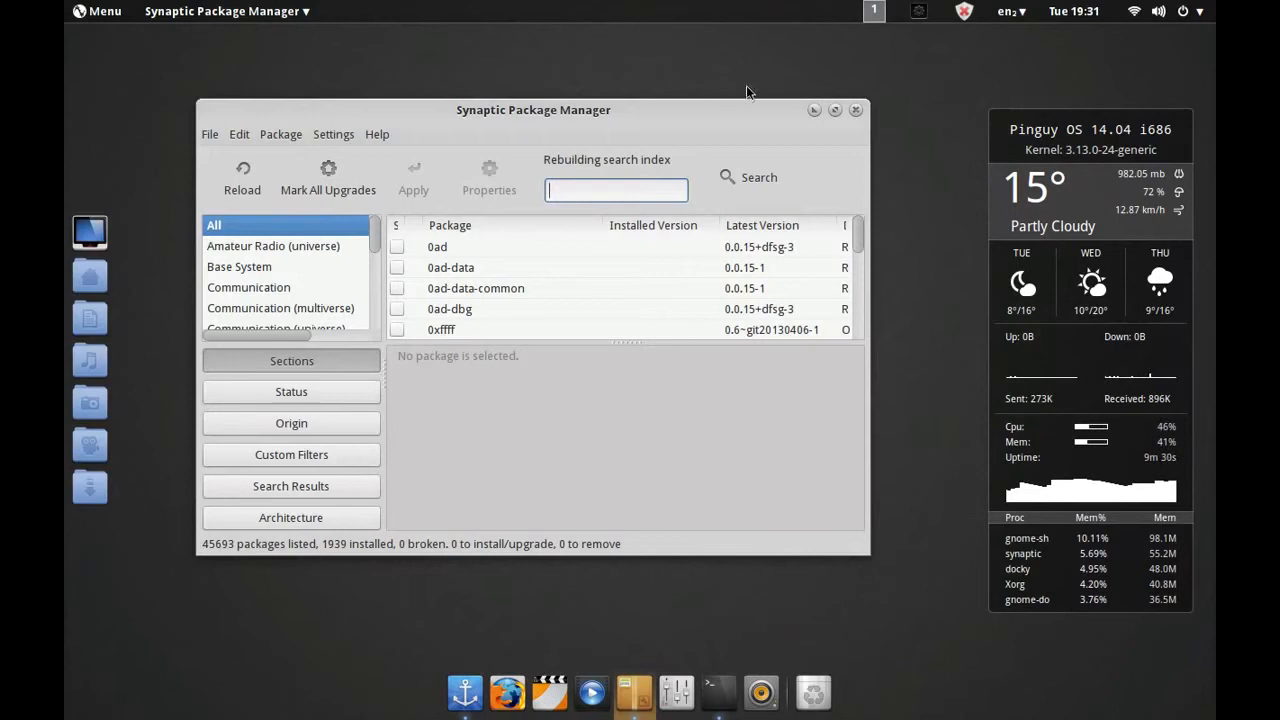
mouse_move(838, 156)
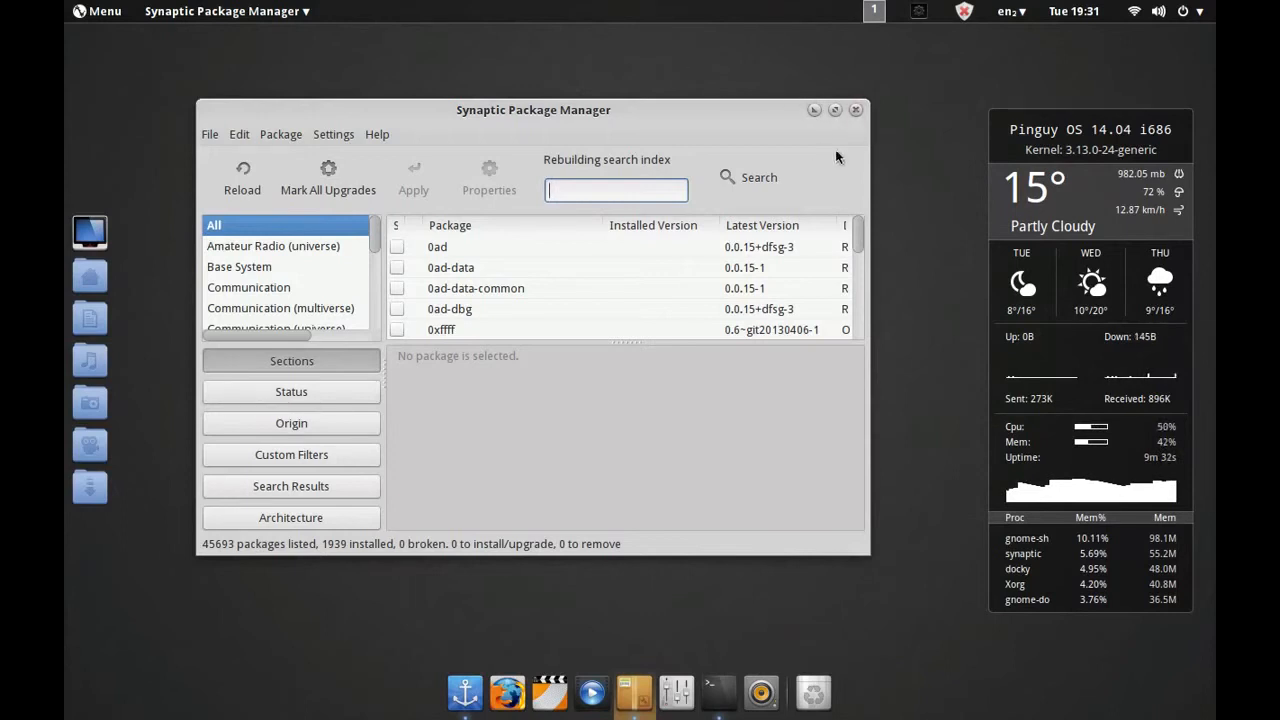
left_click(856, 108)
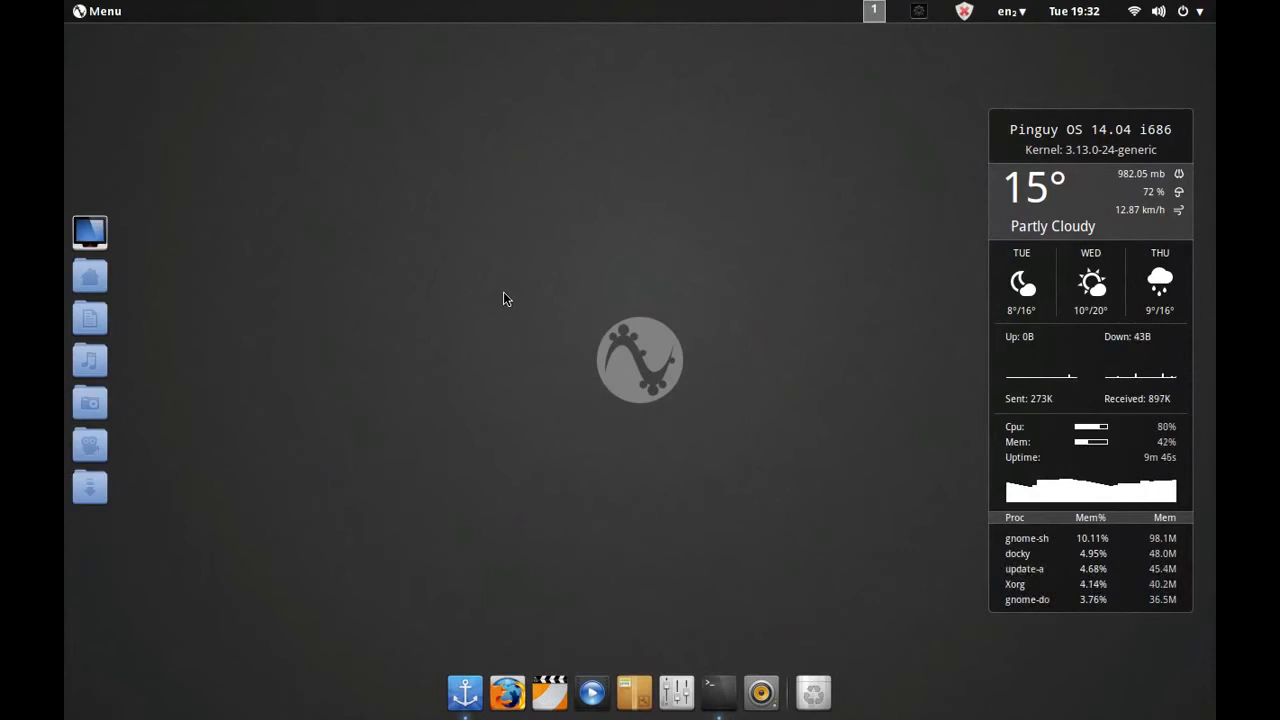
mouse_move(706, 222)
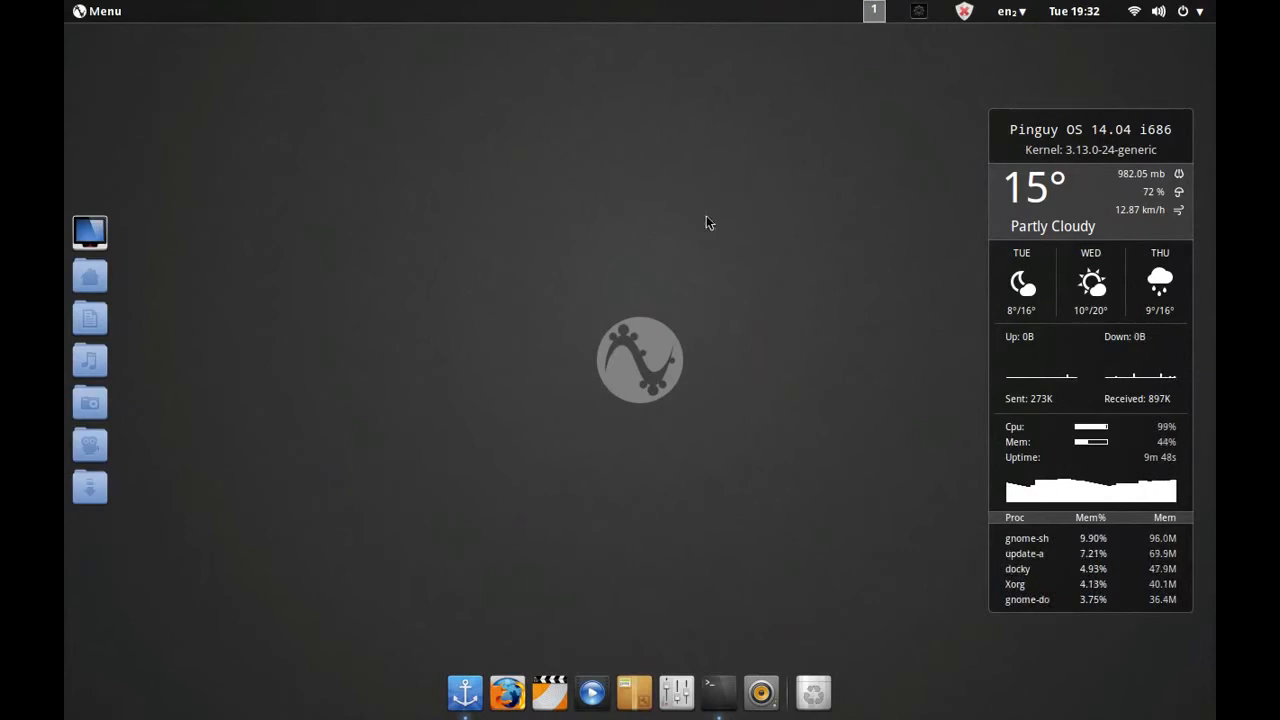
mouse_move(296, 244)
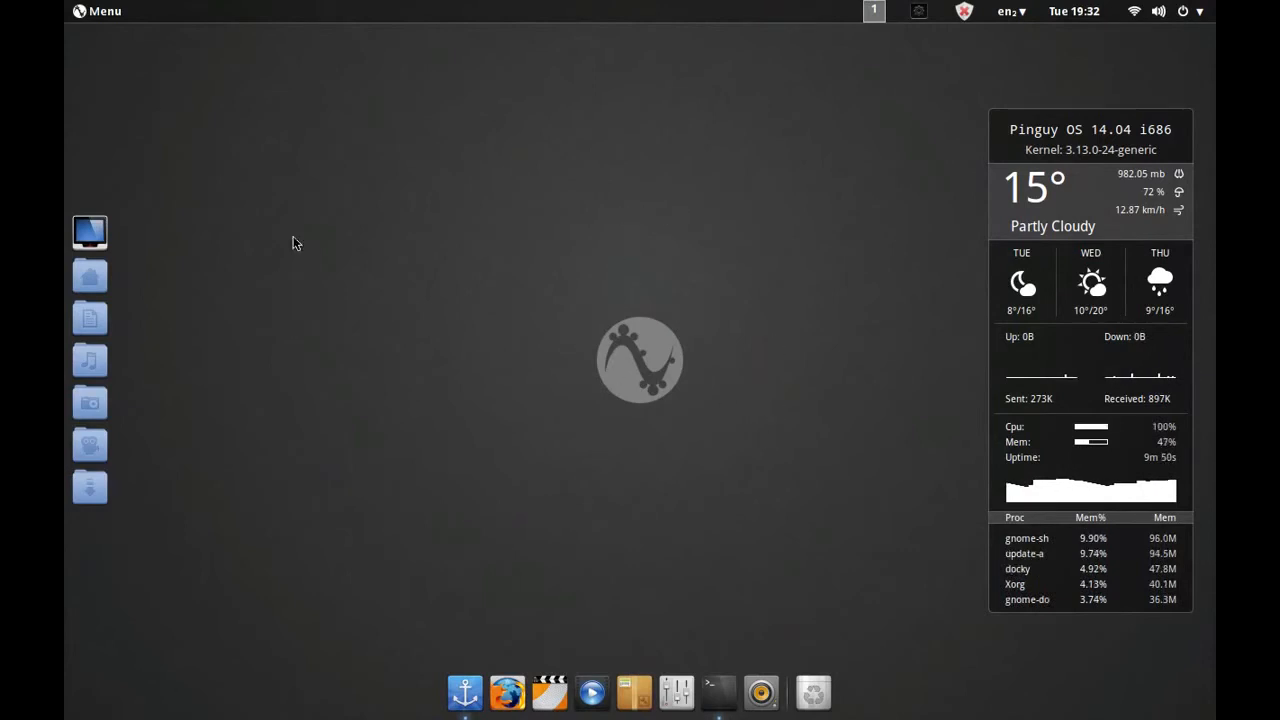
mouse_move(418, 530)
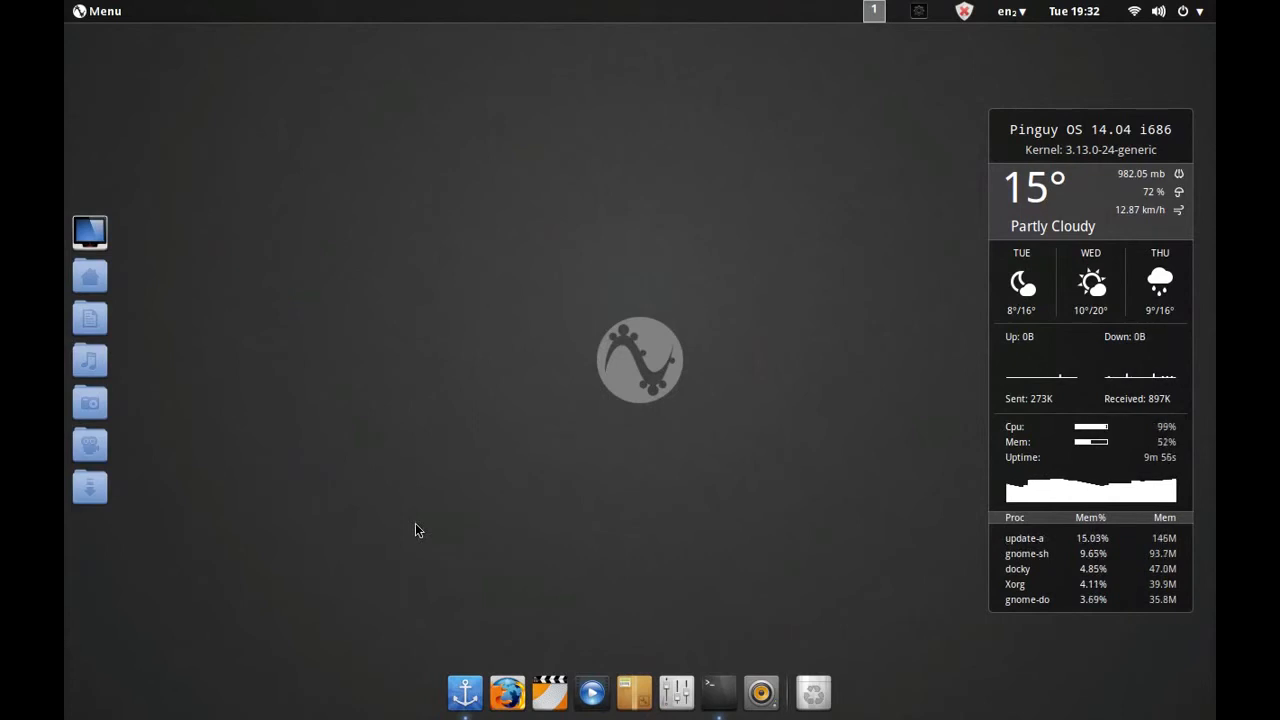
mouse_move(778, 672)
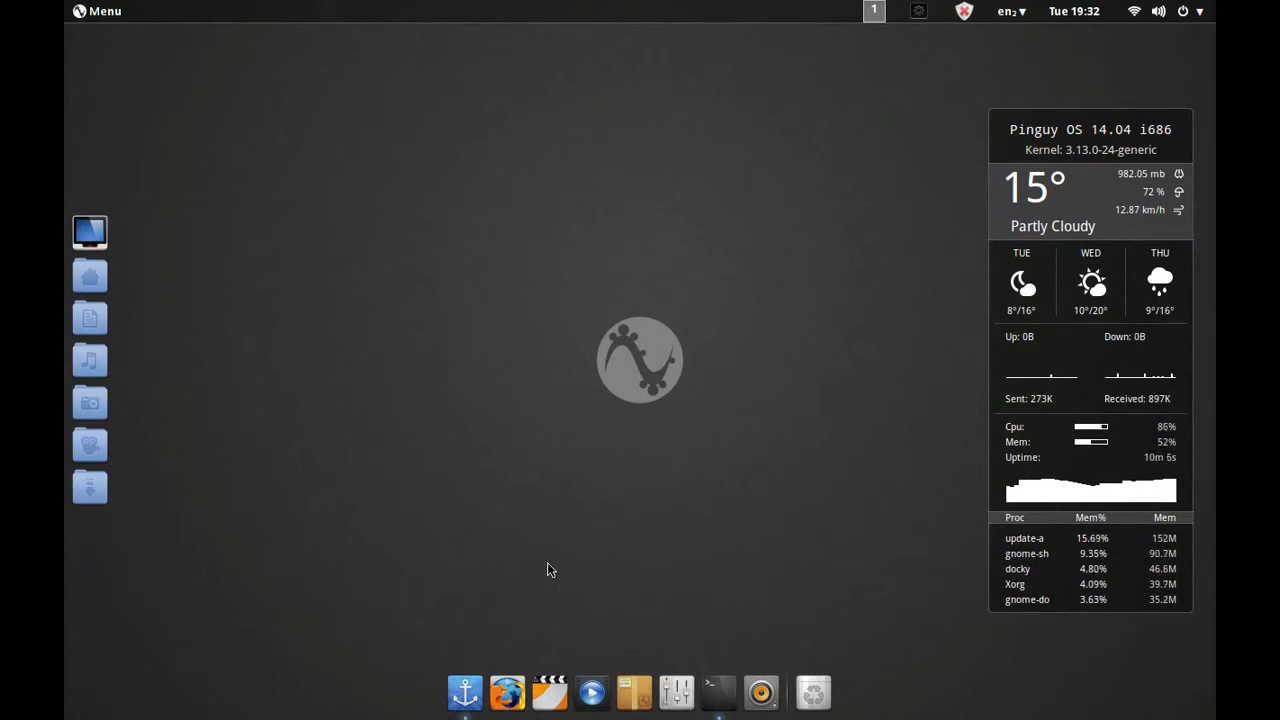
mouse_move(500, 692)
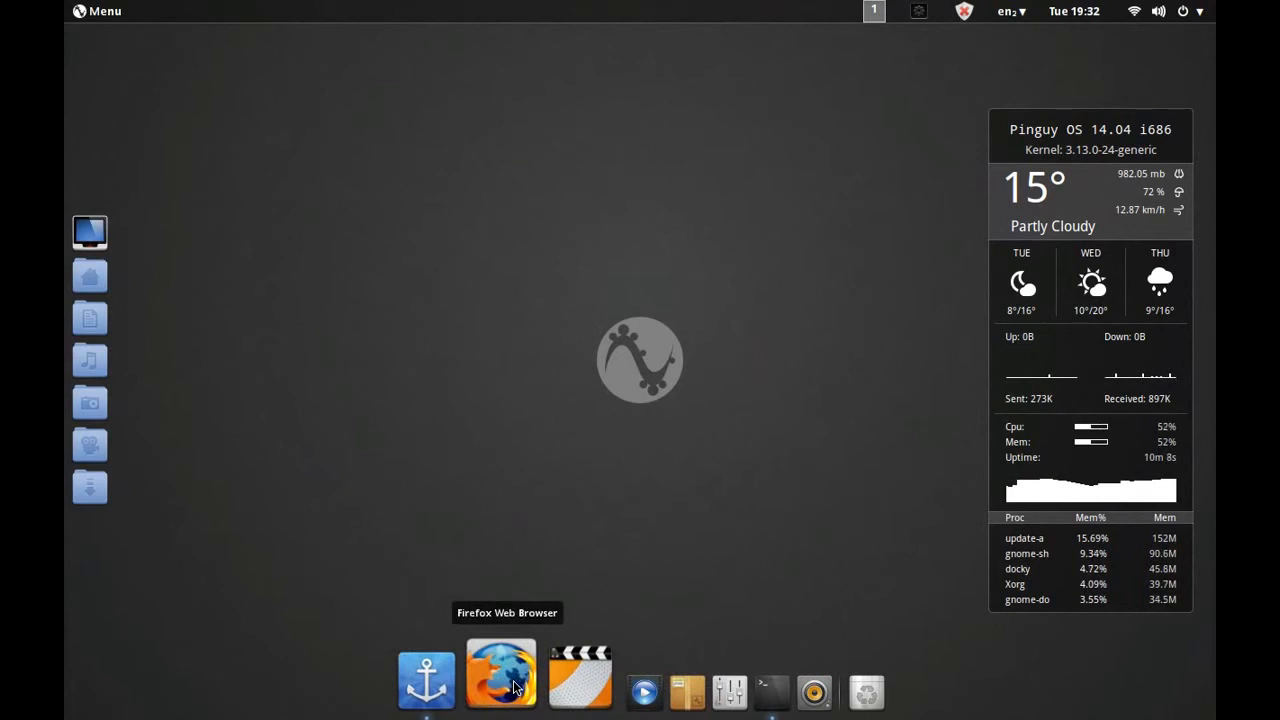
mouse_move(576, 546)
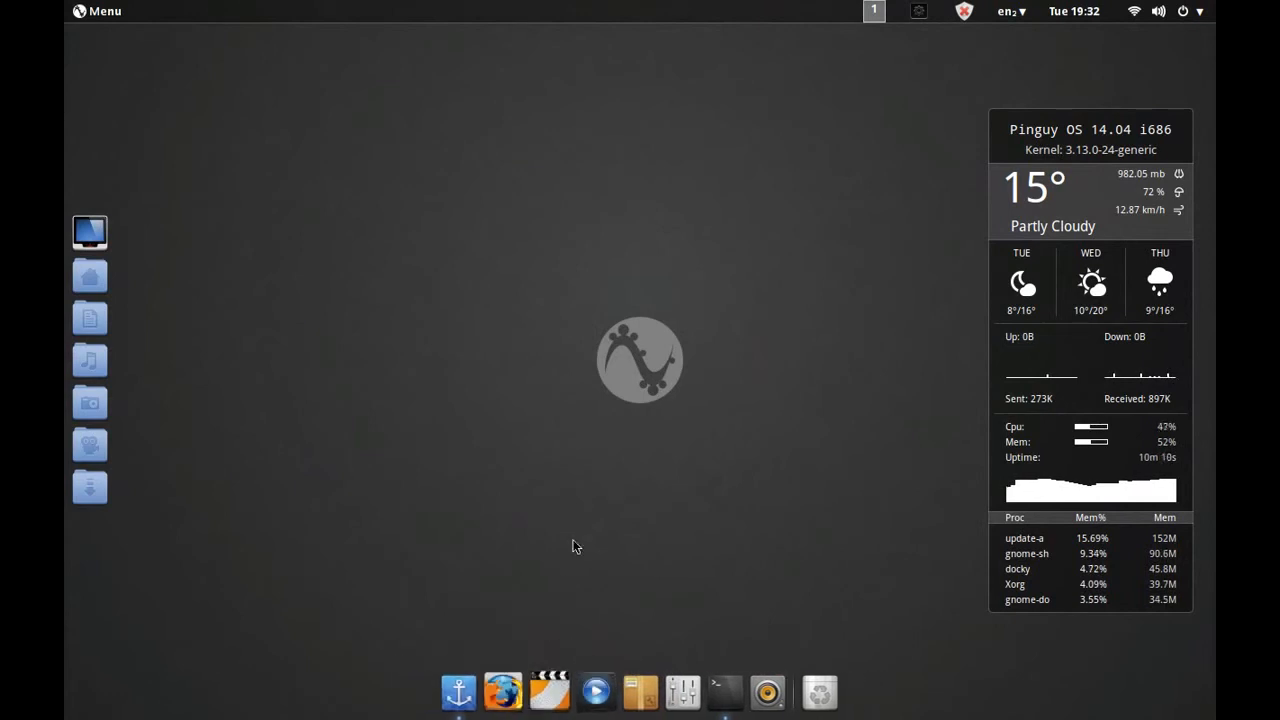
mouse_move(870, 160)
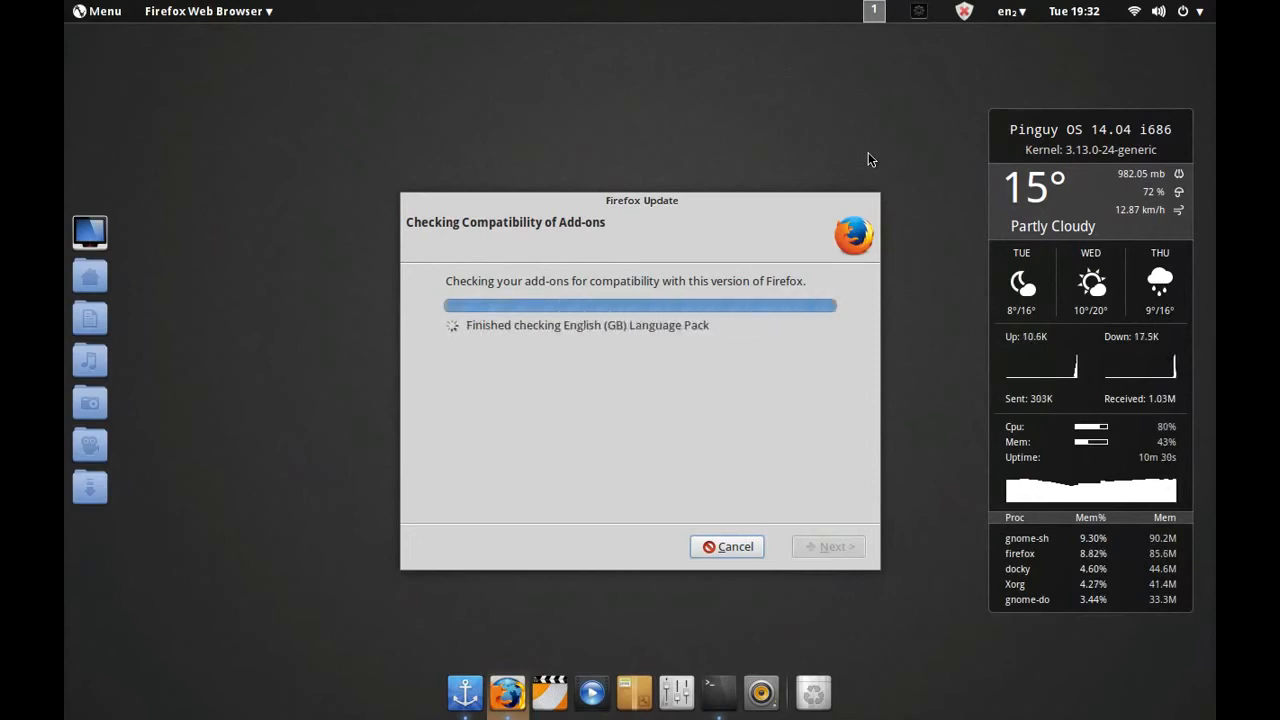
Dismiss the add-on compatibility check so Firefox reaches the Pinguy OS start page
left_click(728, 546)
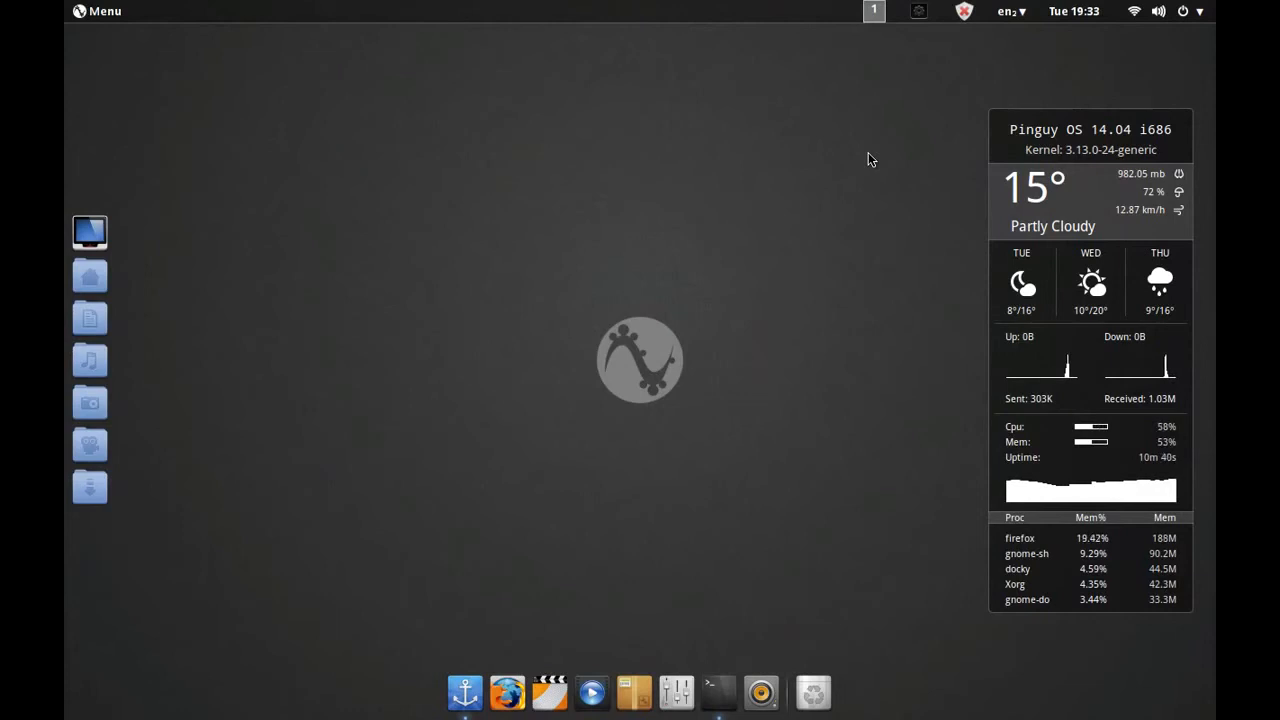
left_click(508, 692)
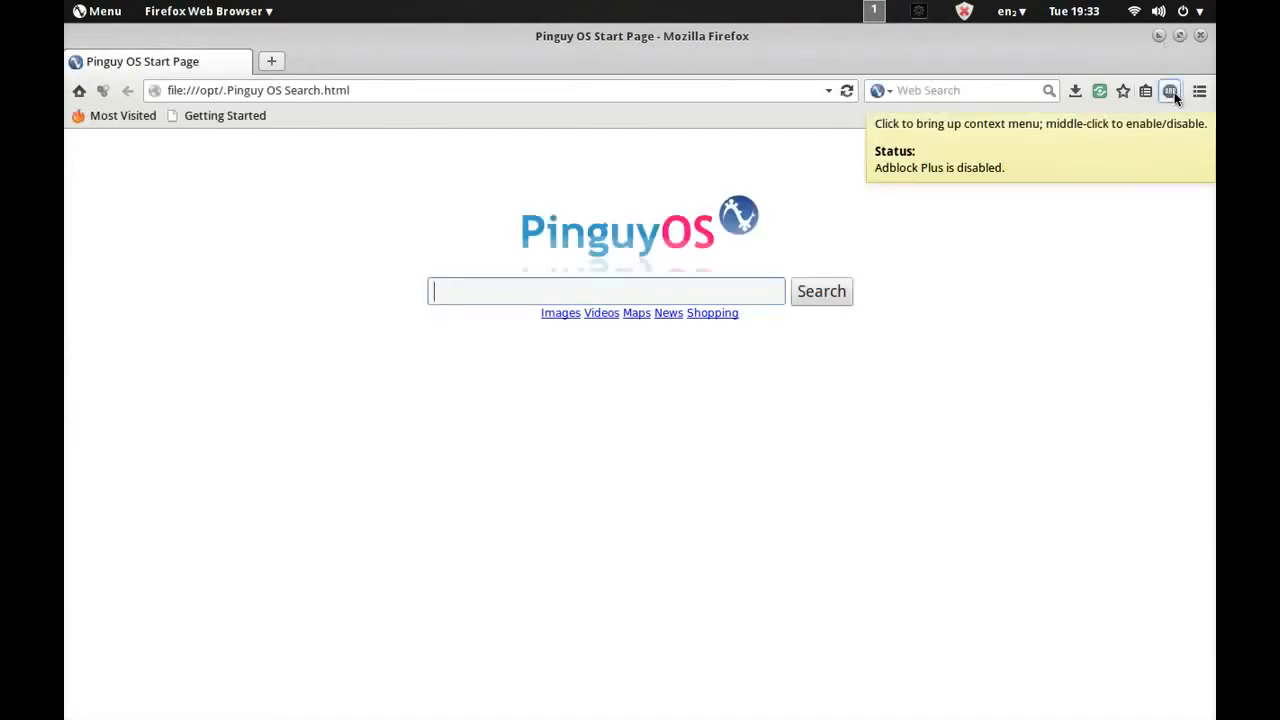
mouse_move(1146, 92)
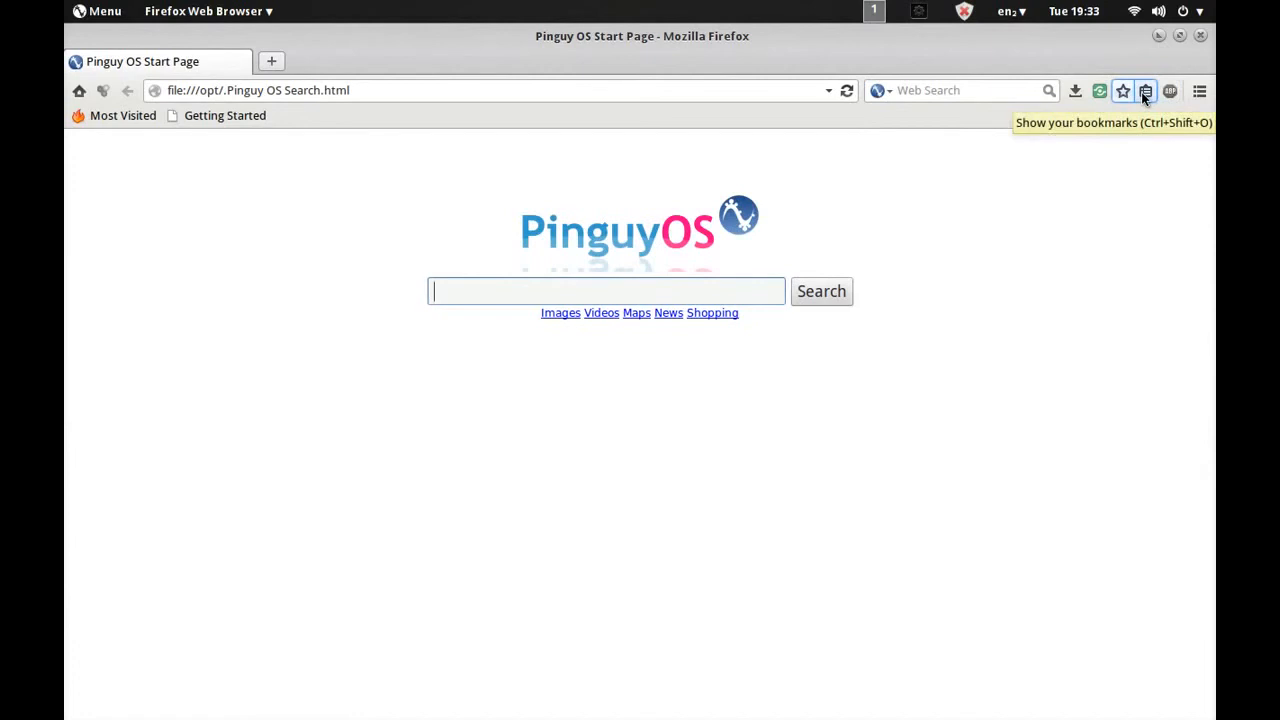
mouse_move(1100, 92)
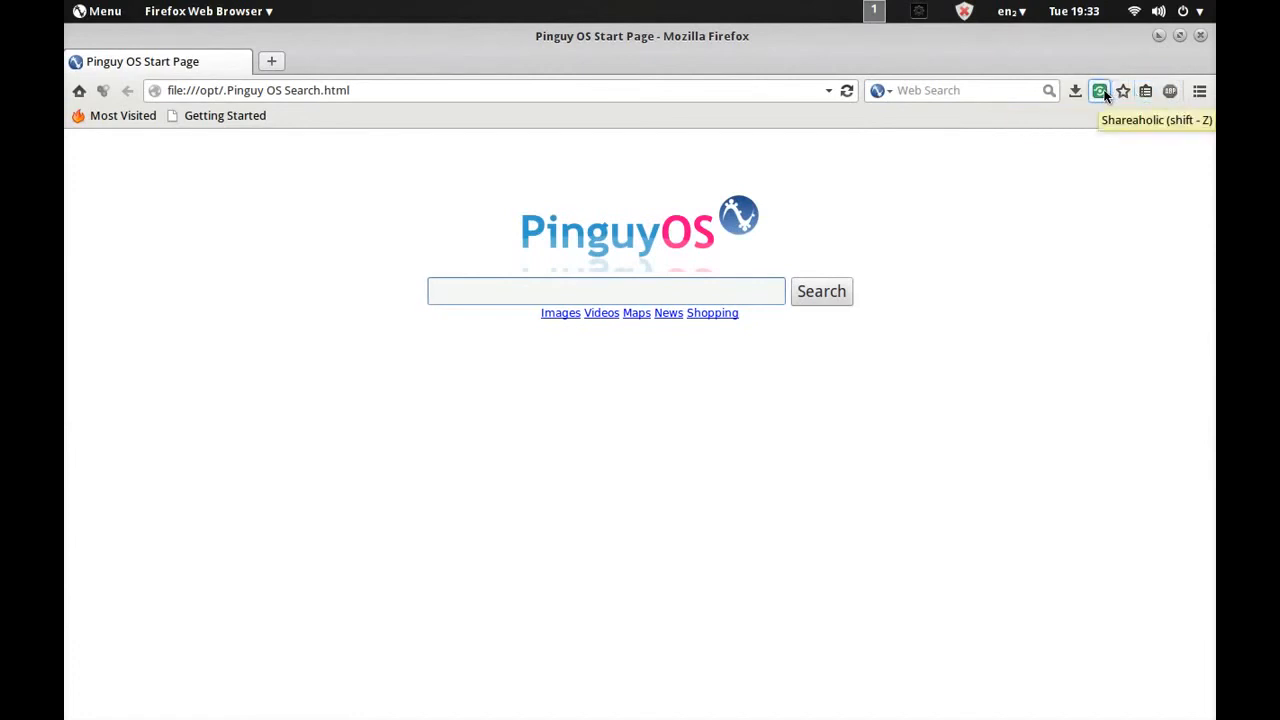
mouse_move(1076, 92)
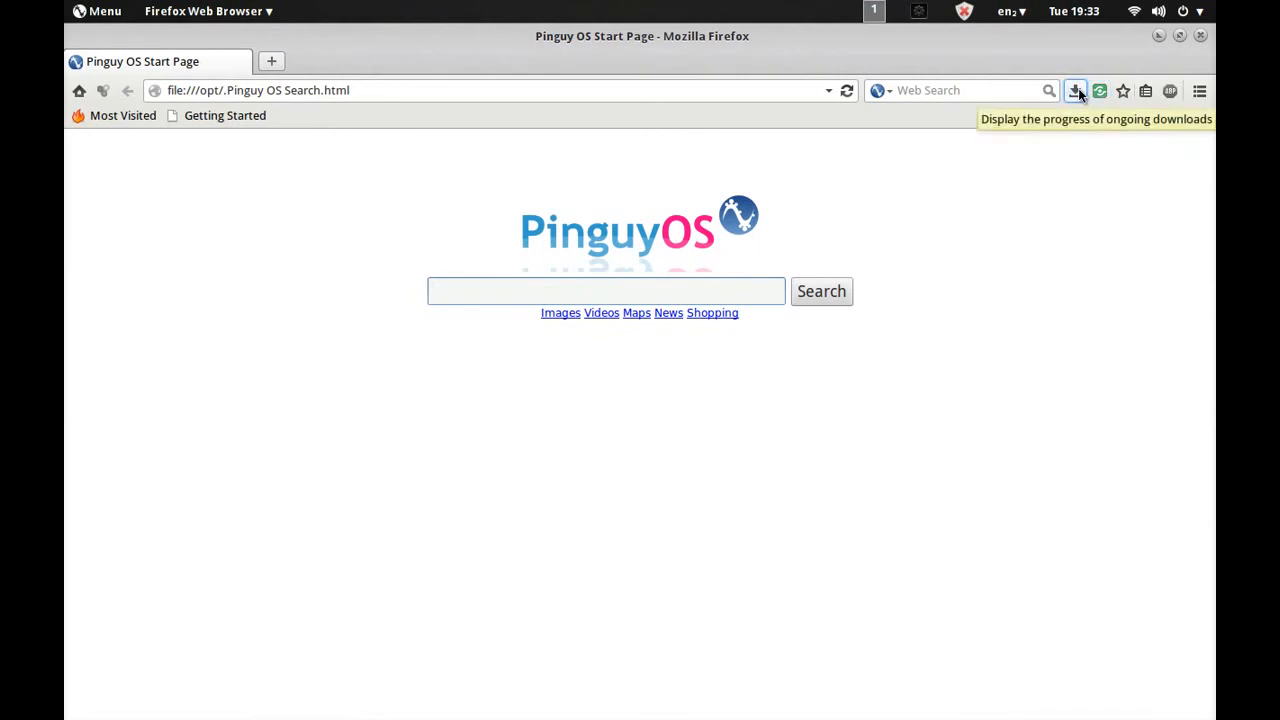
mouse_move(278, 166)
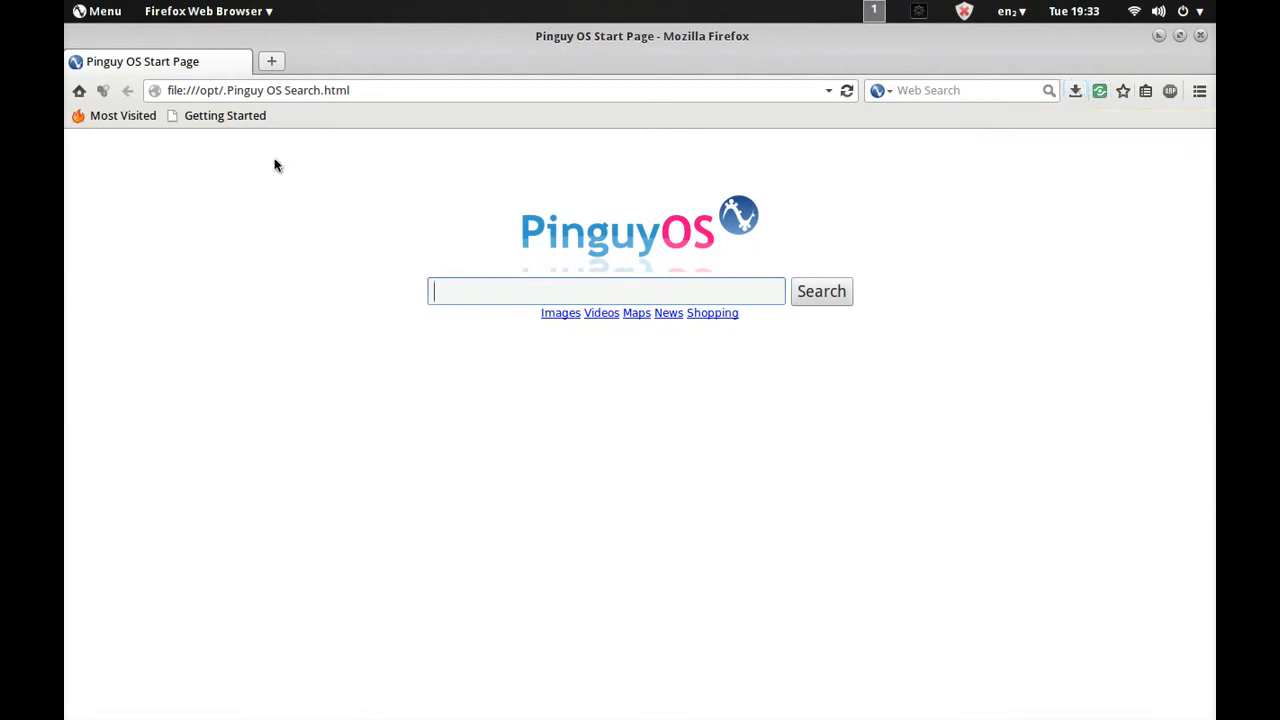
mouse_move(104, 90)
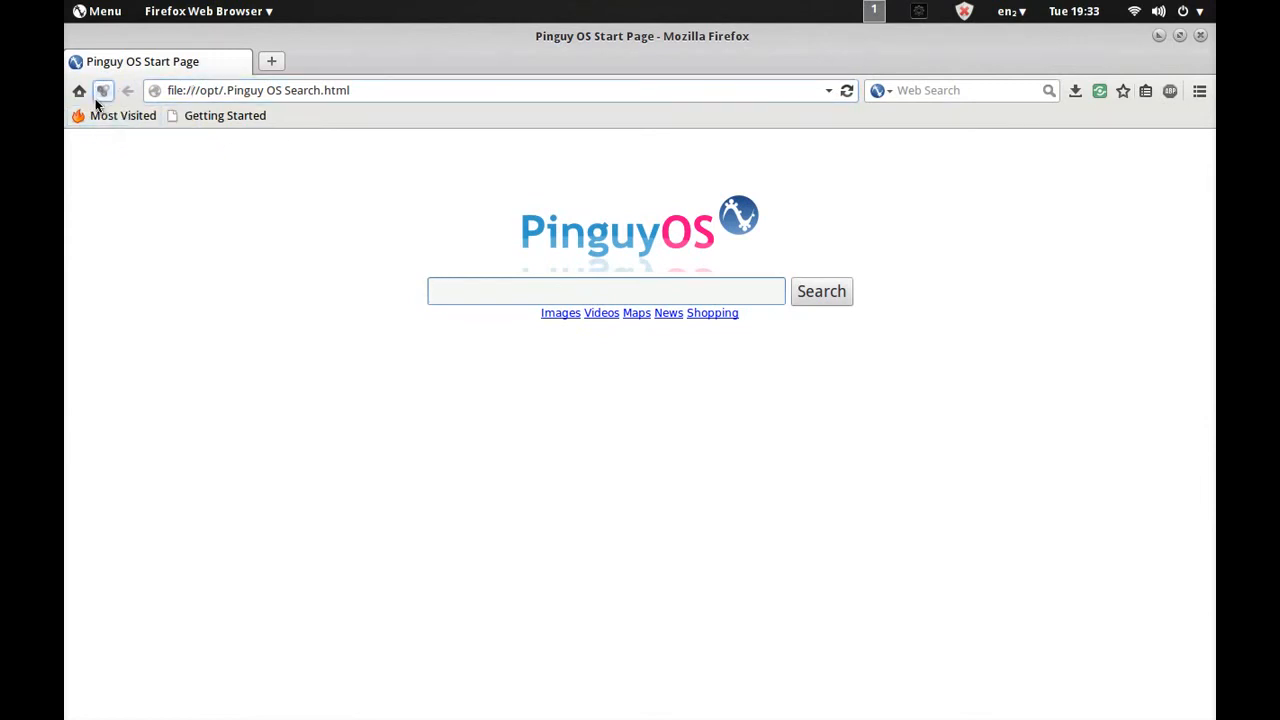
mouse_move(684, 164)
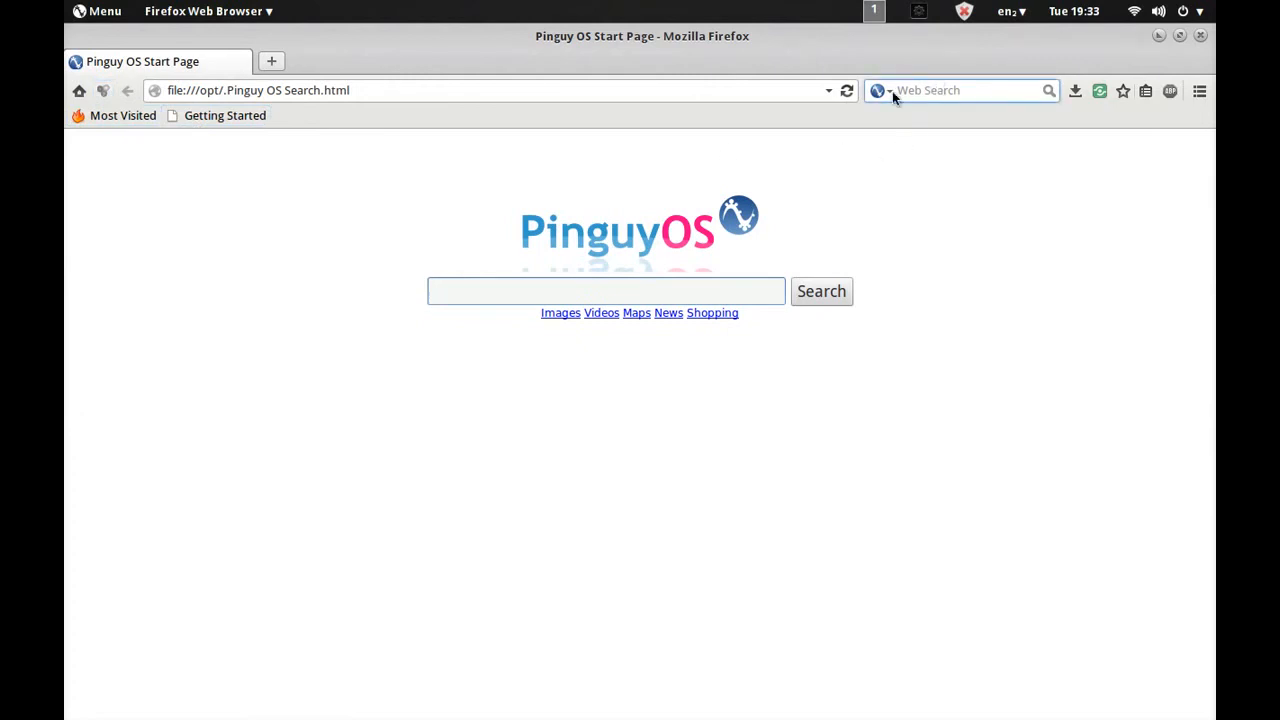
Choose Google from the search-box engine list as the search engine
left_click(884, 90)
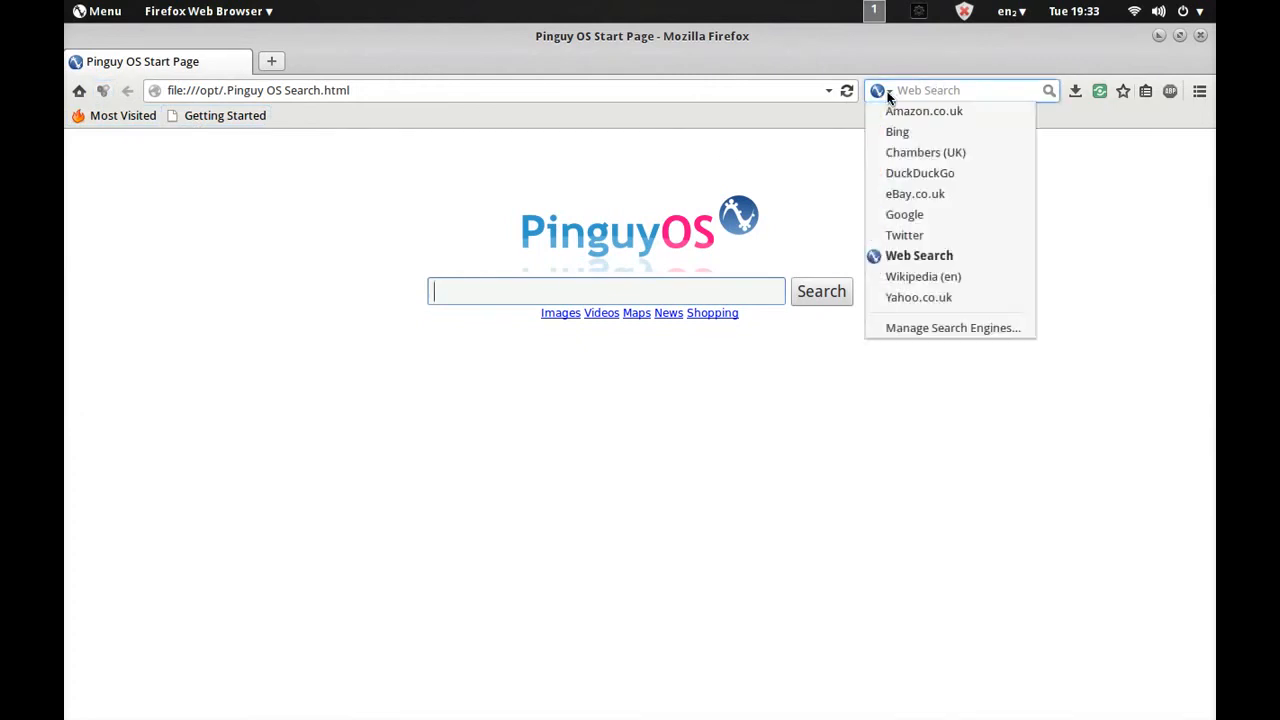
mouse_move(918, 296)
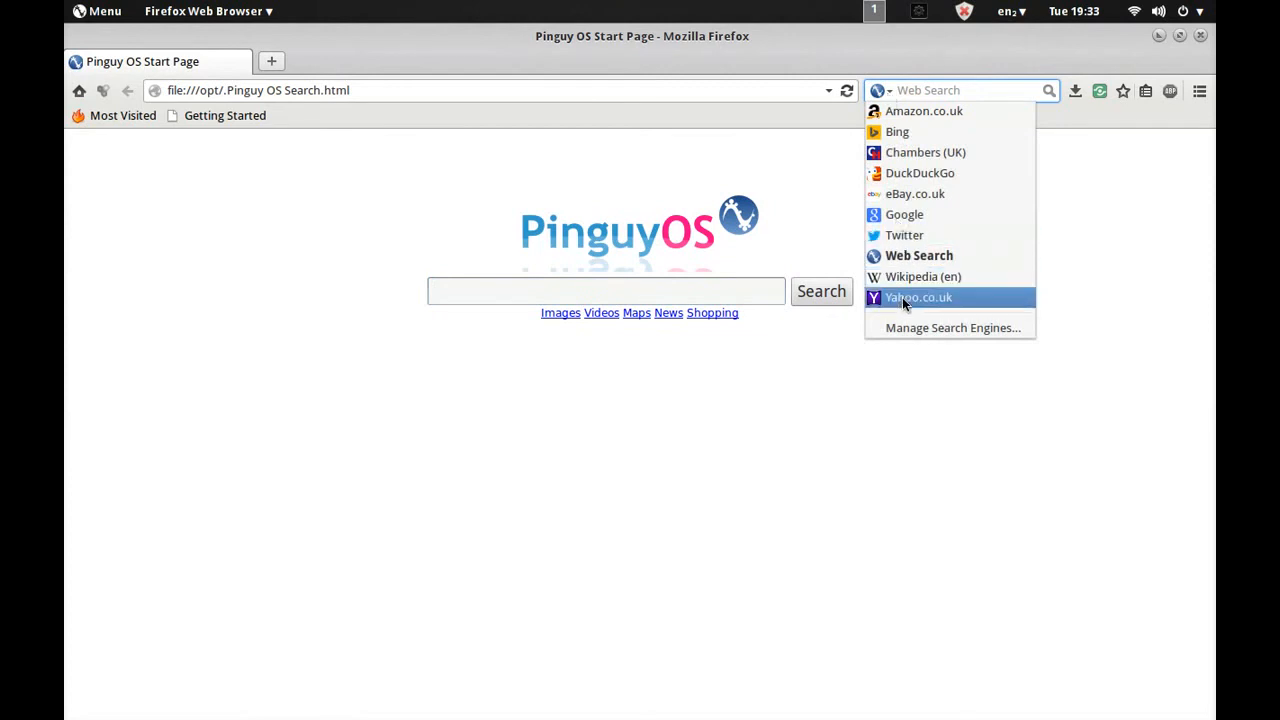
left_click(904, 214)
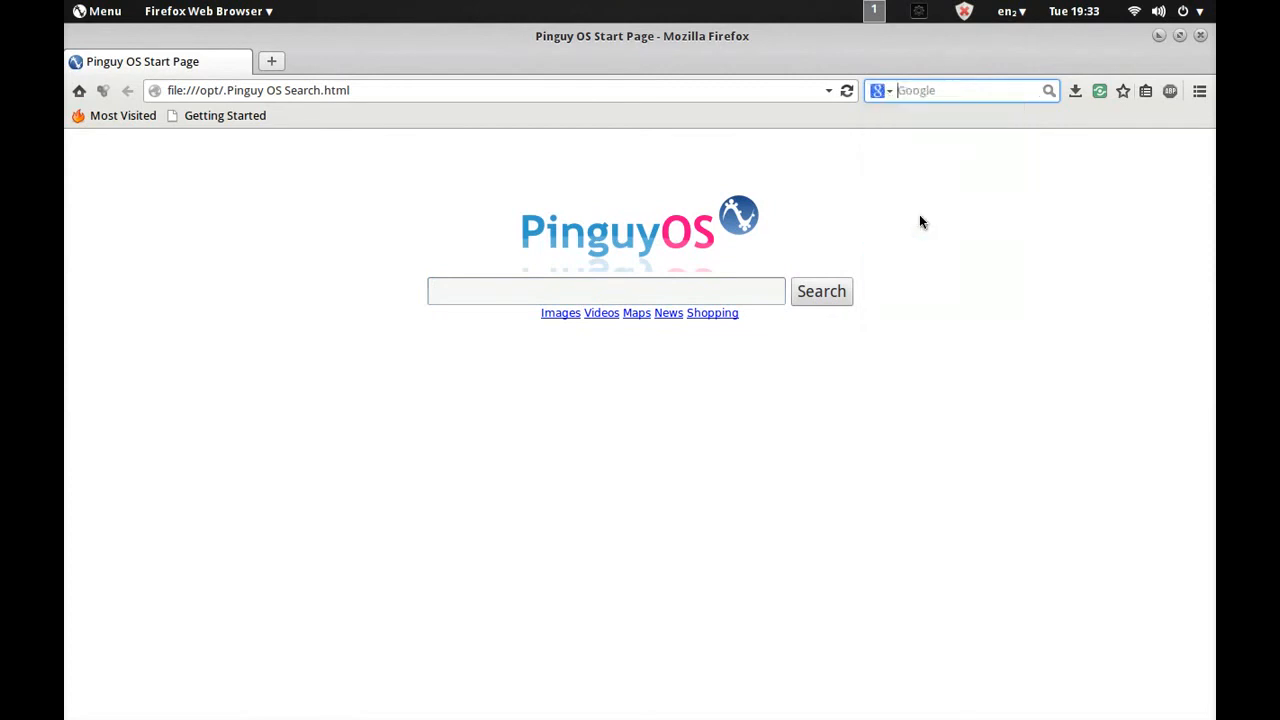
mouse_move(976, 186)
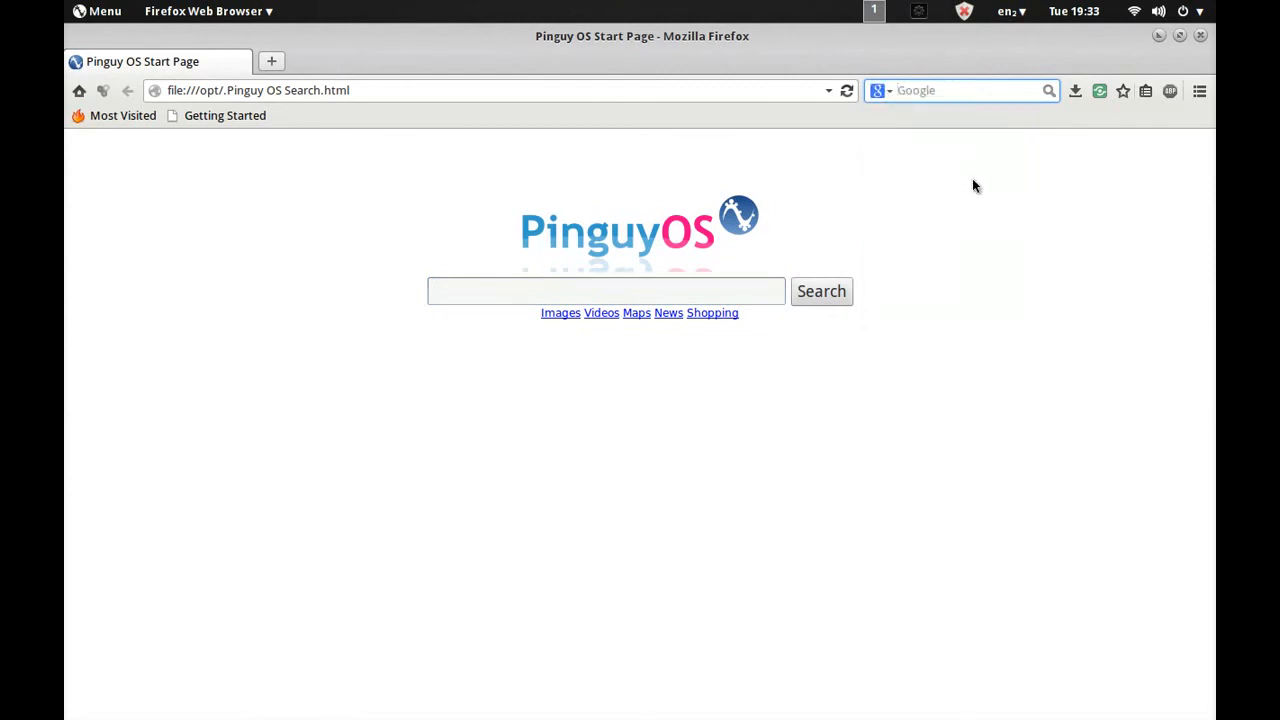
mouse_move(1048, 204)
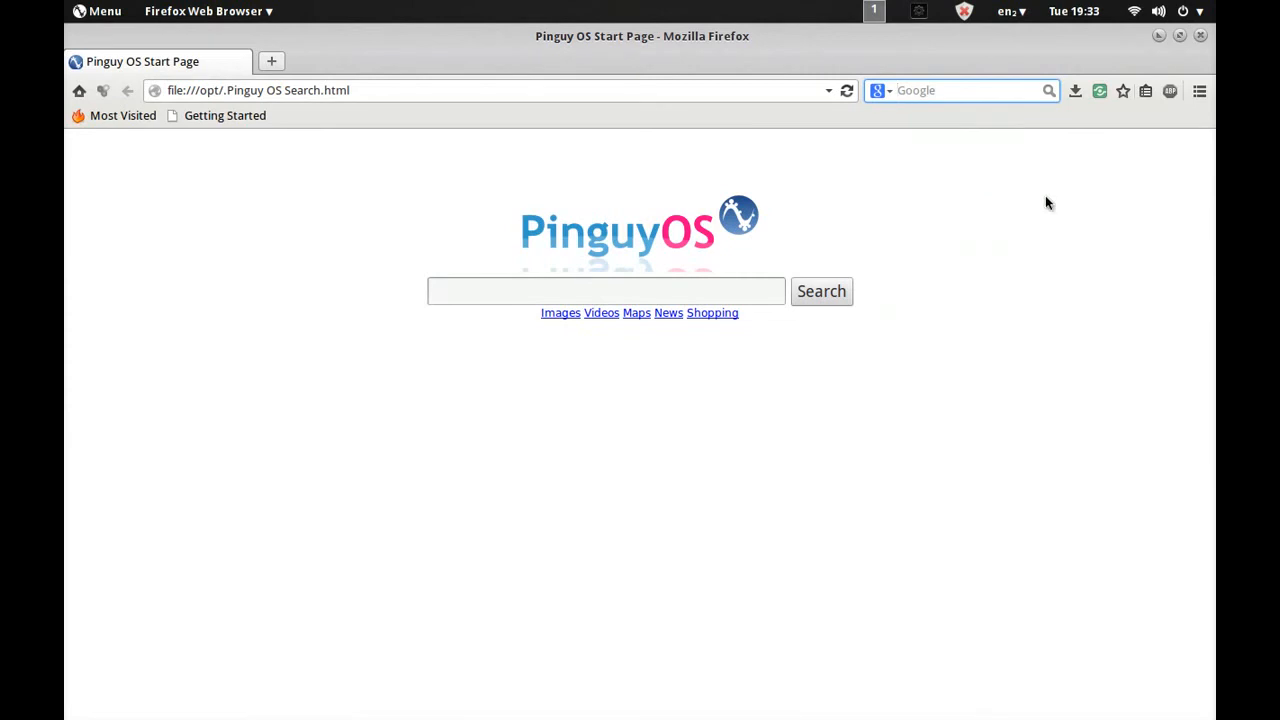
mouse_move(984, 148)
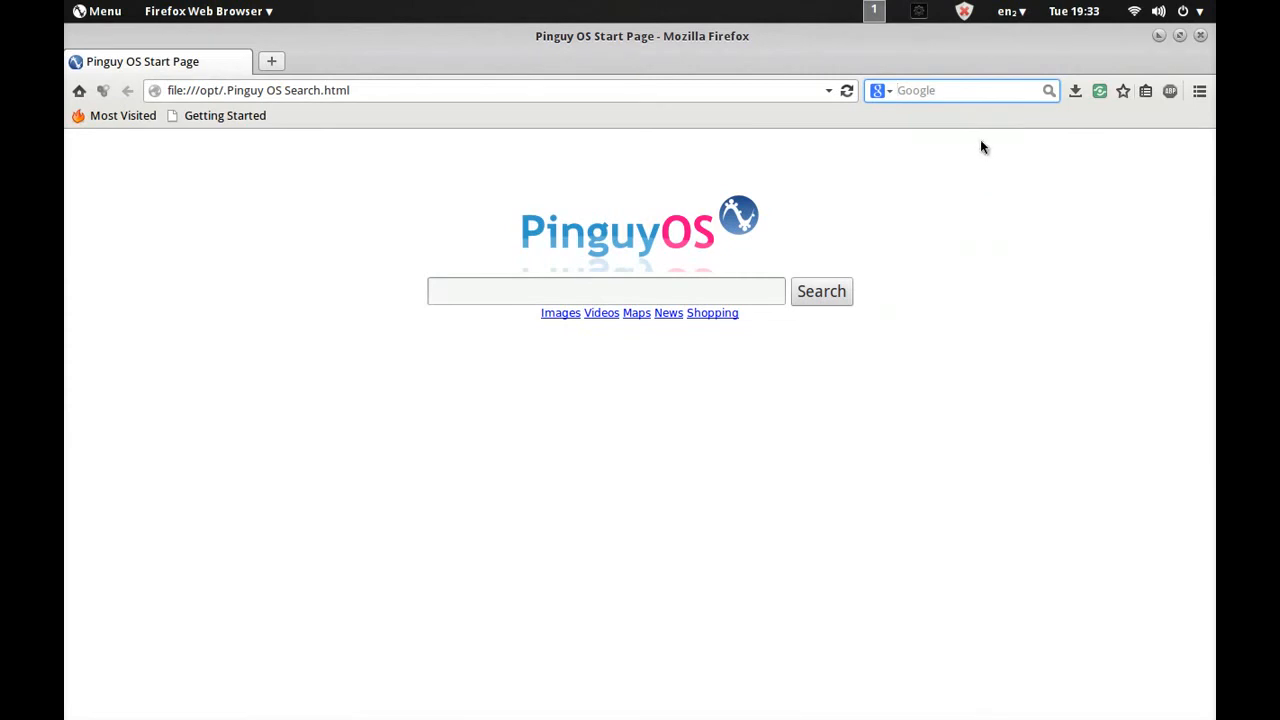
Search Google for 'netflix' and open the Netflix homepage from the results
type("nb")
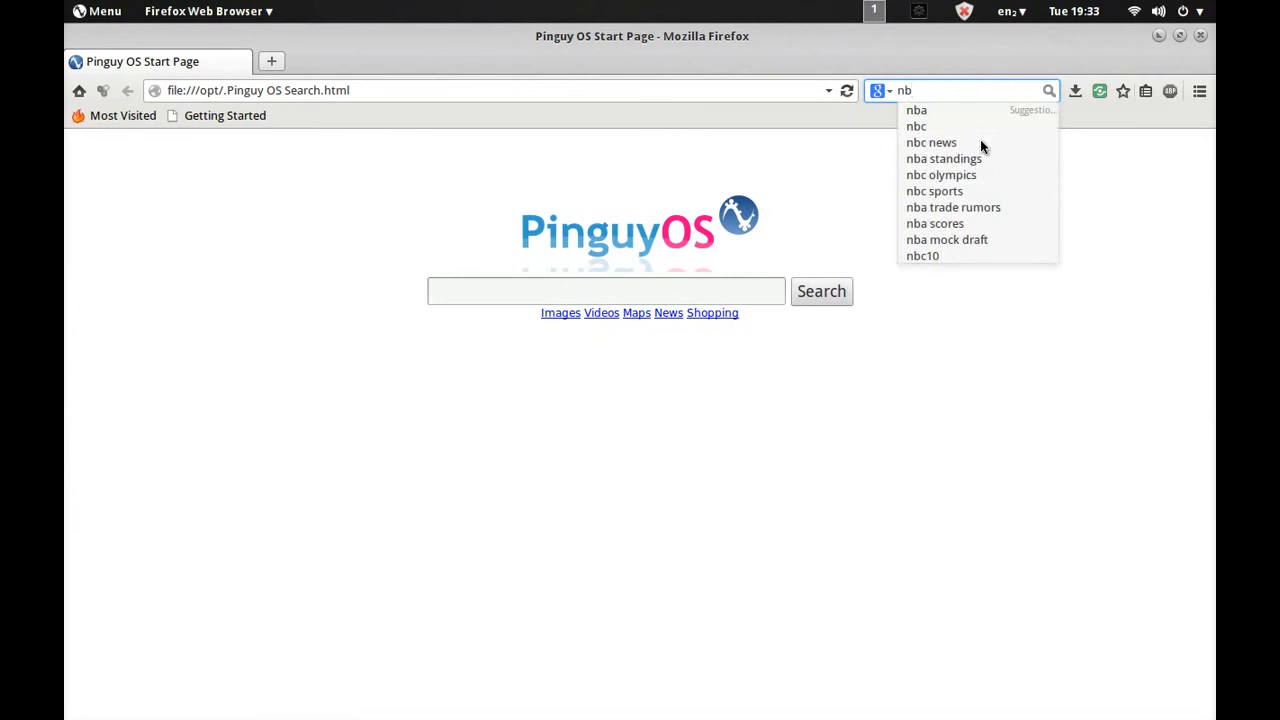
type("netflix")
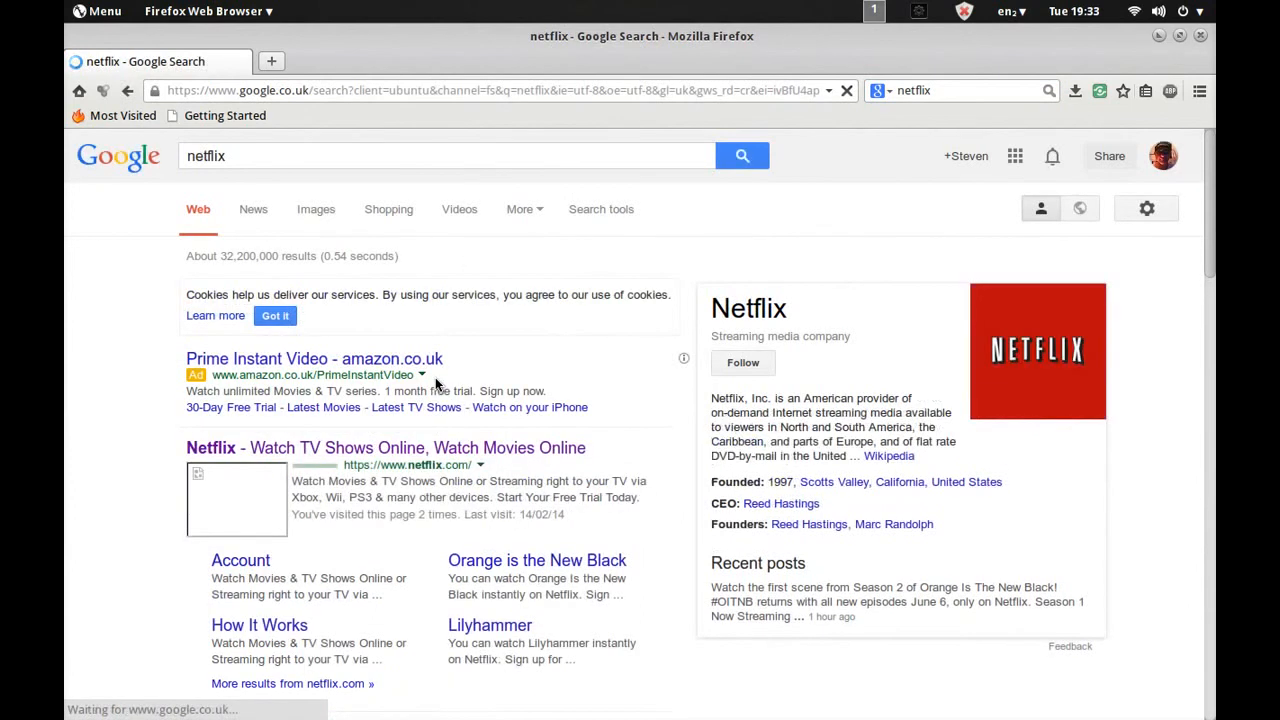
left_click(384, 448)
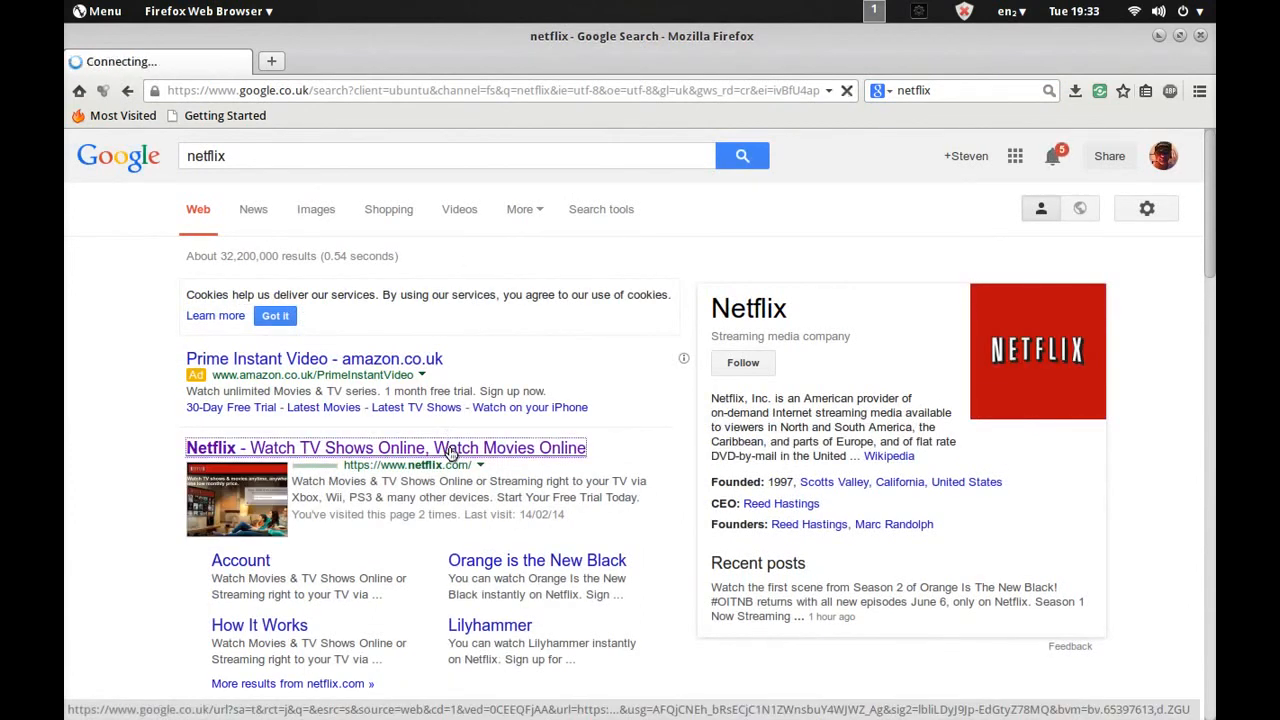
left_click(384, 448)
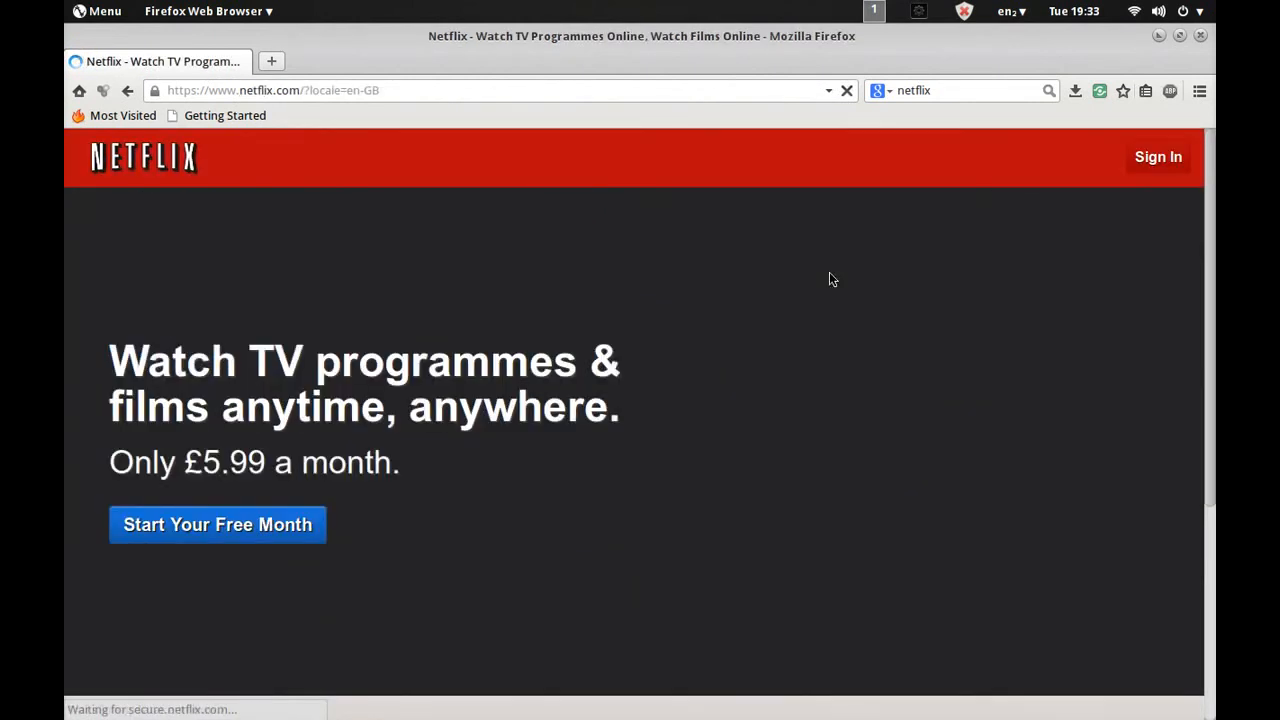
mouse_move(300, 224)
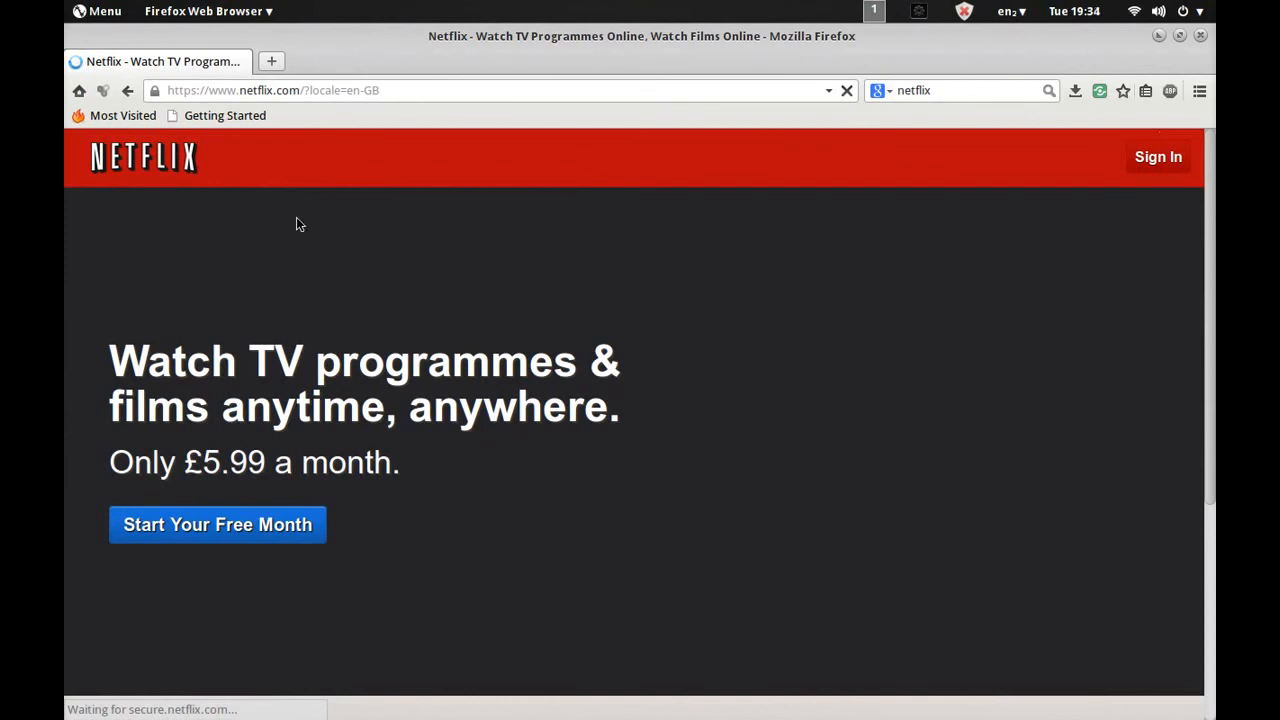
mouse_move(282, 312)
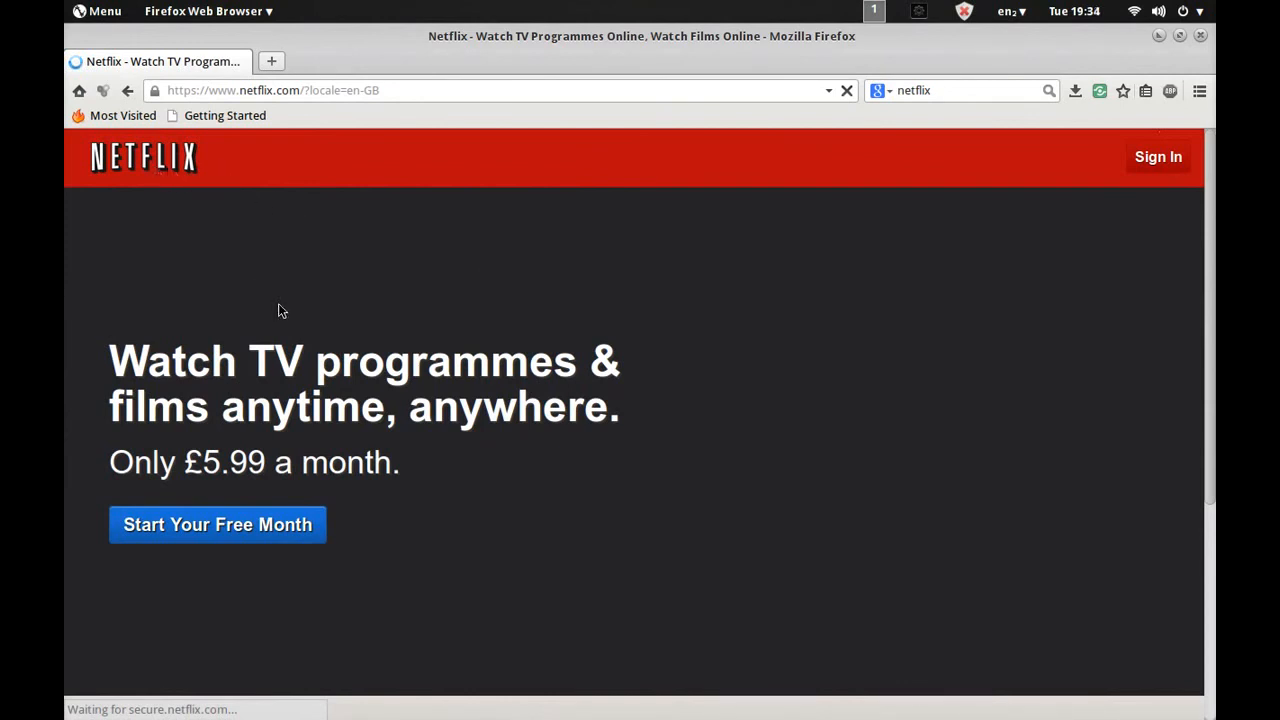
mouse_move(1148, 200)
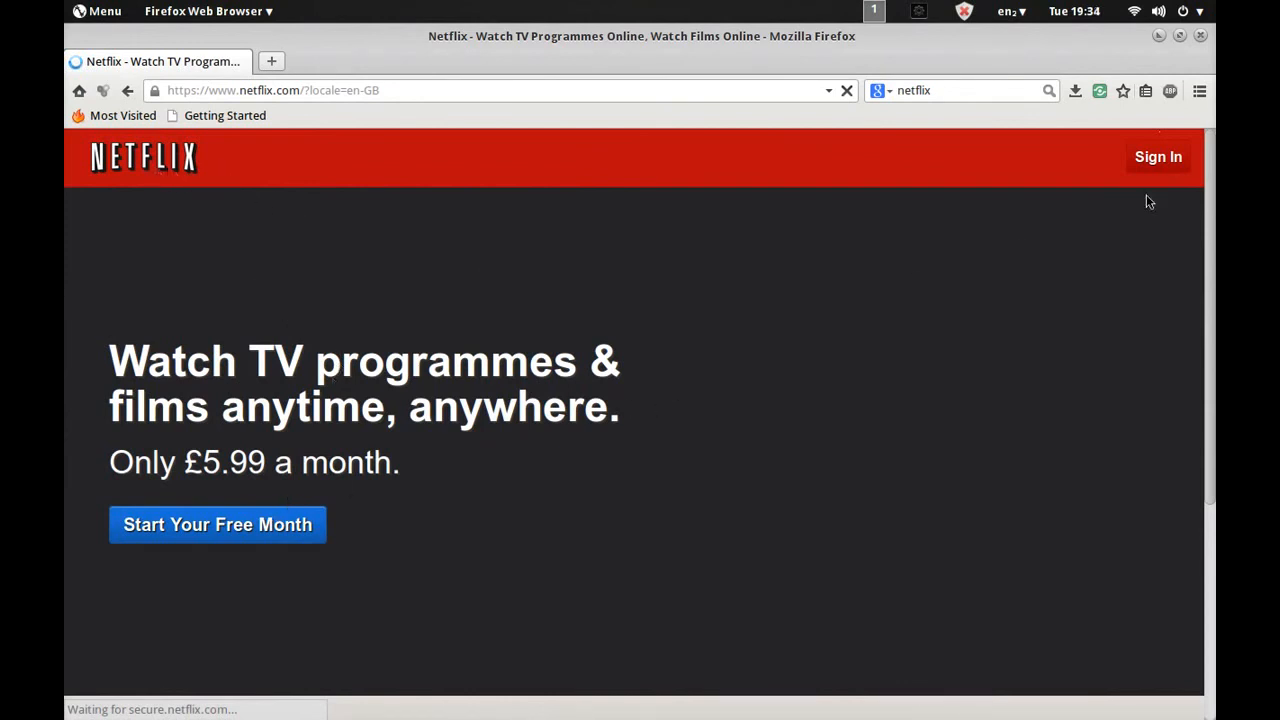
mouse_move(688, 242)
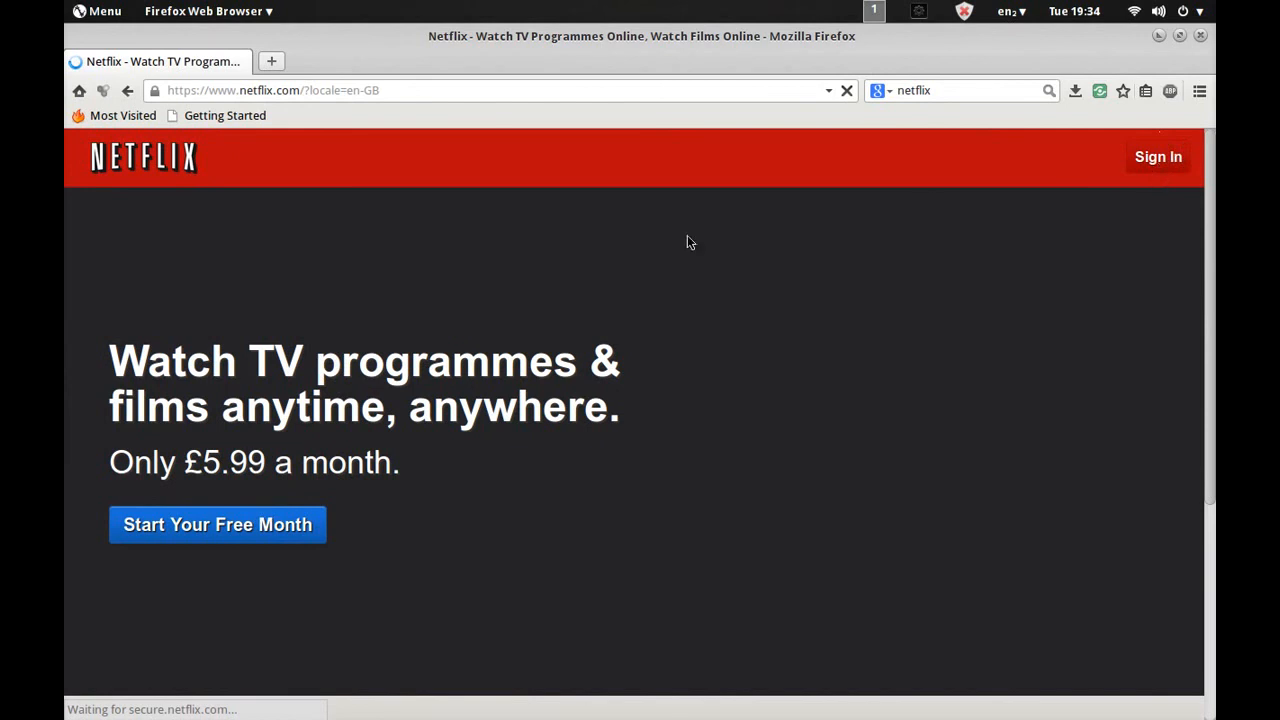
mouse_move(312, 272)
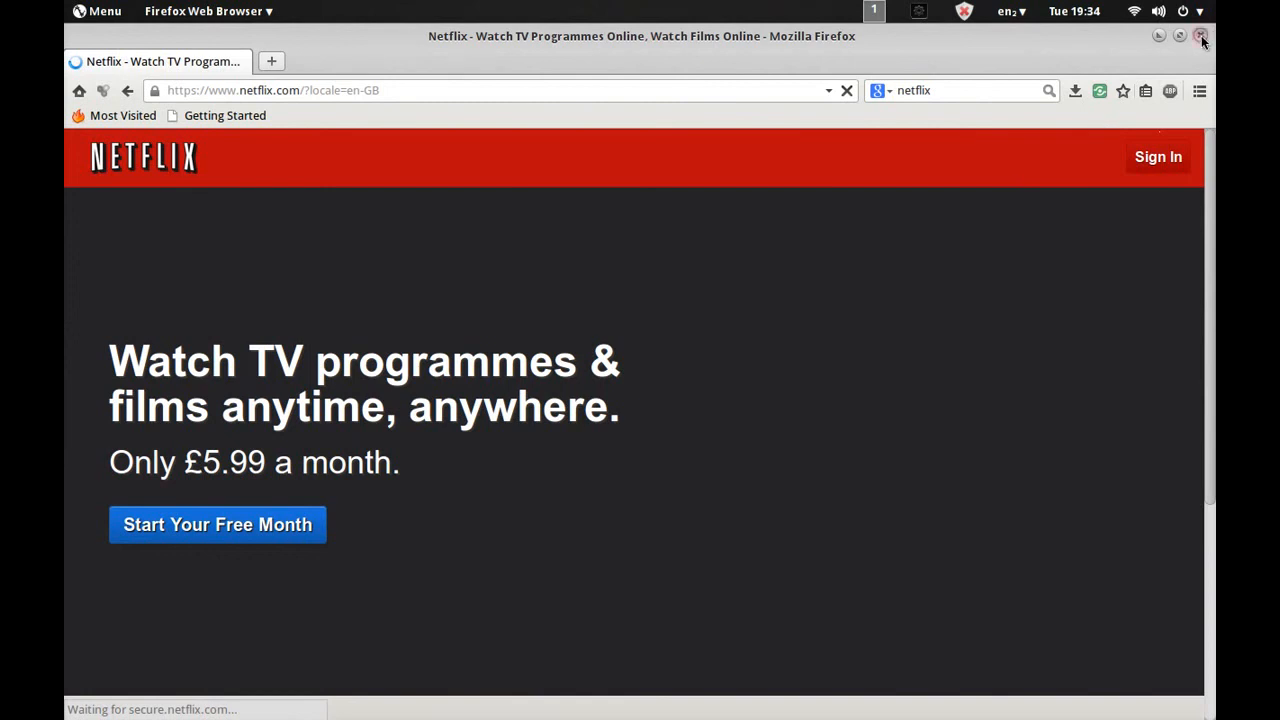
mouse_move(764, 300)
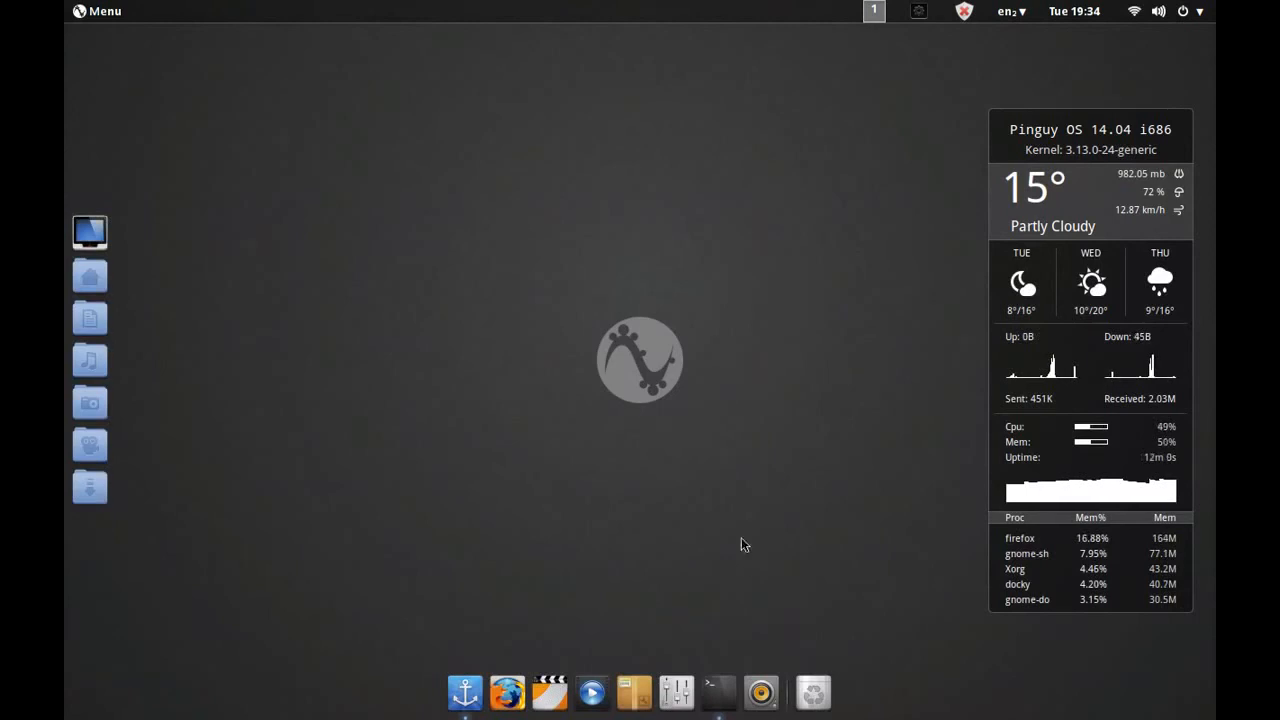
mouse_move(718, 690)
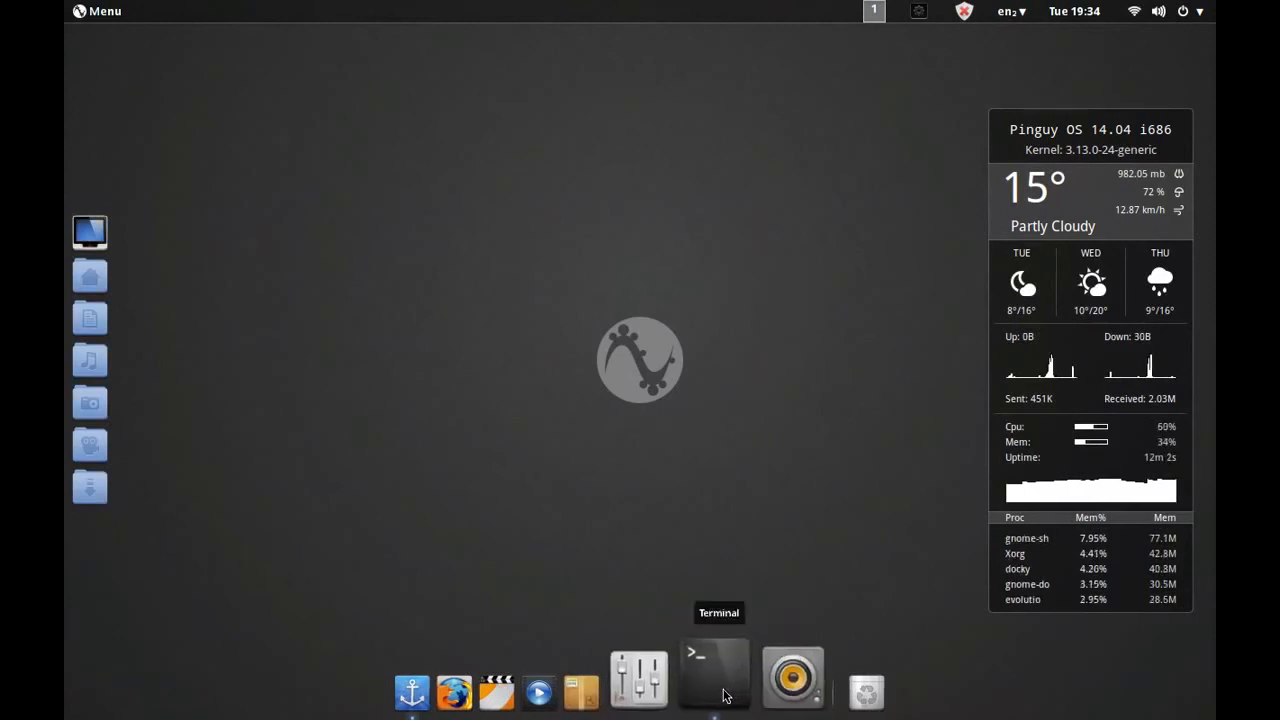
Bring up the Terminal running the screen recorder from the dock
left_click(714, 676)
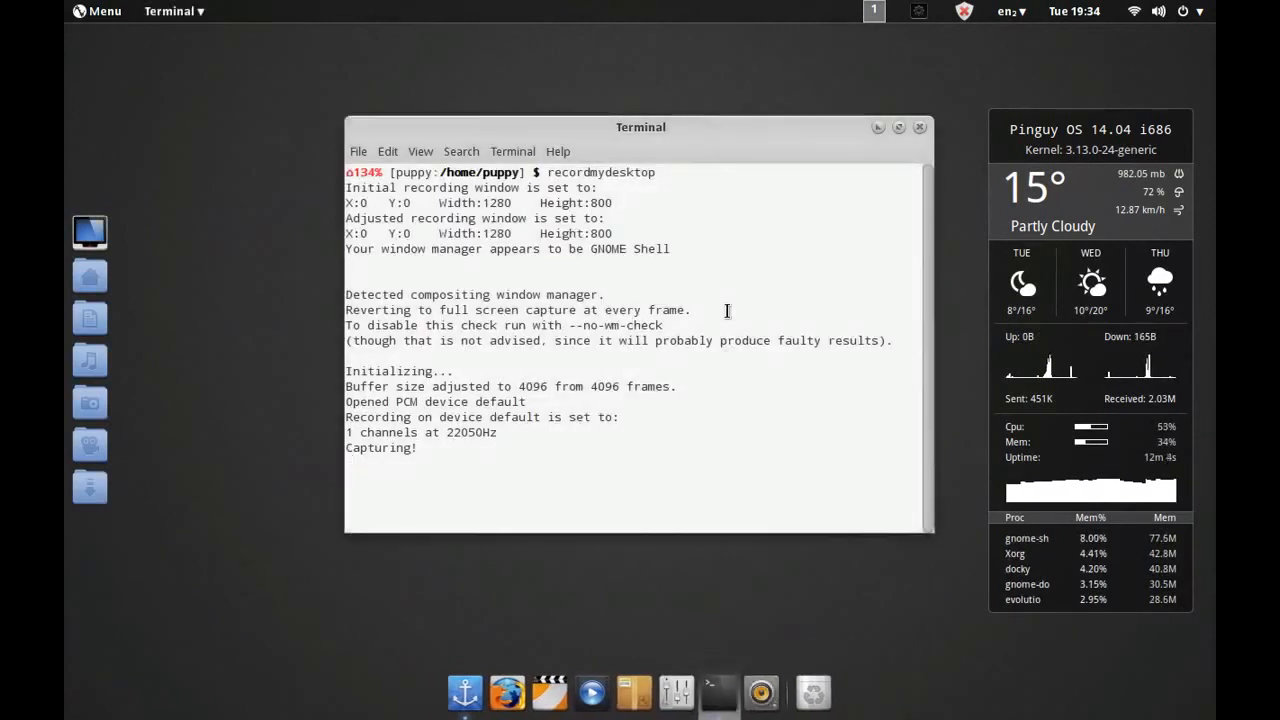